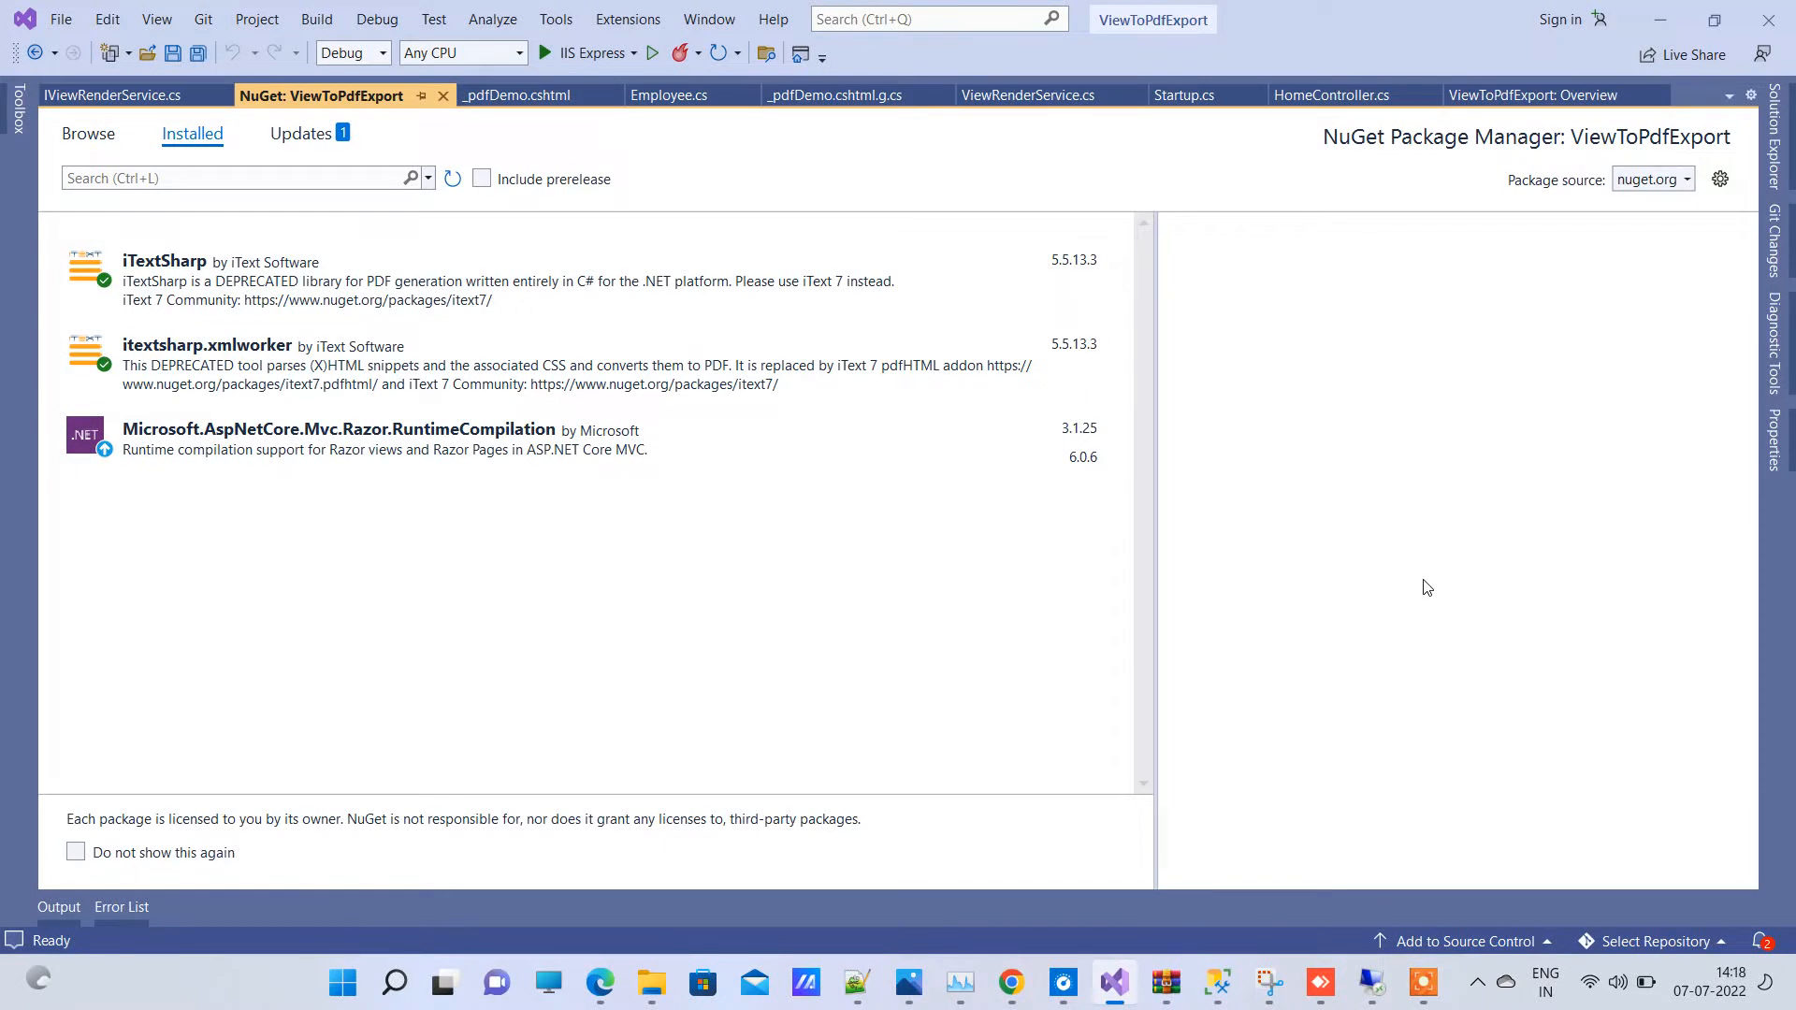
{"action": "mouse_move", "coordinate": [1471, 453]}
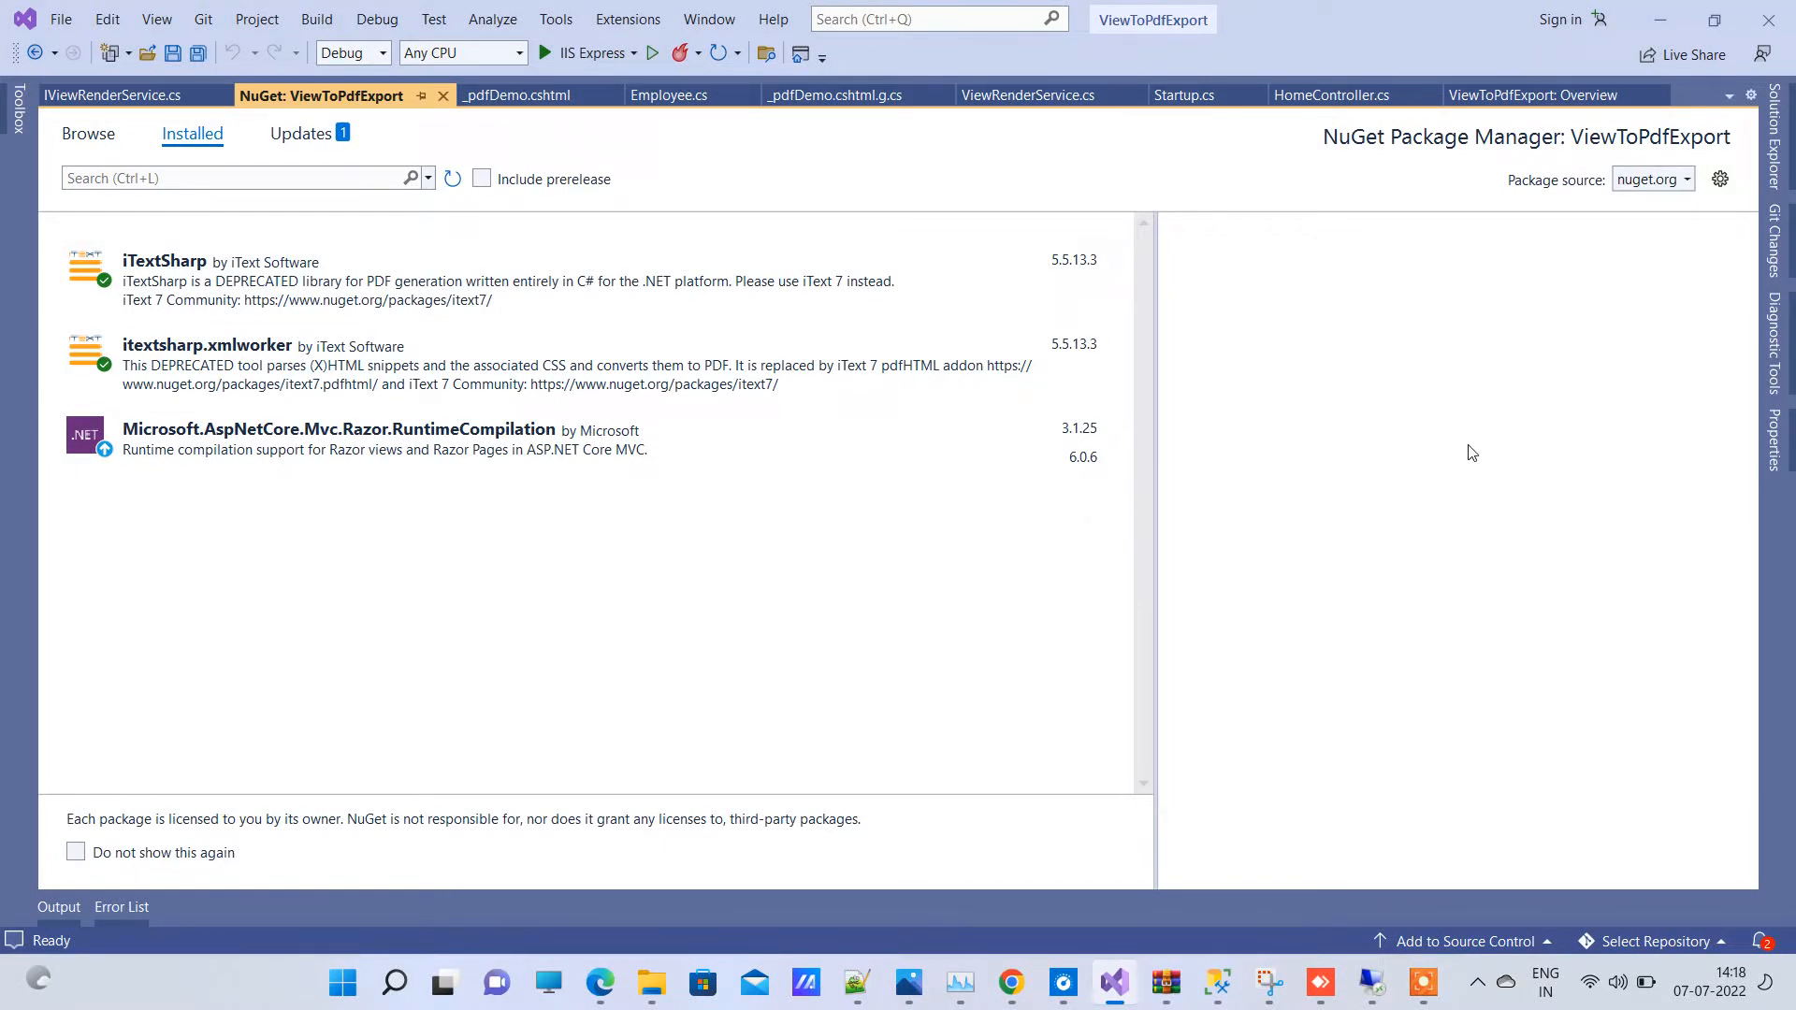
{"action": "mouse_move", "coordinate": [756, 139]}
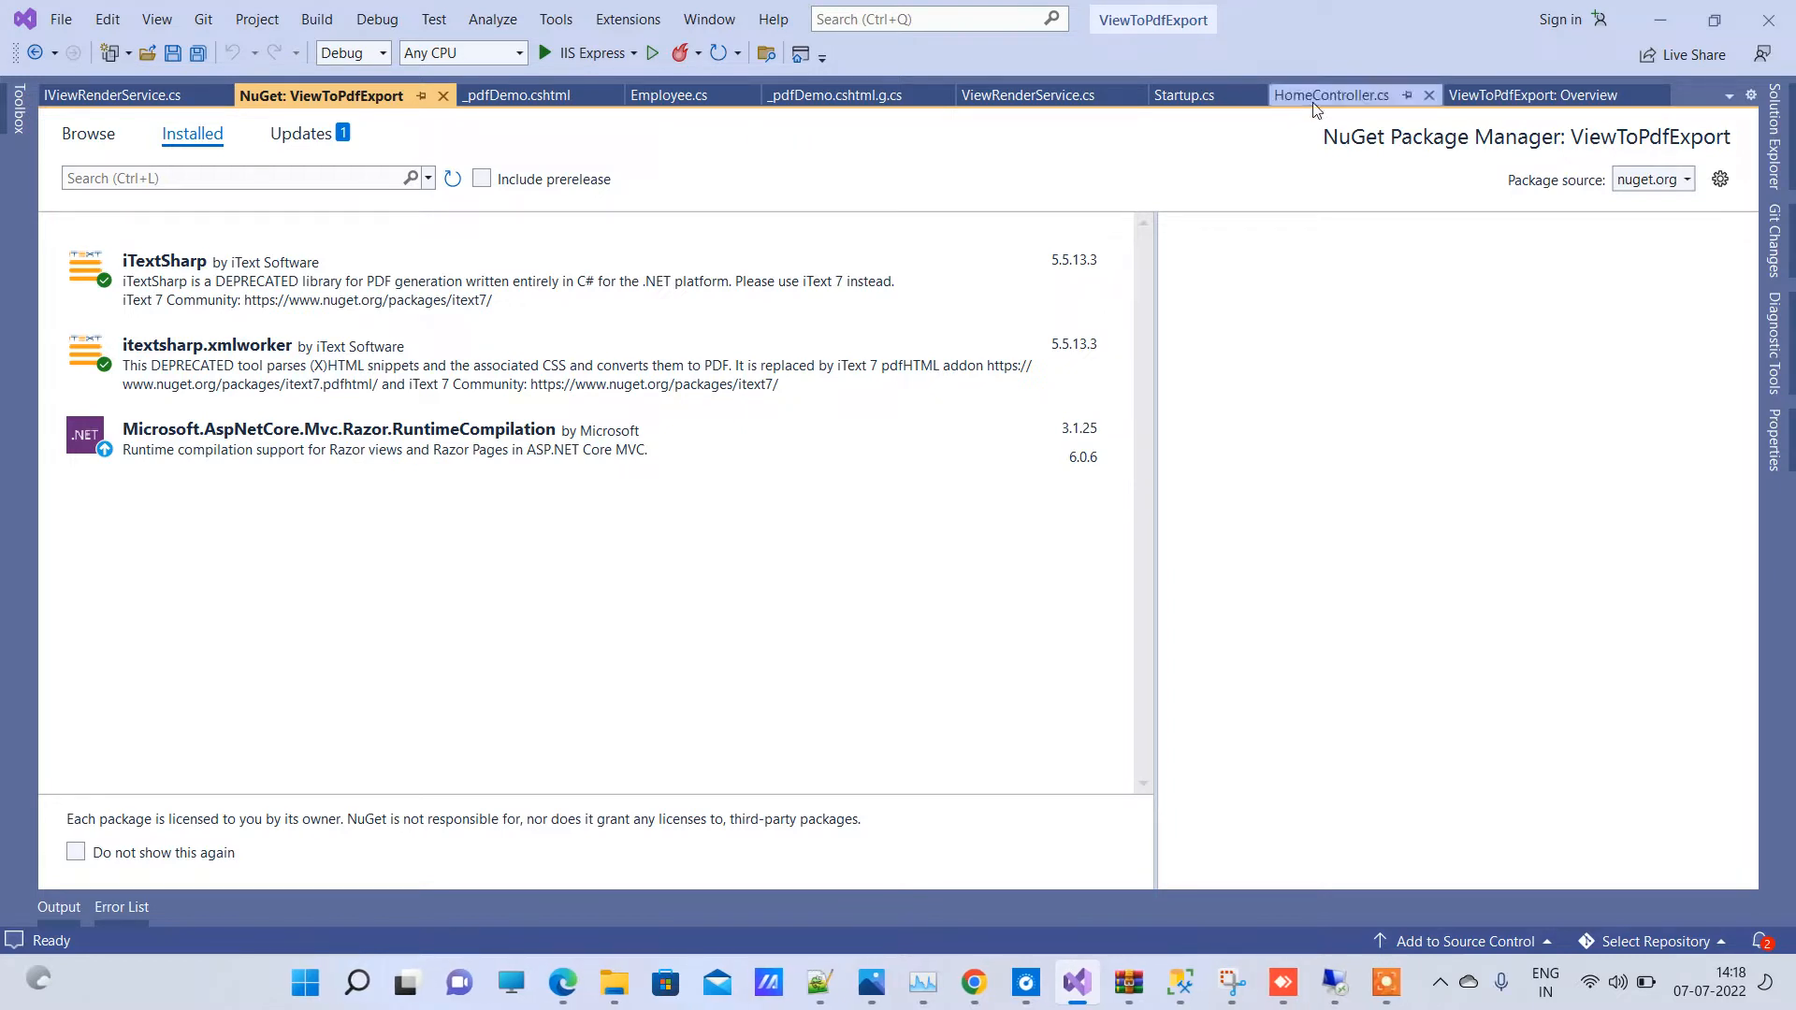
Step: Open the _pdfDemo.cshtml partial view showing the Employee Name table
{"action": "left_click", "coordinate": [1330, 96]}
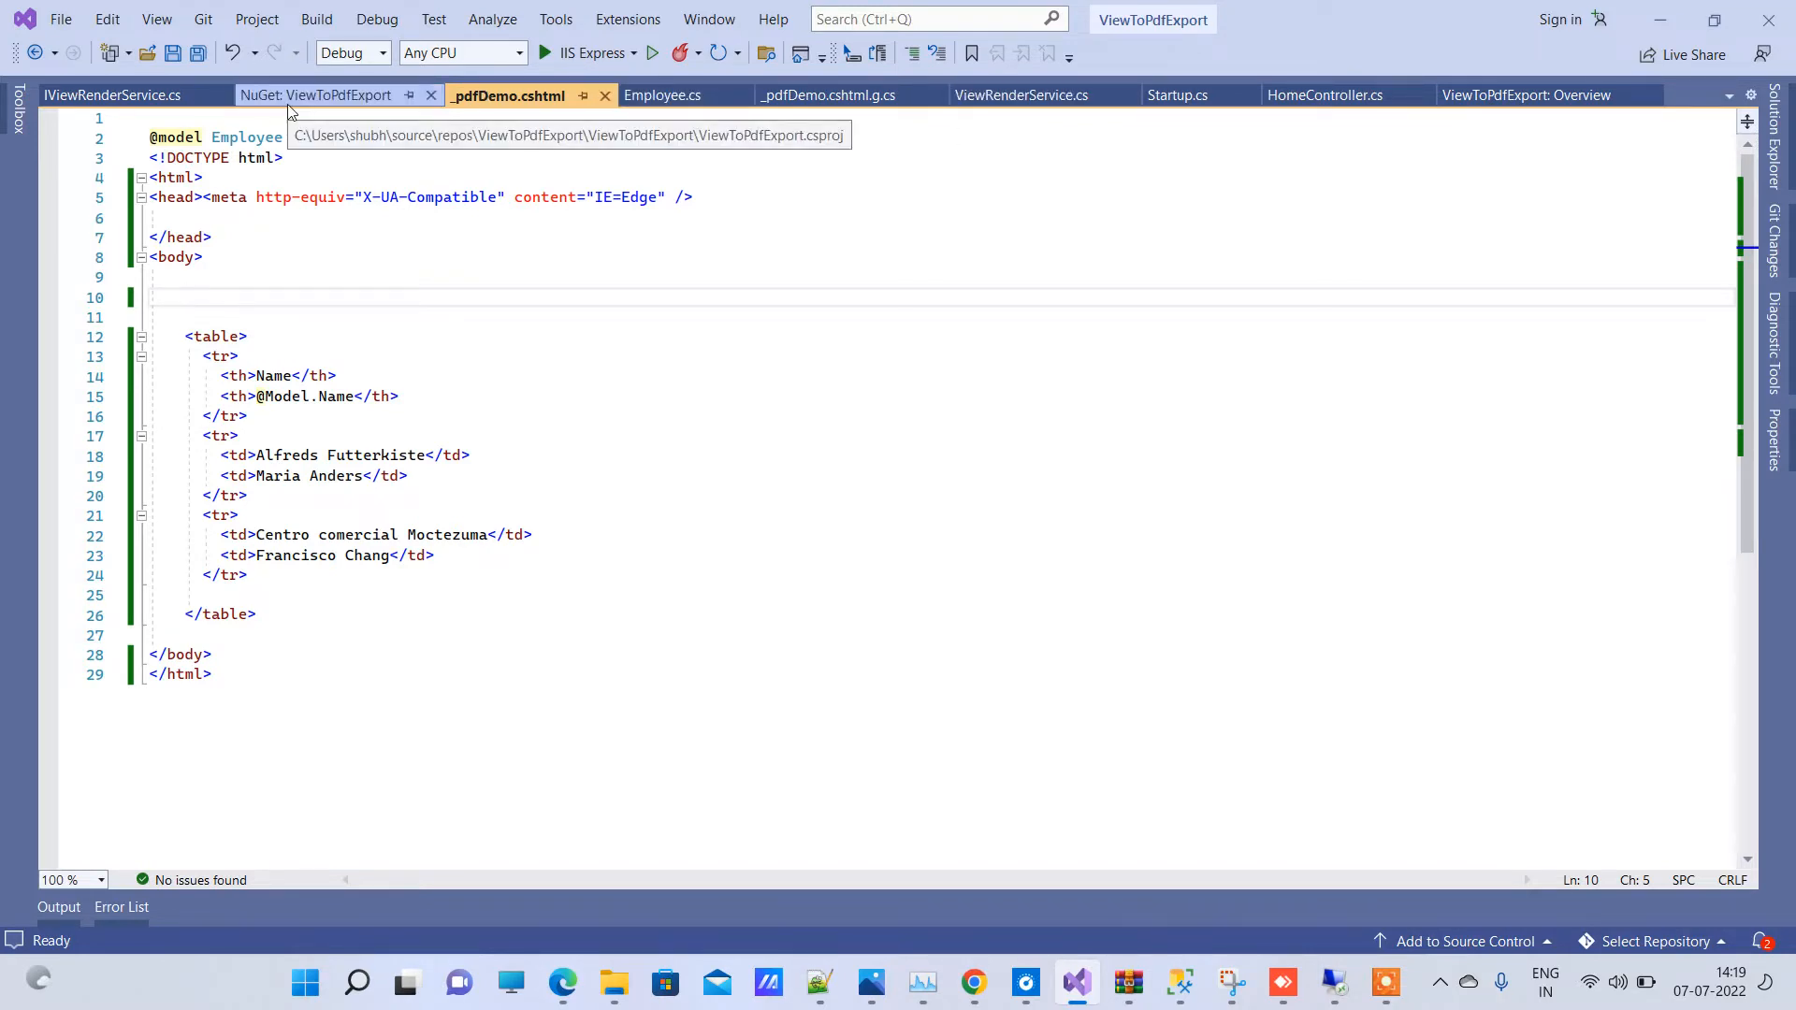
Step: Review the installed iTextSharp and itextsharp.xmlworker NuGet package details
{"action": "left_click", "coordinate": [315, 96]}
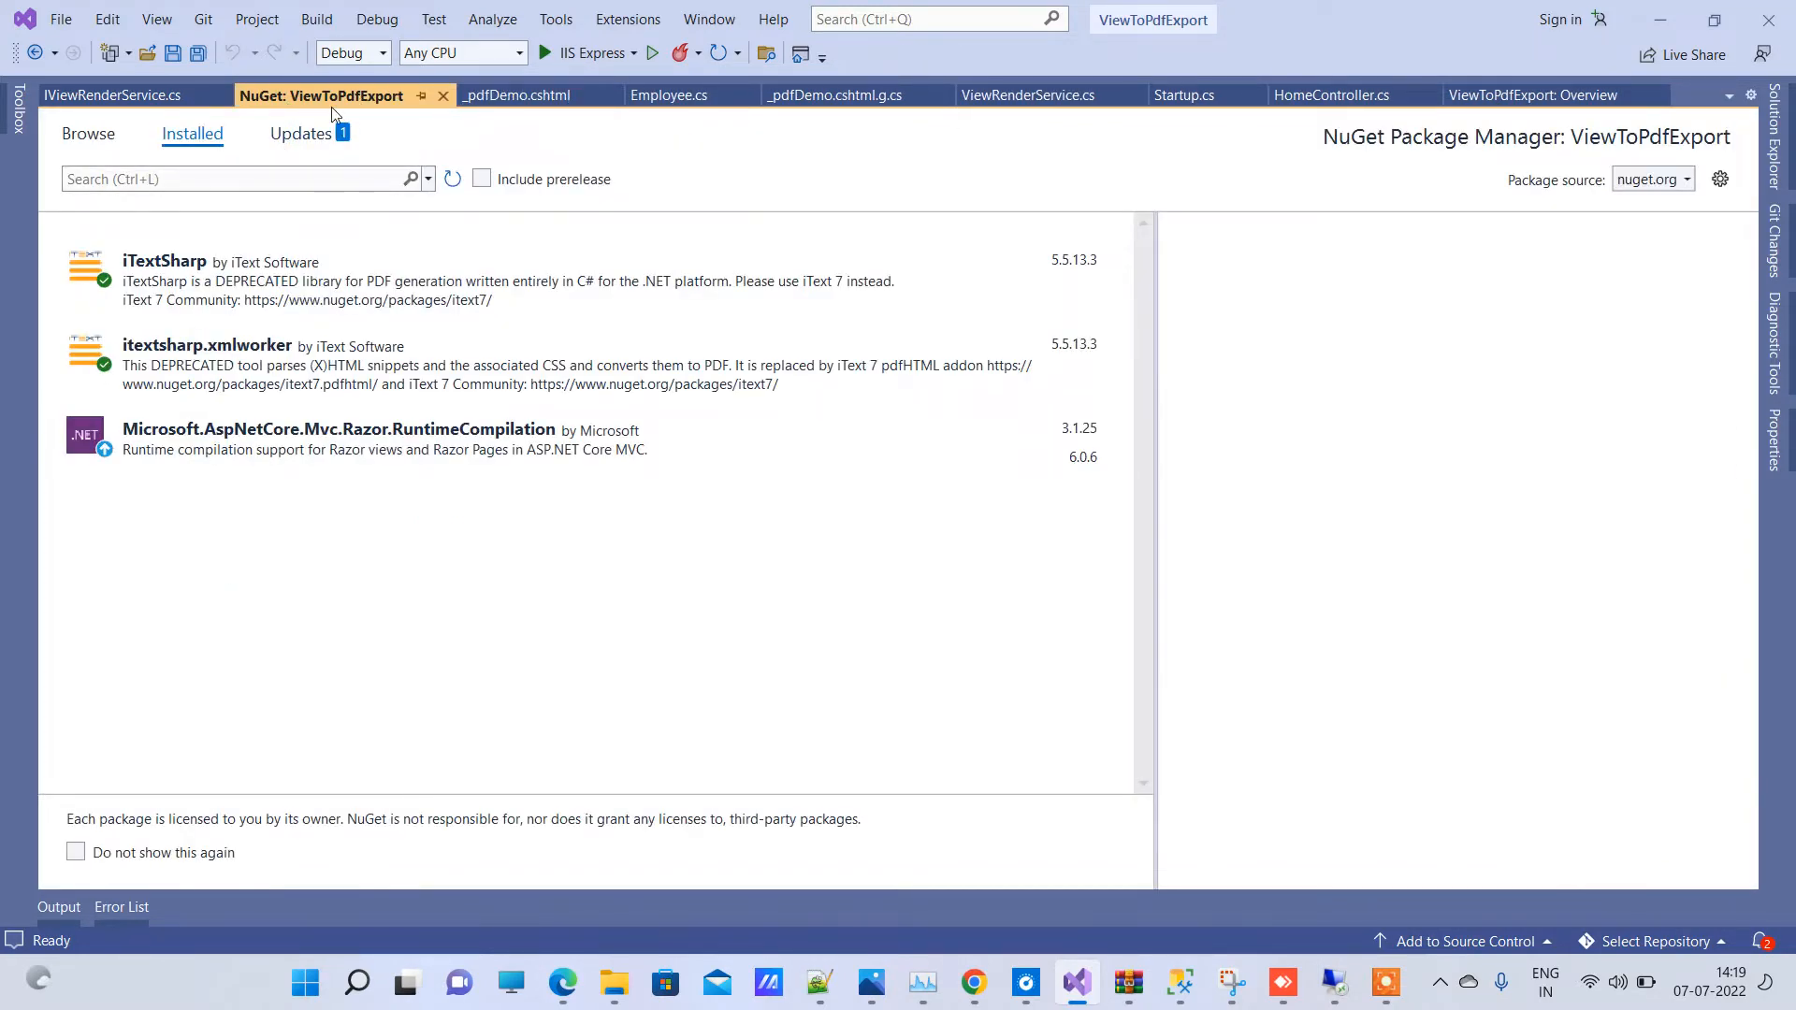
{"action": "left_click", "coordinate": [164, 261]}
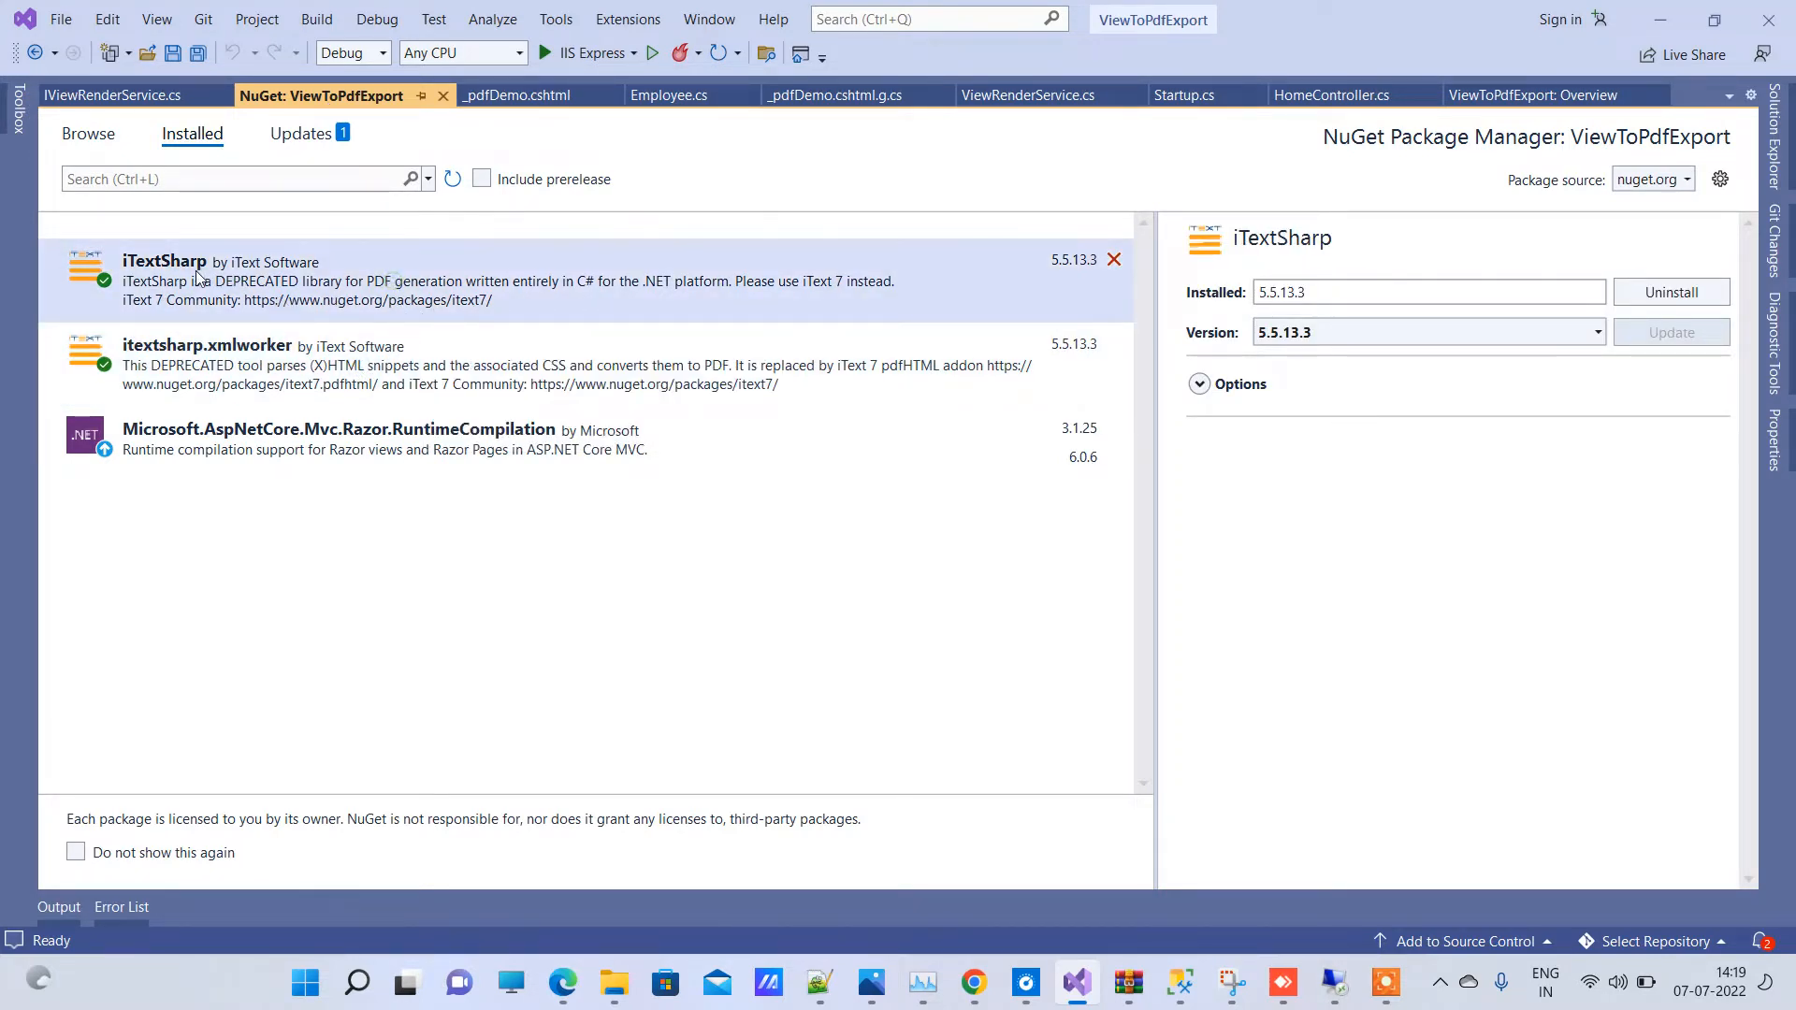
{"action": "left_click", "coordinate": [208, 364]}
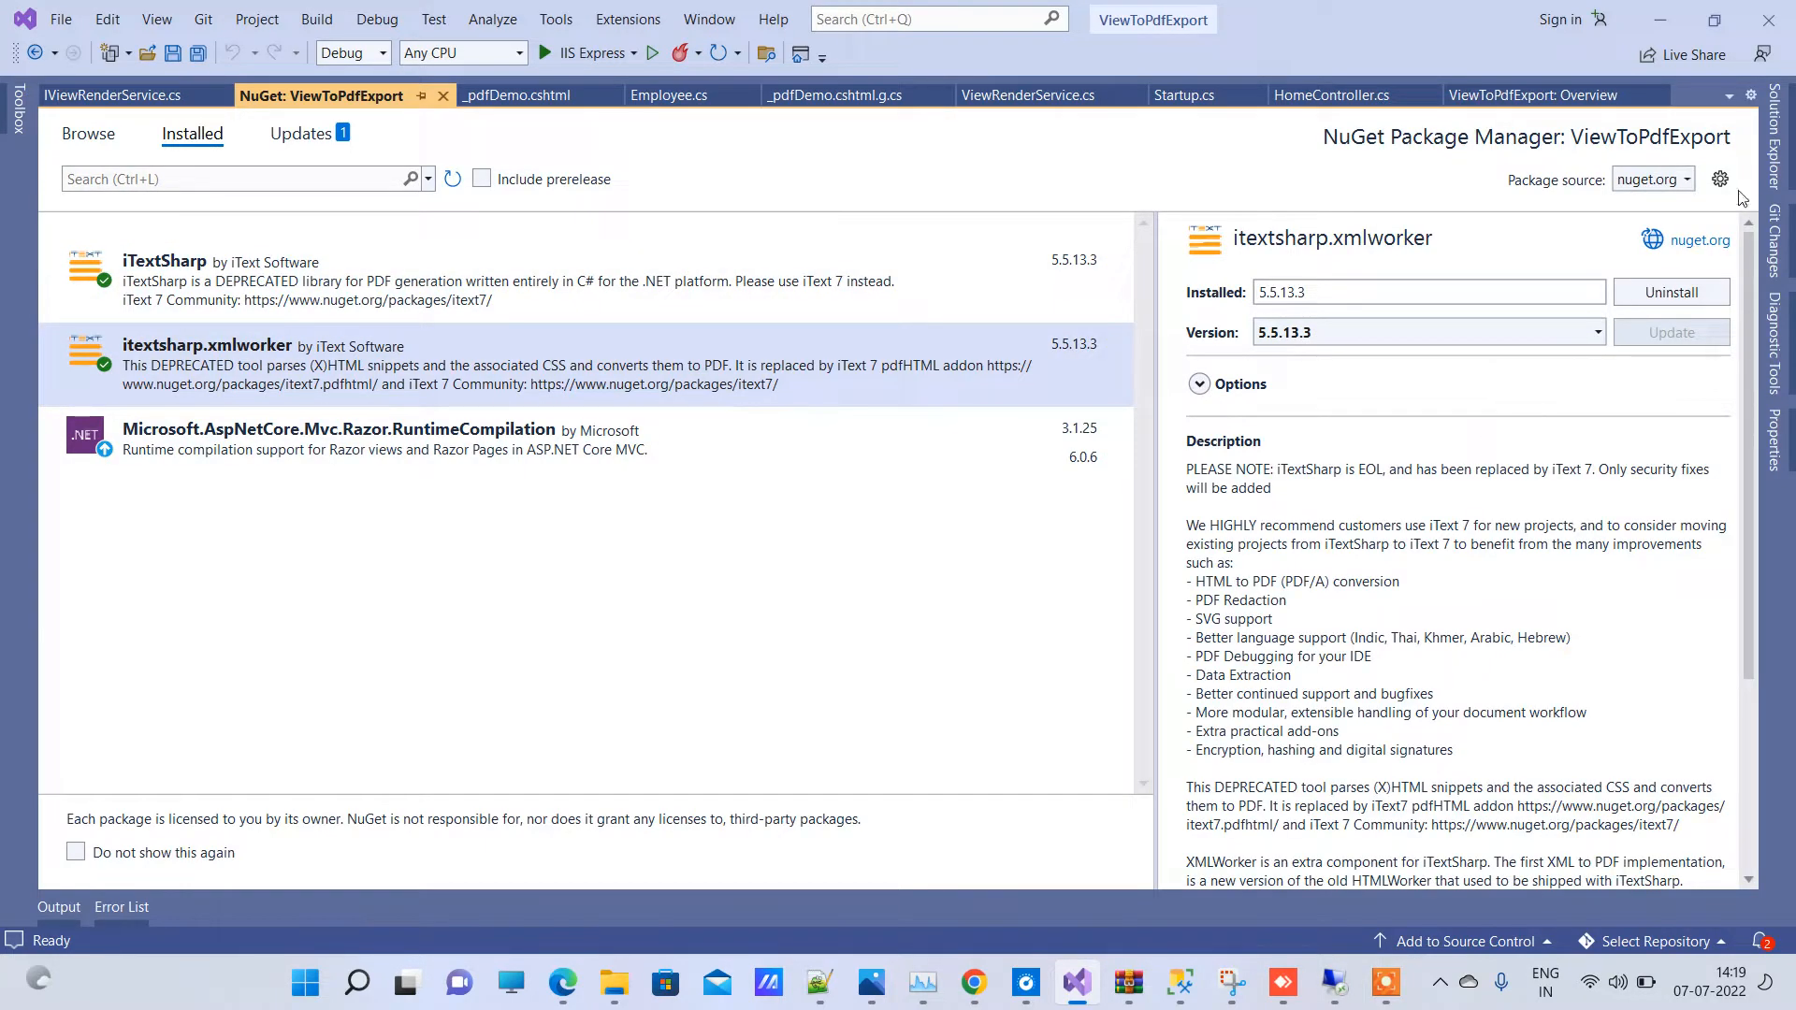
Step: Open the IViewRenderService interface file from Solution Explorer
{"action": "left_click", "coordinate": [1774, 110]}
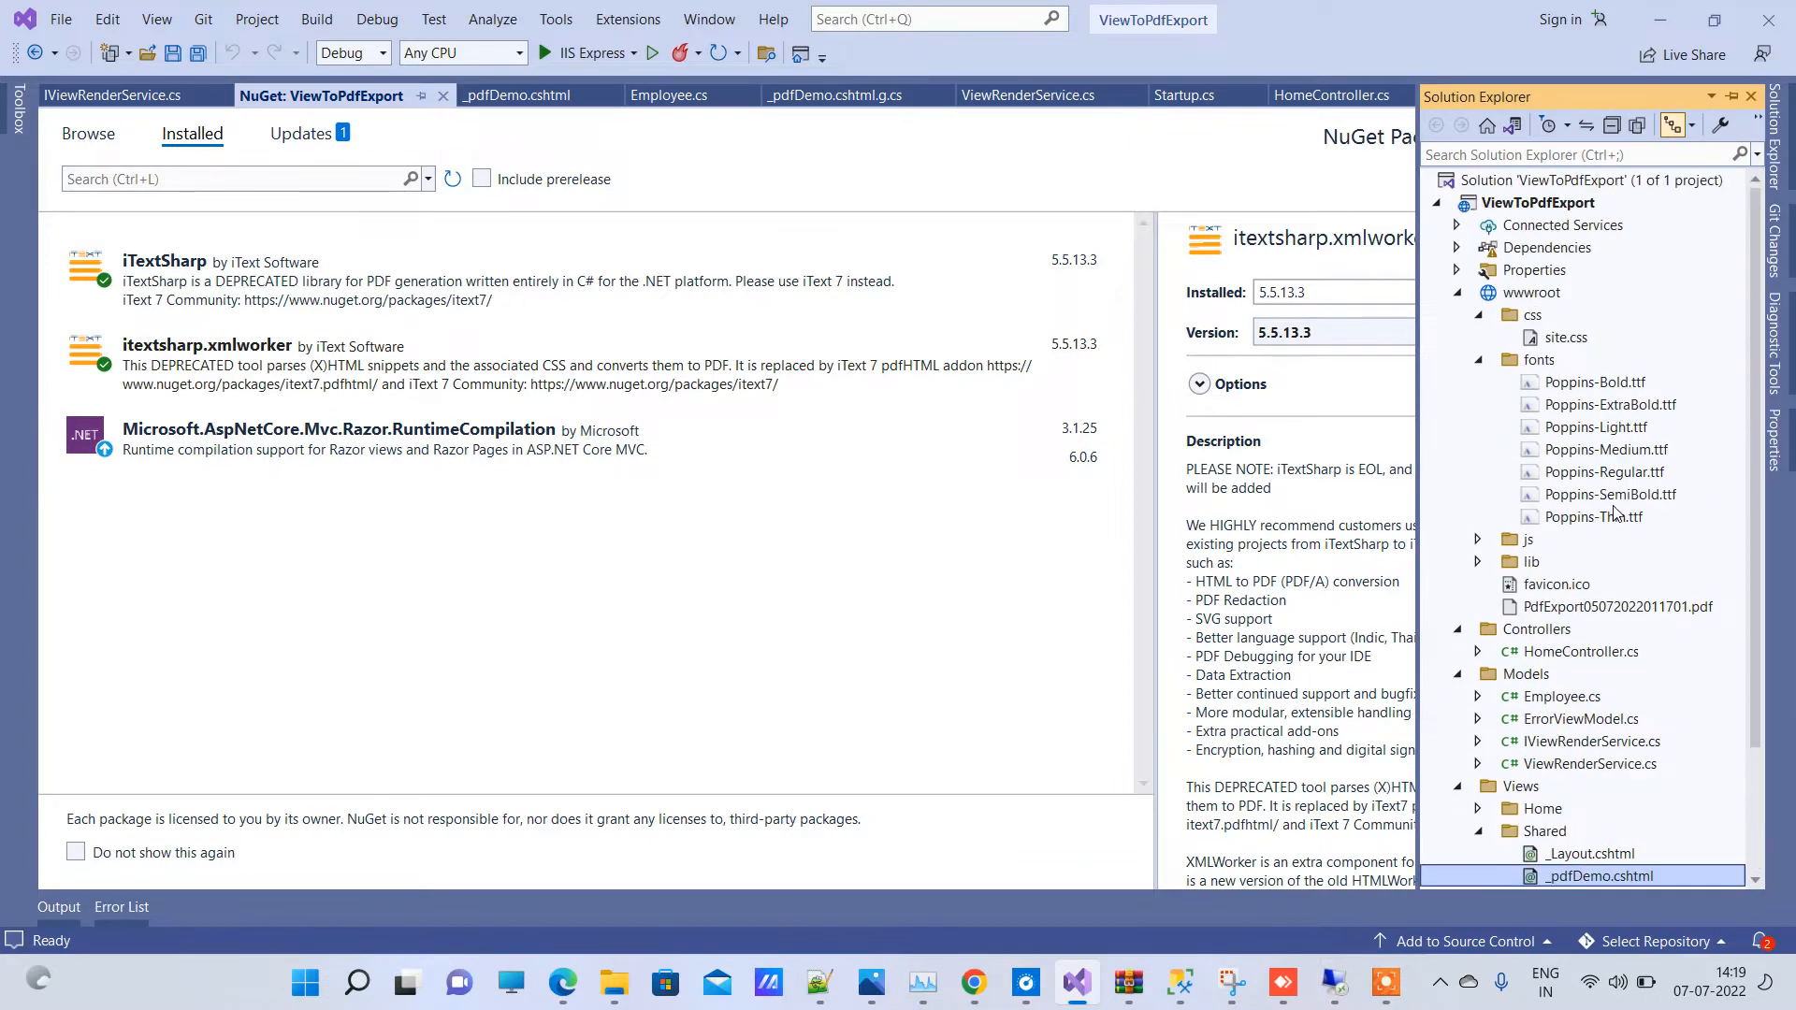
{"action": "left_click", "coordinate": [1478, 315]}
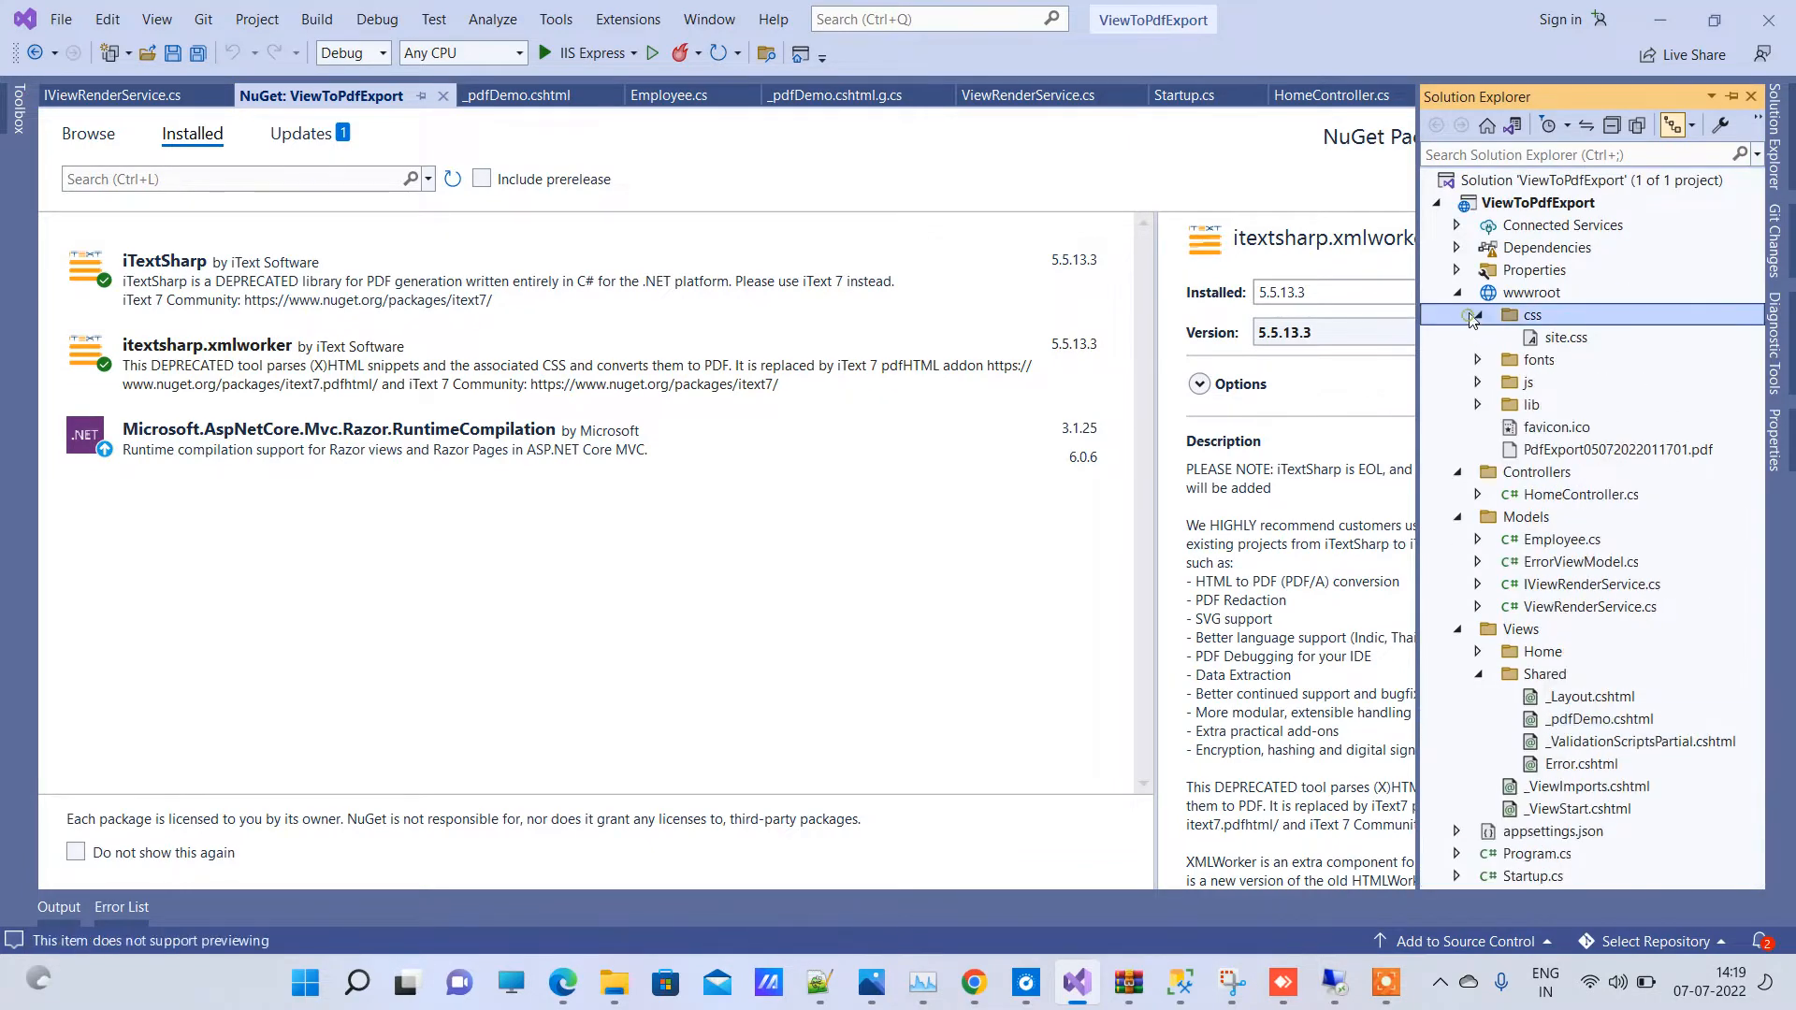
{"action": "left_click", "coordinate": [1476, 315]}
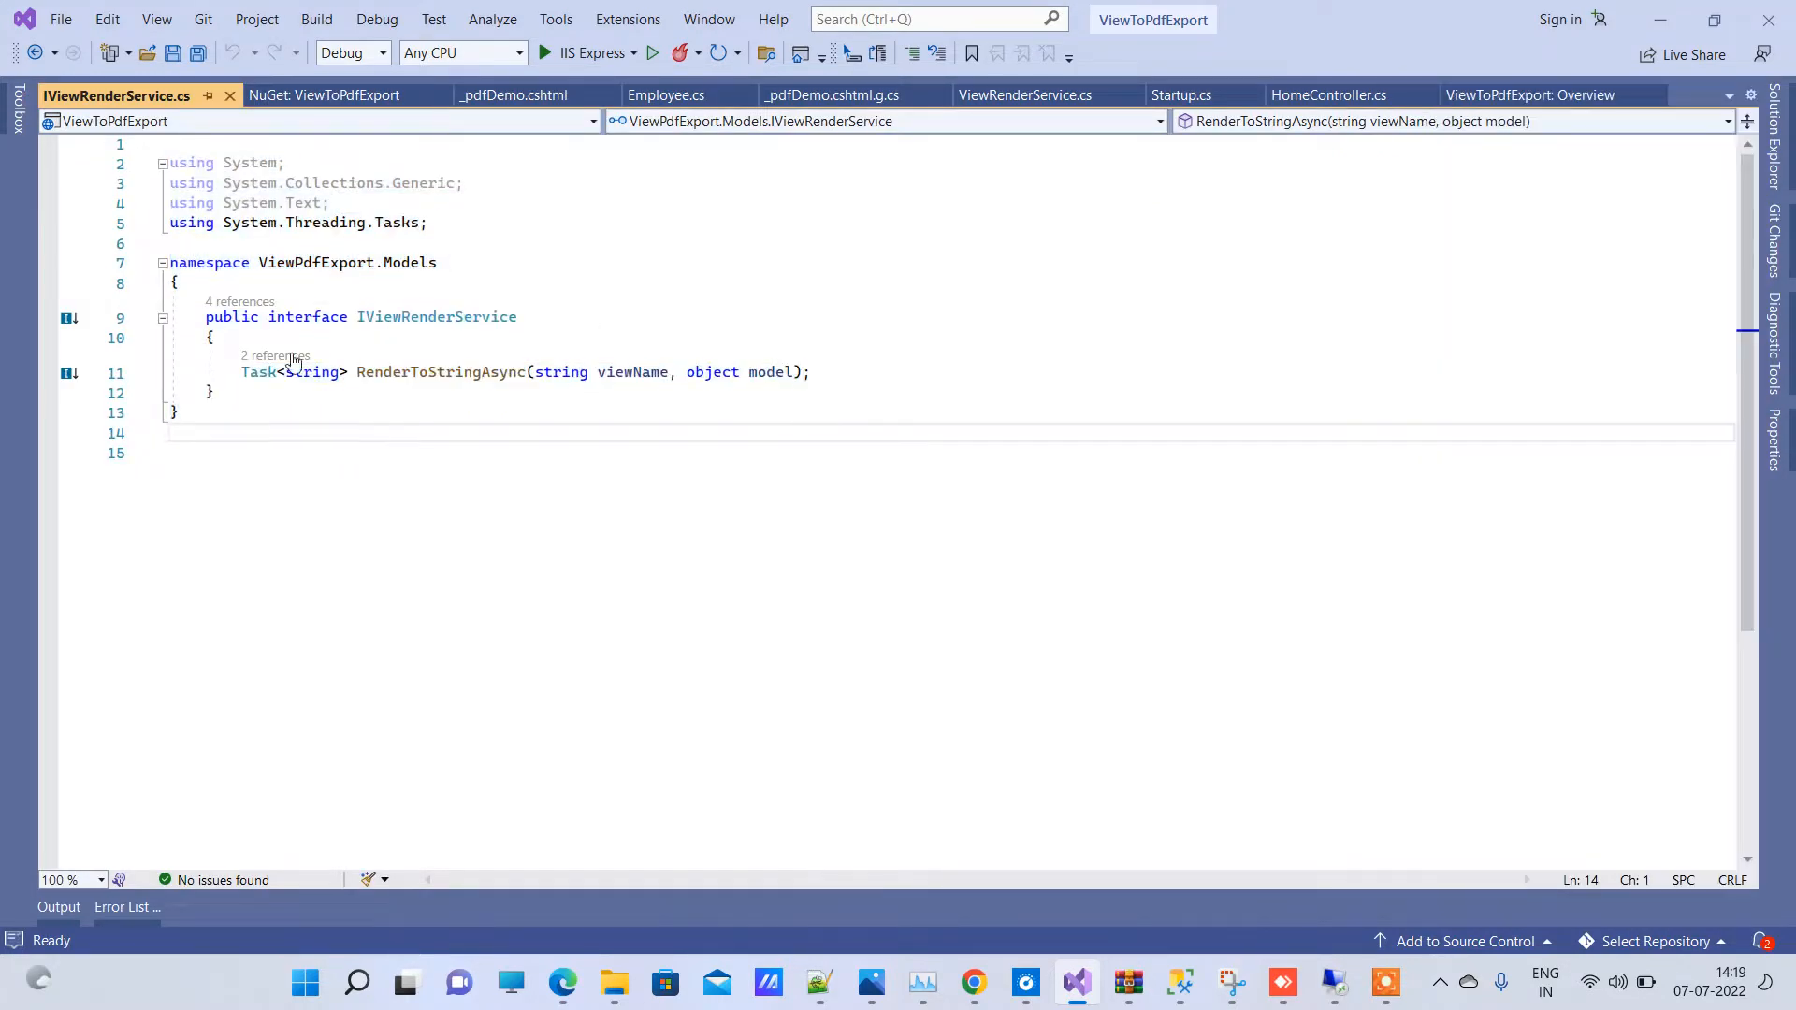
Step: Highlight the RenderToStringAsync declaration and switch to the ViewRenderService.cs class
{"action": "triple_click", "coordinate": [521, 372]}
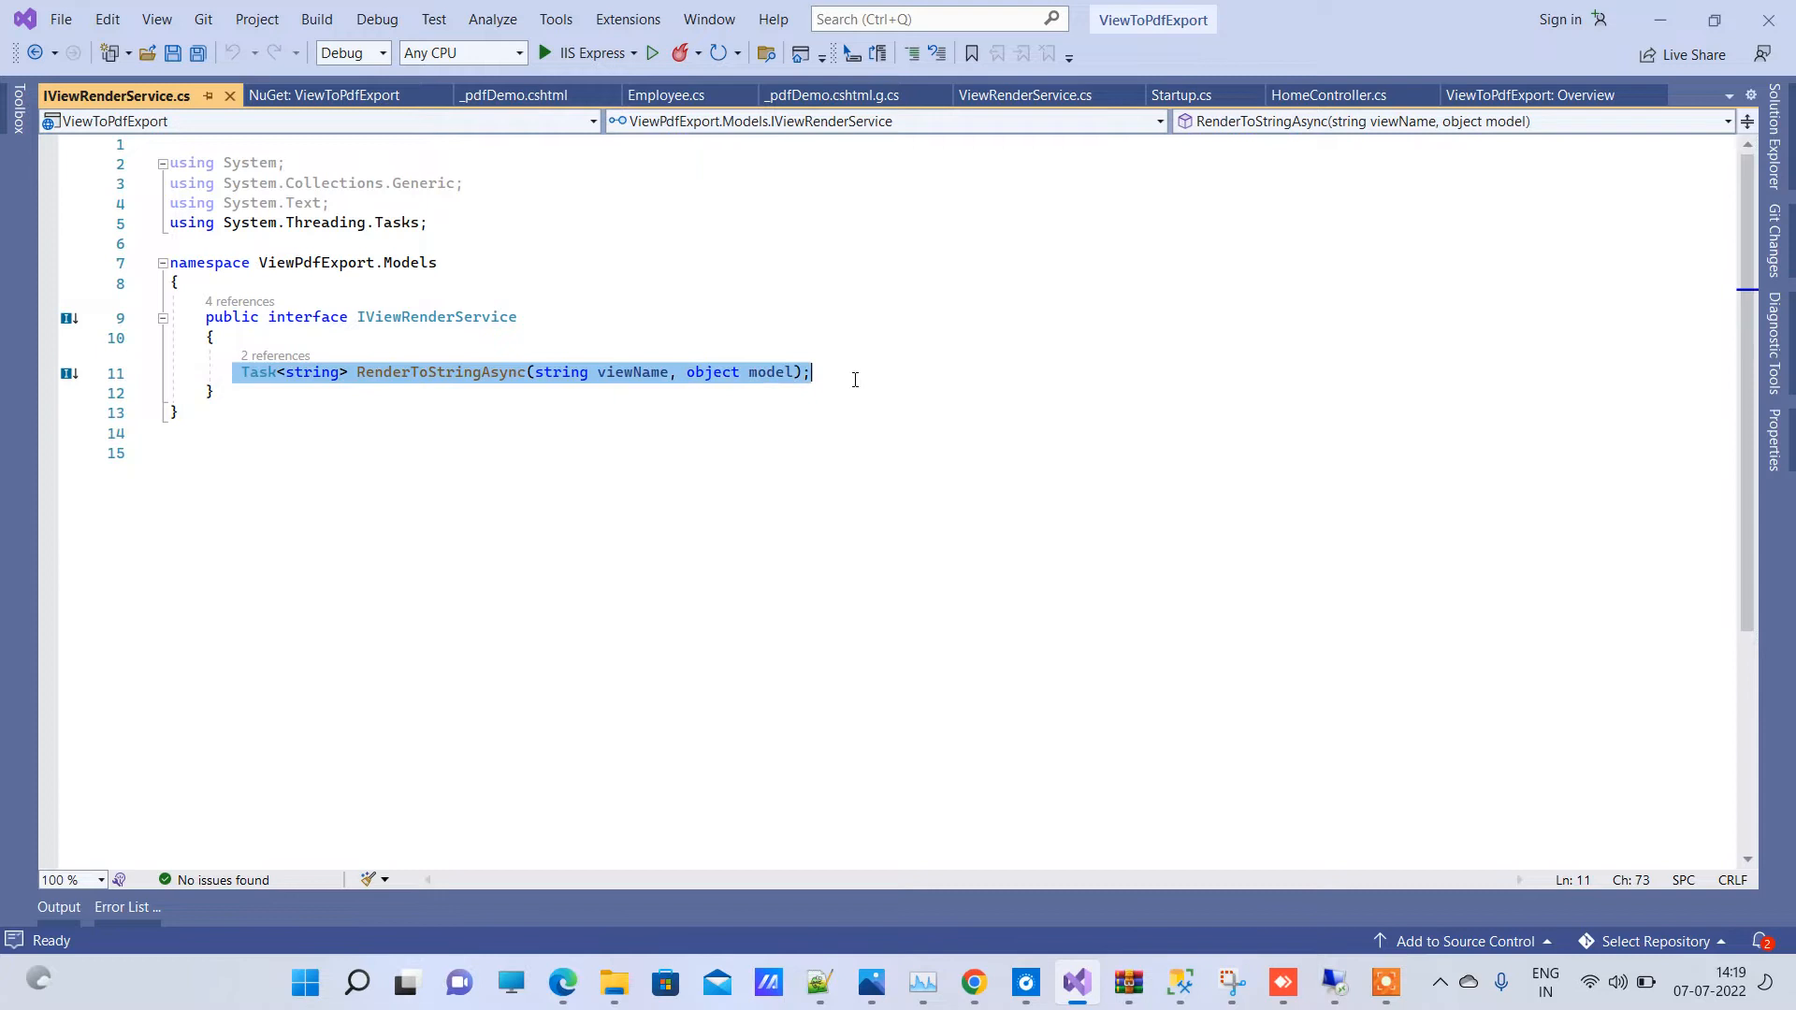
{"action": "double_click", "coordinate": [440, 372]}
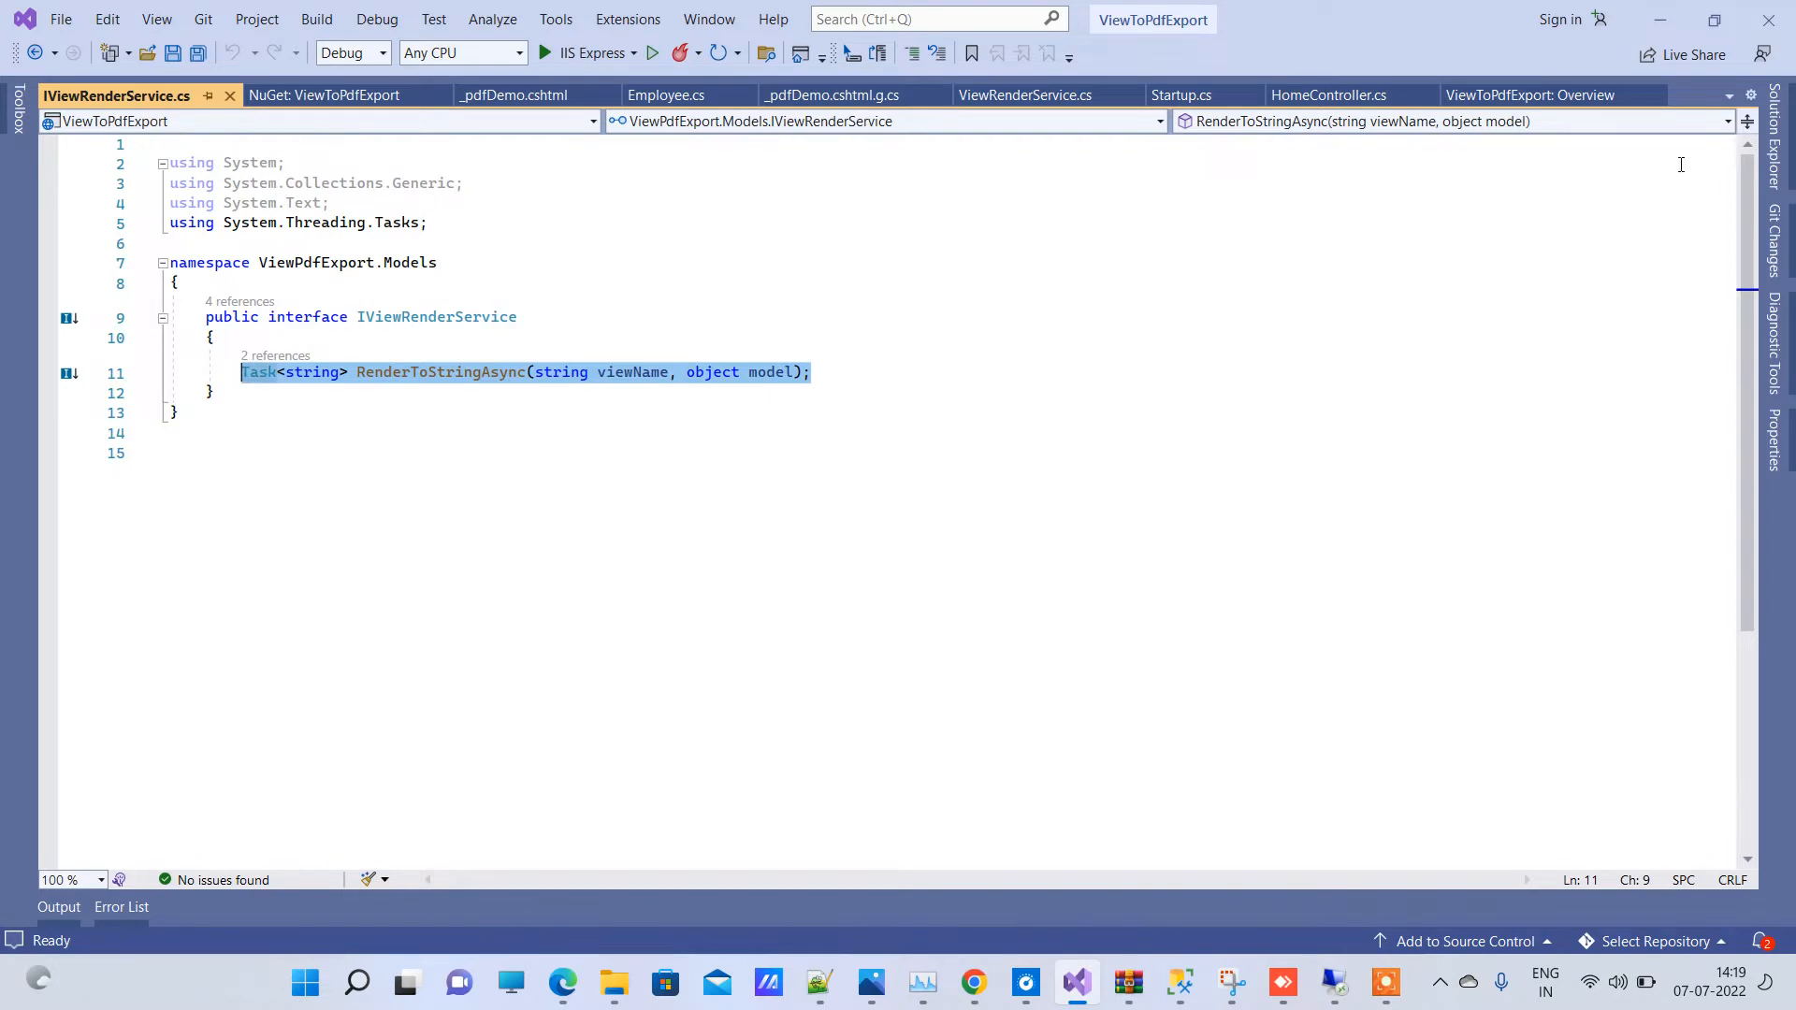
{"action": "left_click", "coordinate": [1763, 96]}
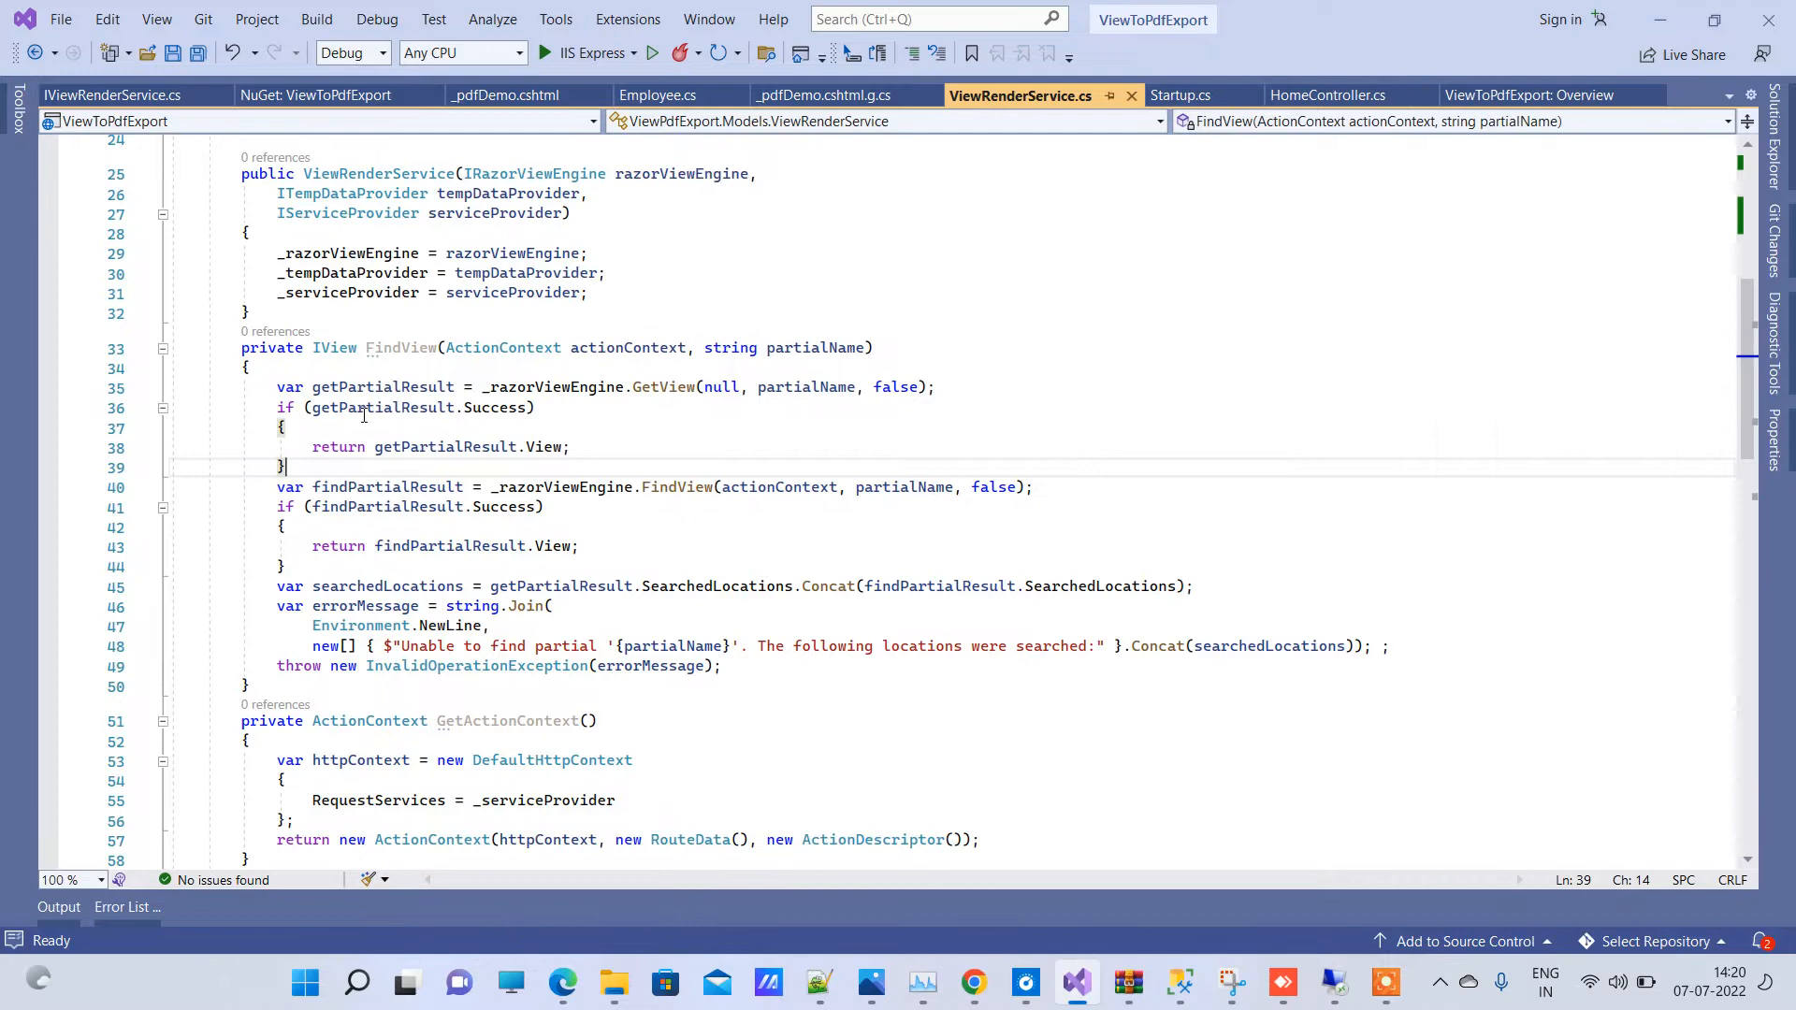
{"action": "left_click_drag", "start_coordinate": [276, 386], "coordinate": [287, 465]}
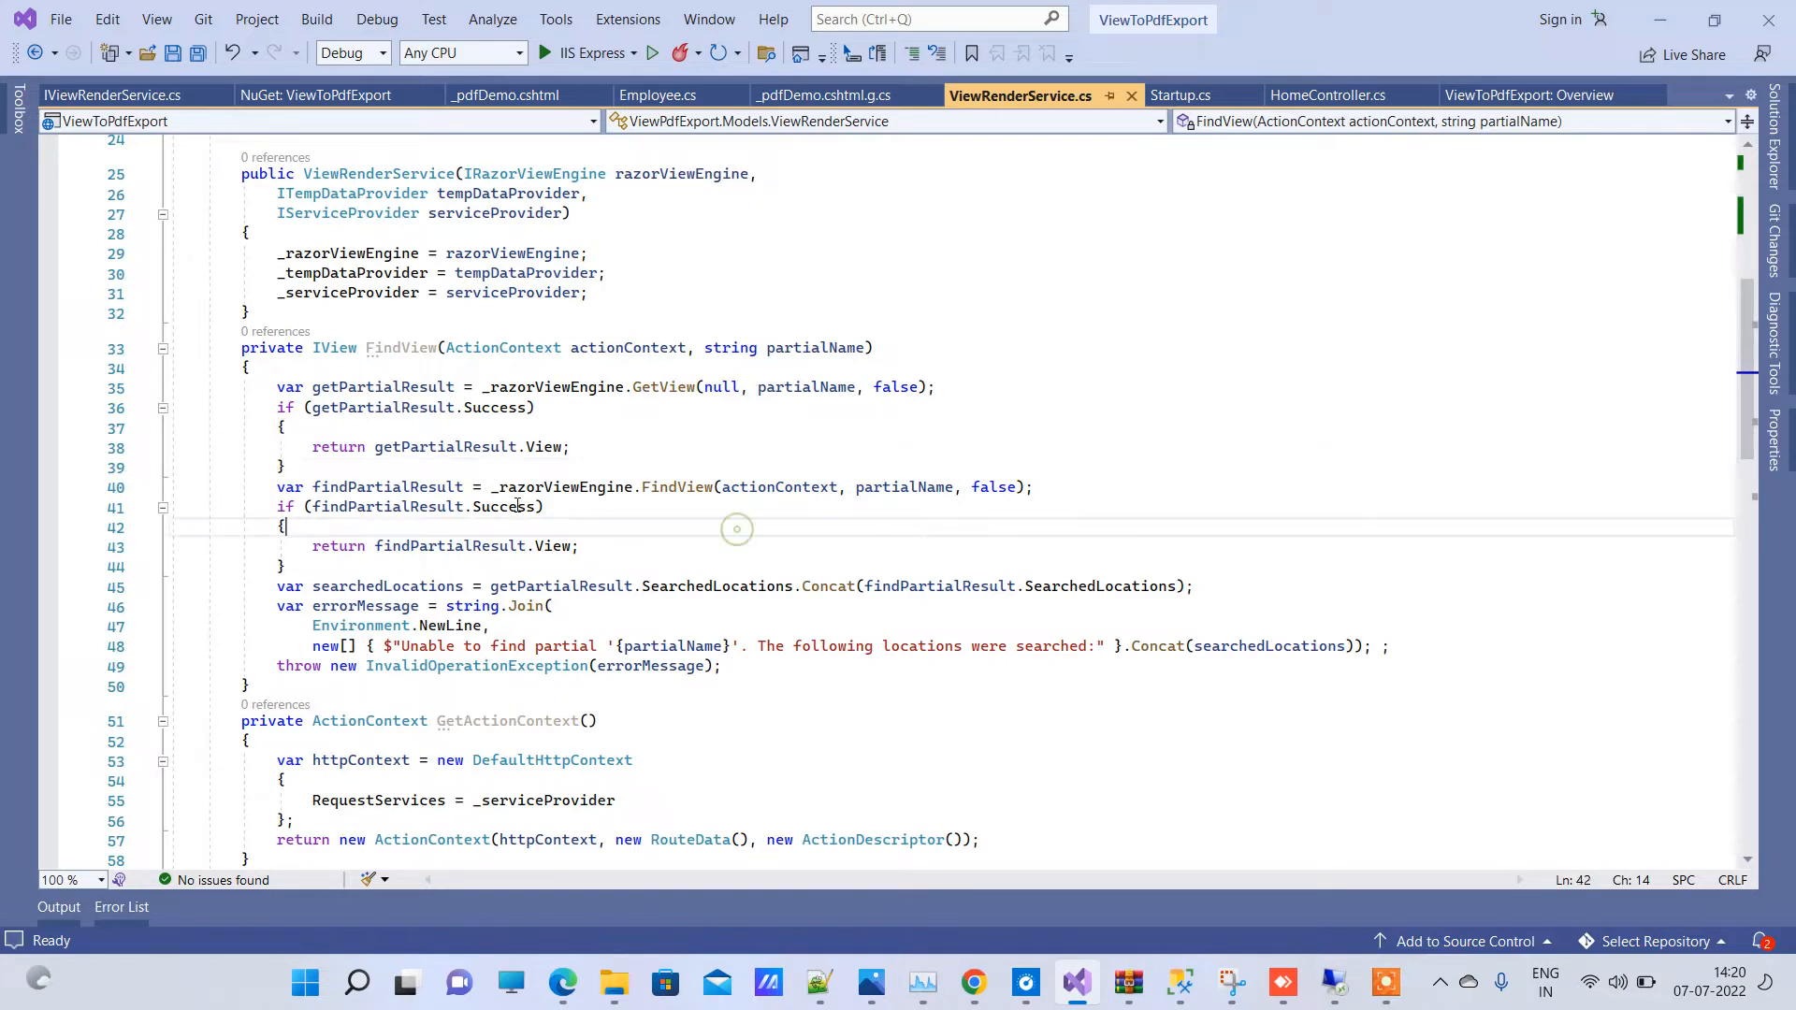
{"action": "scroll", "scroll_direction": "down", "scroll_amount": 3}
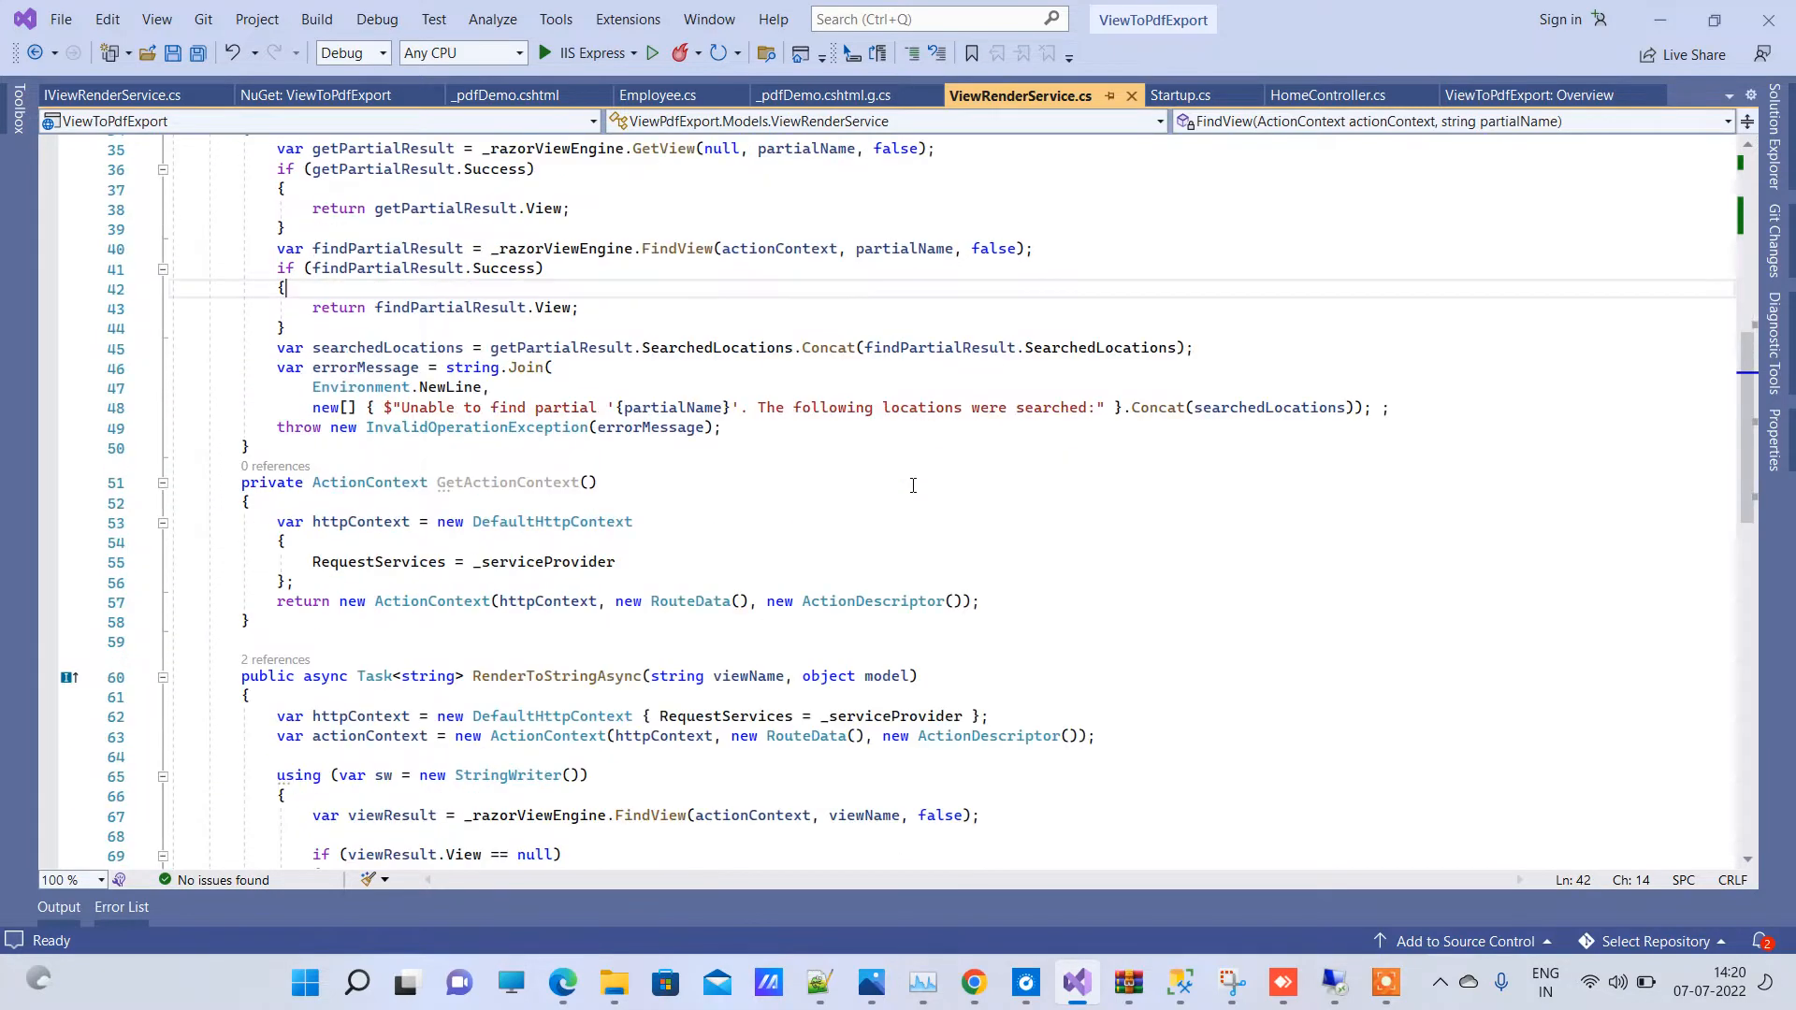
{"action": "scroll", "scroll_direction": "down", "scroll_amount": 3}
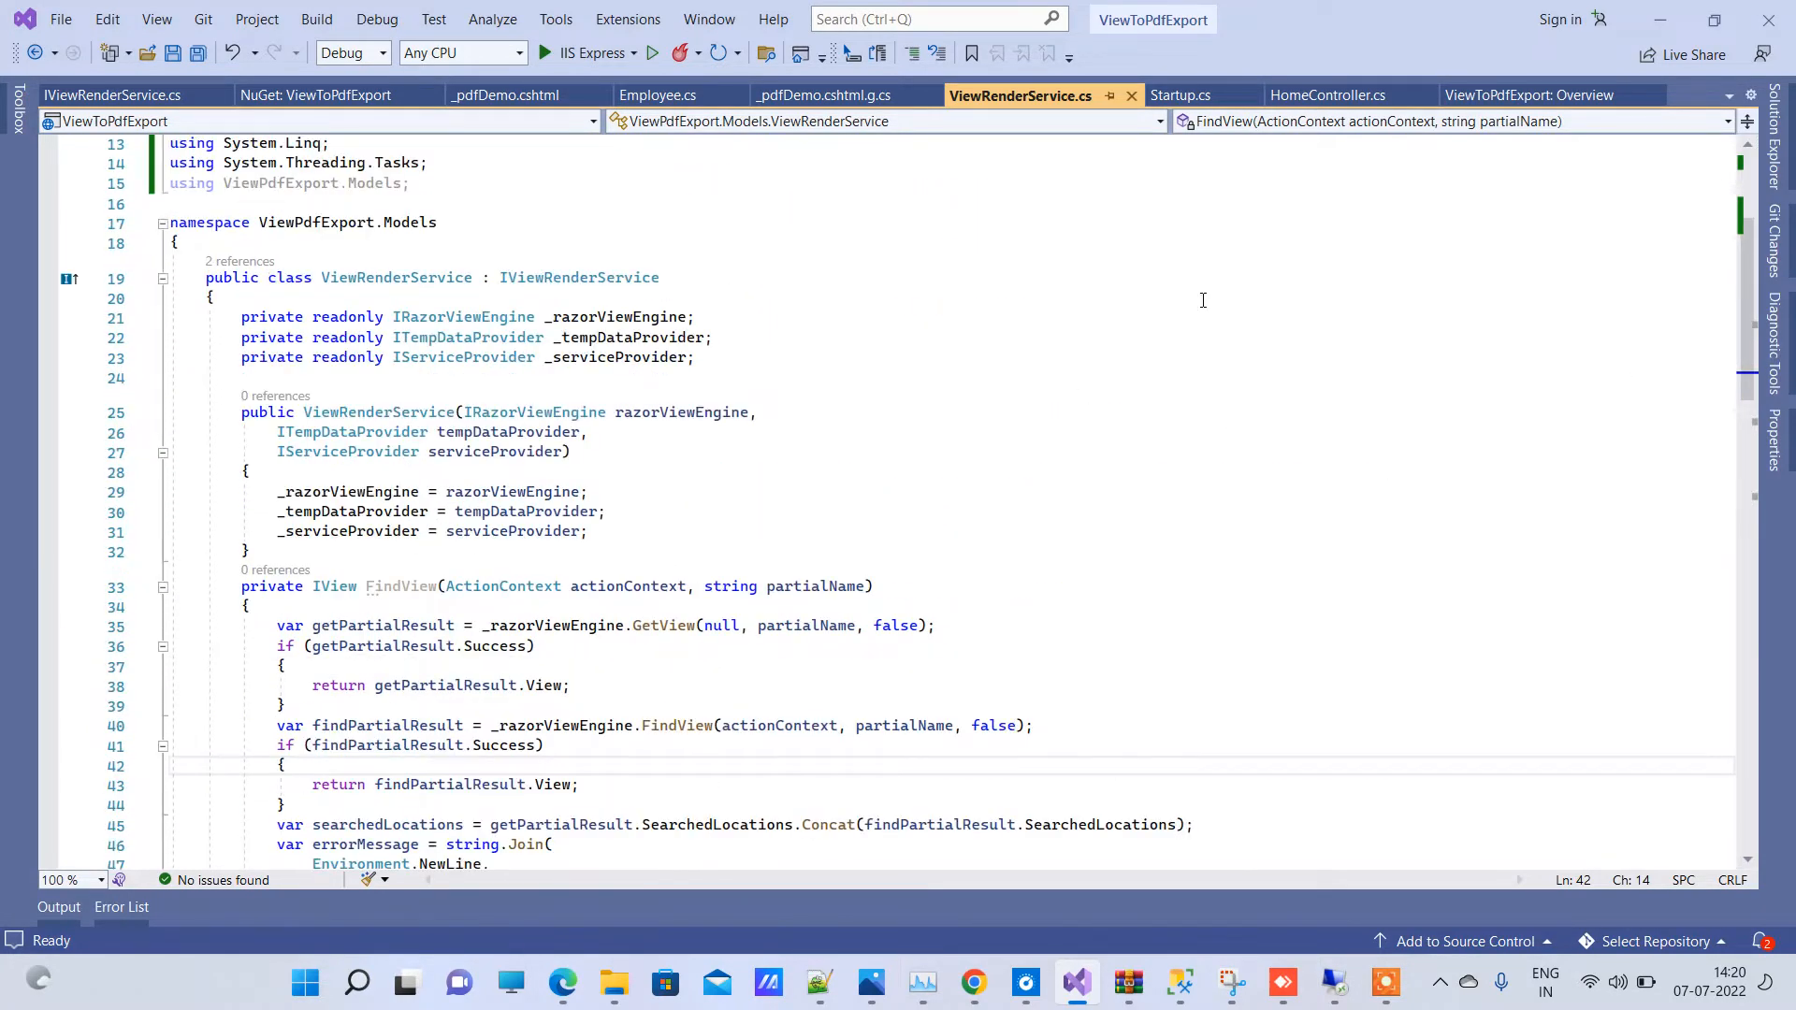
{"action": "scroll", "scroll_direction": "up", "scroll_amount": 3}
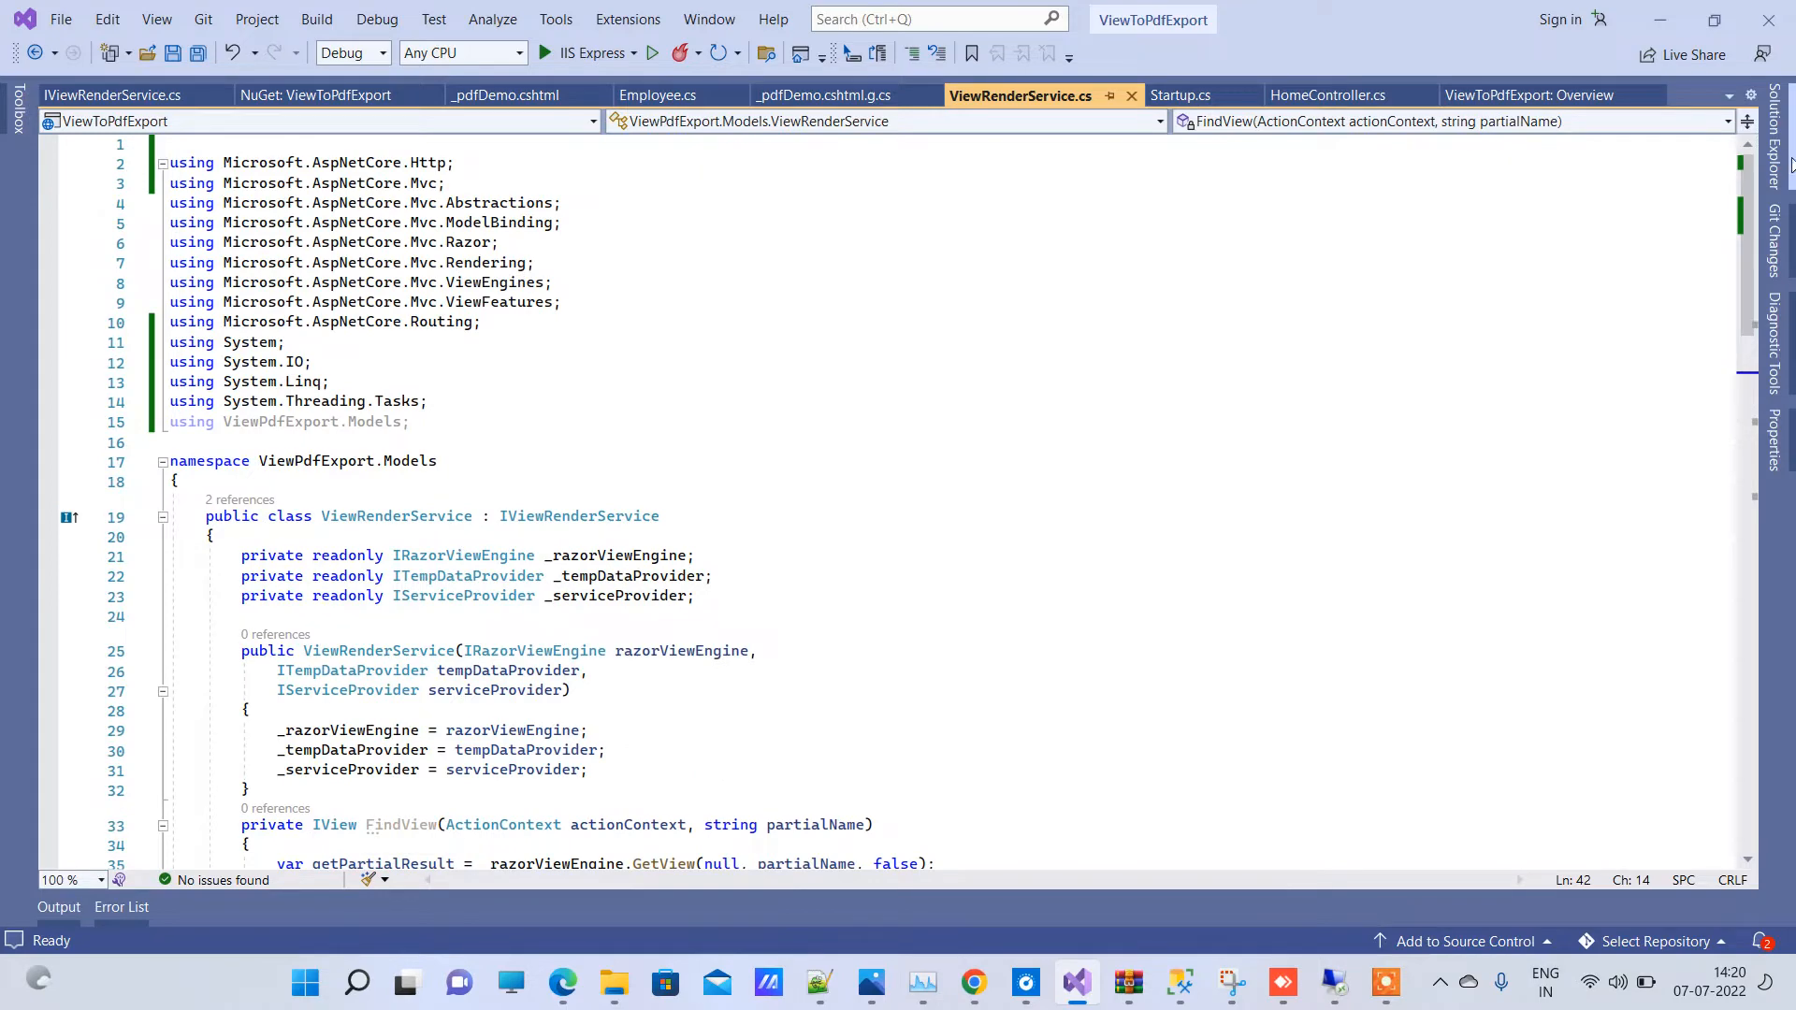
Step: Bring up Solution Explorer to reach the Employee model and HomeController
{"action": "left_click", "coordinate": [1782, 108]}
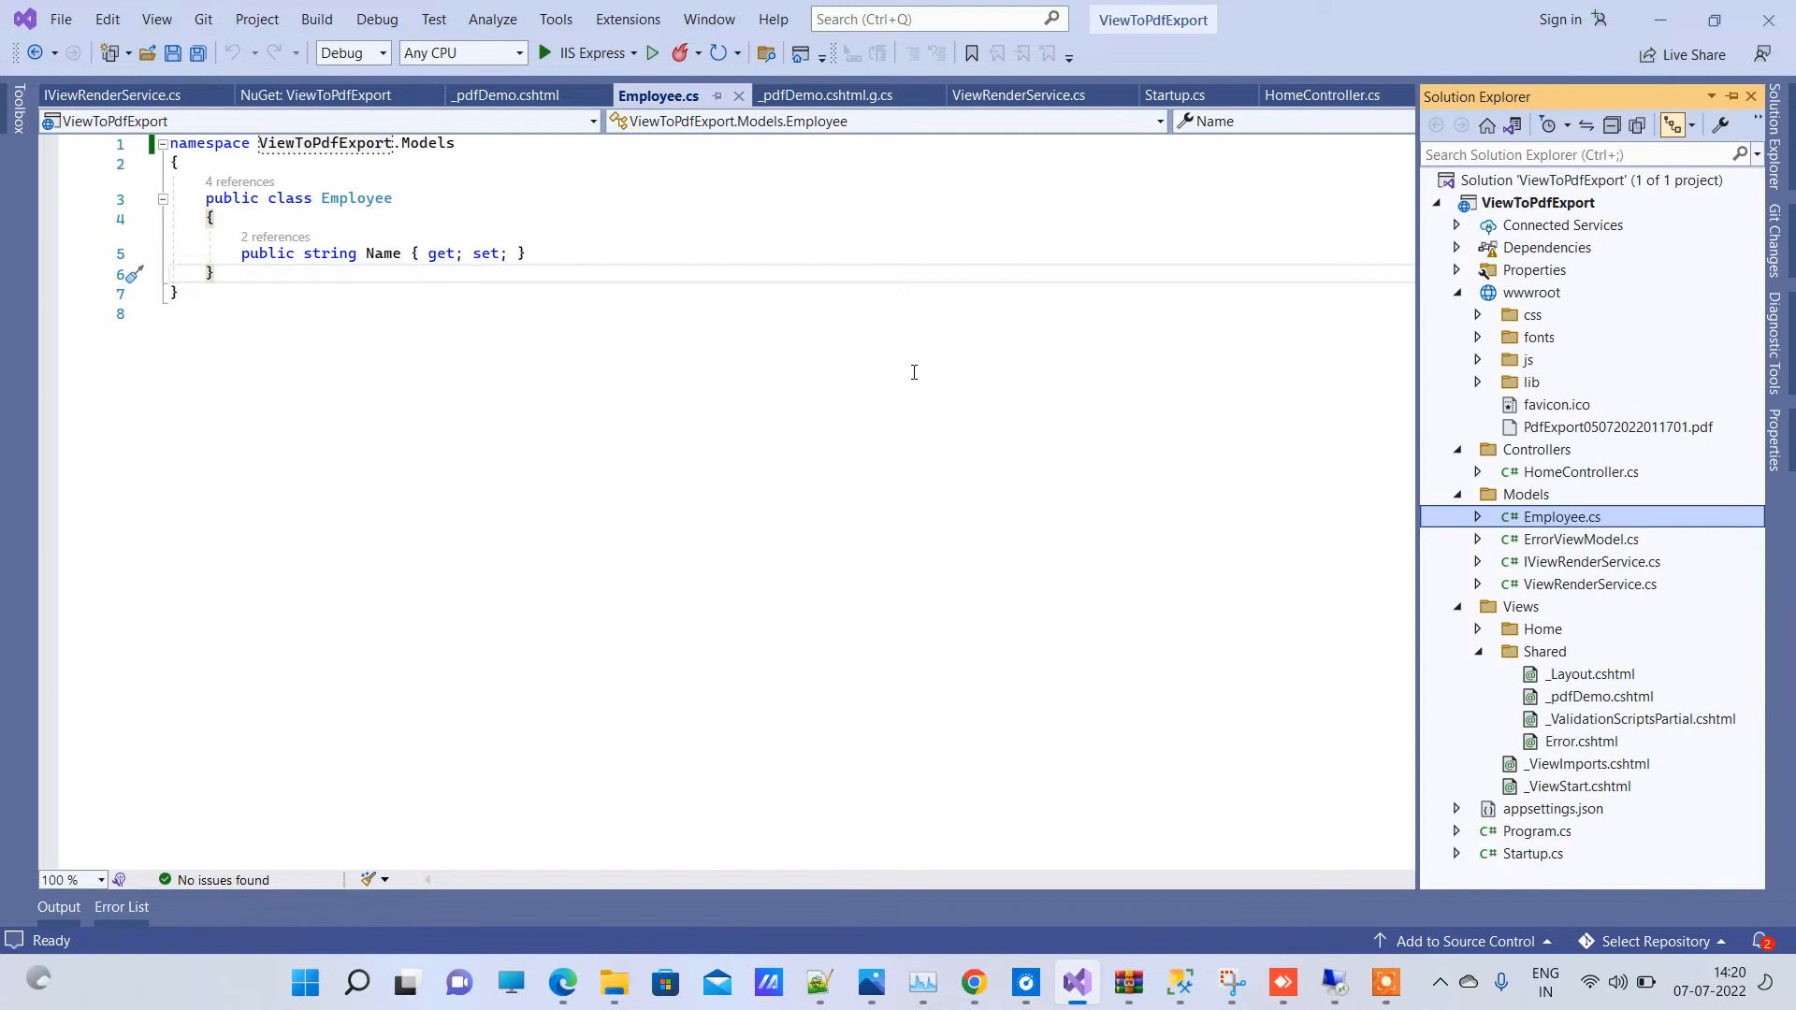
{"action": "mouse_move", "coordinate": [1653, 530]}
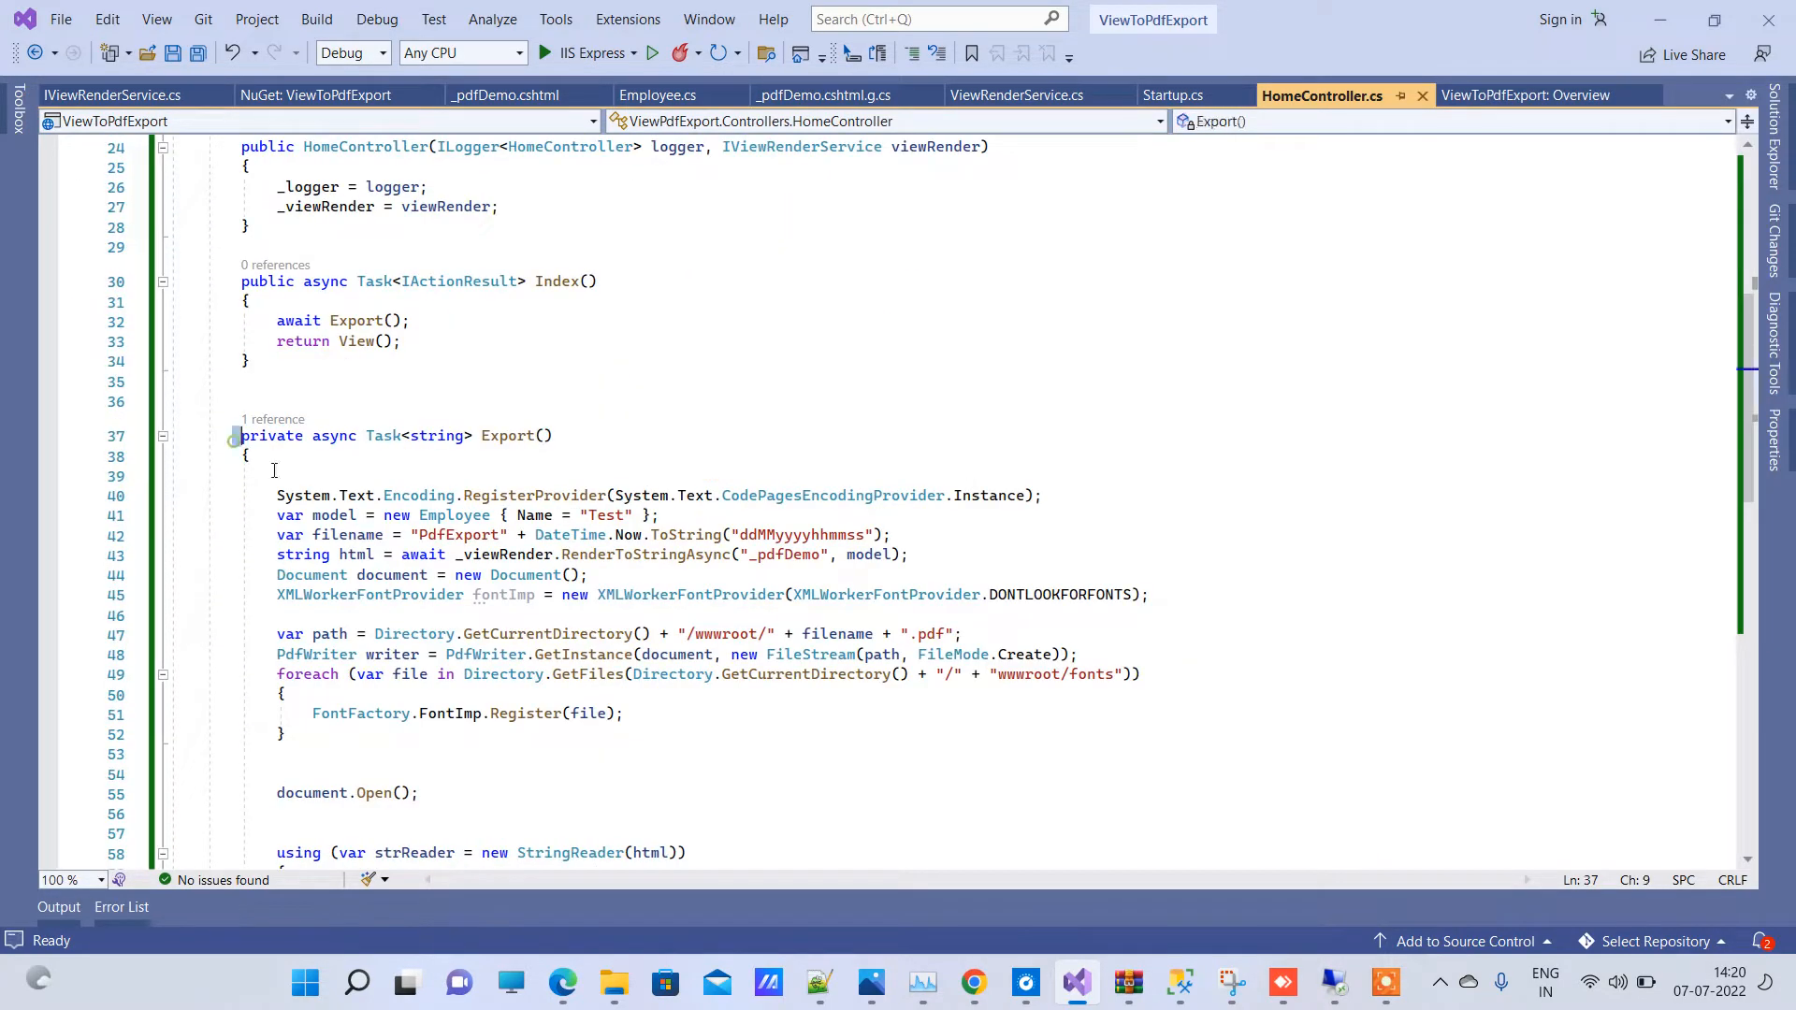
Step: Read through the Export method, highlighting its header and the font-registration loop
{"action": "left_click_drag", "start_coordinate": [241, 434], "coordinate": [309, 476]}
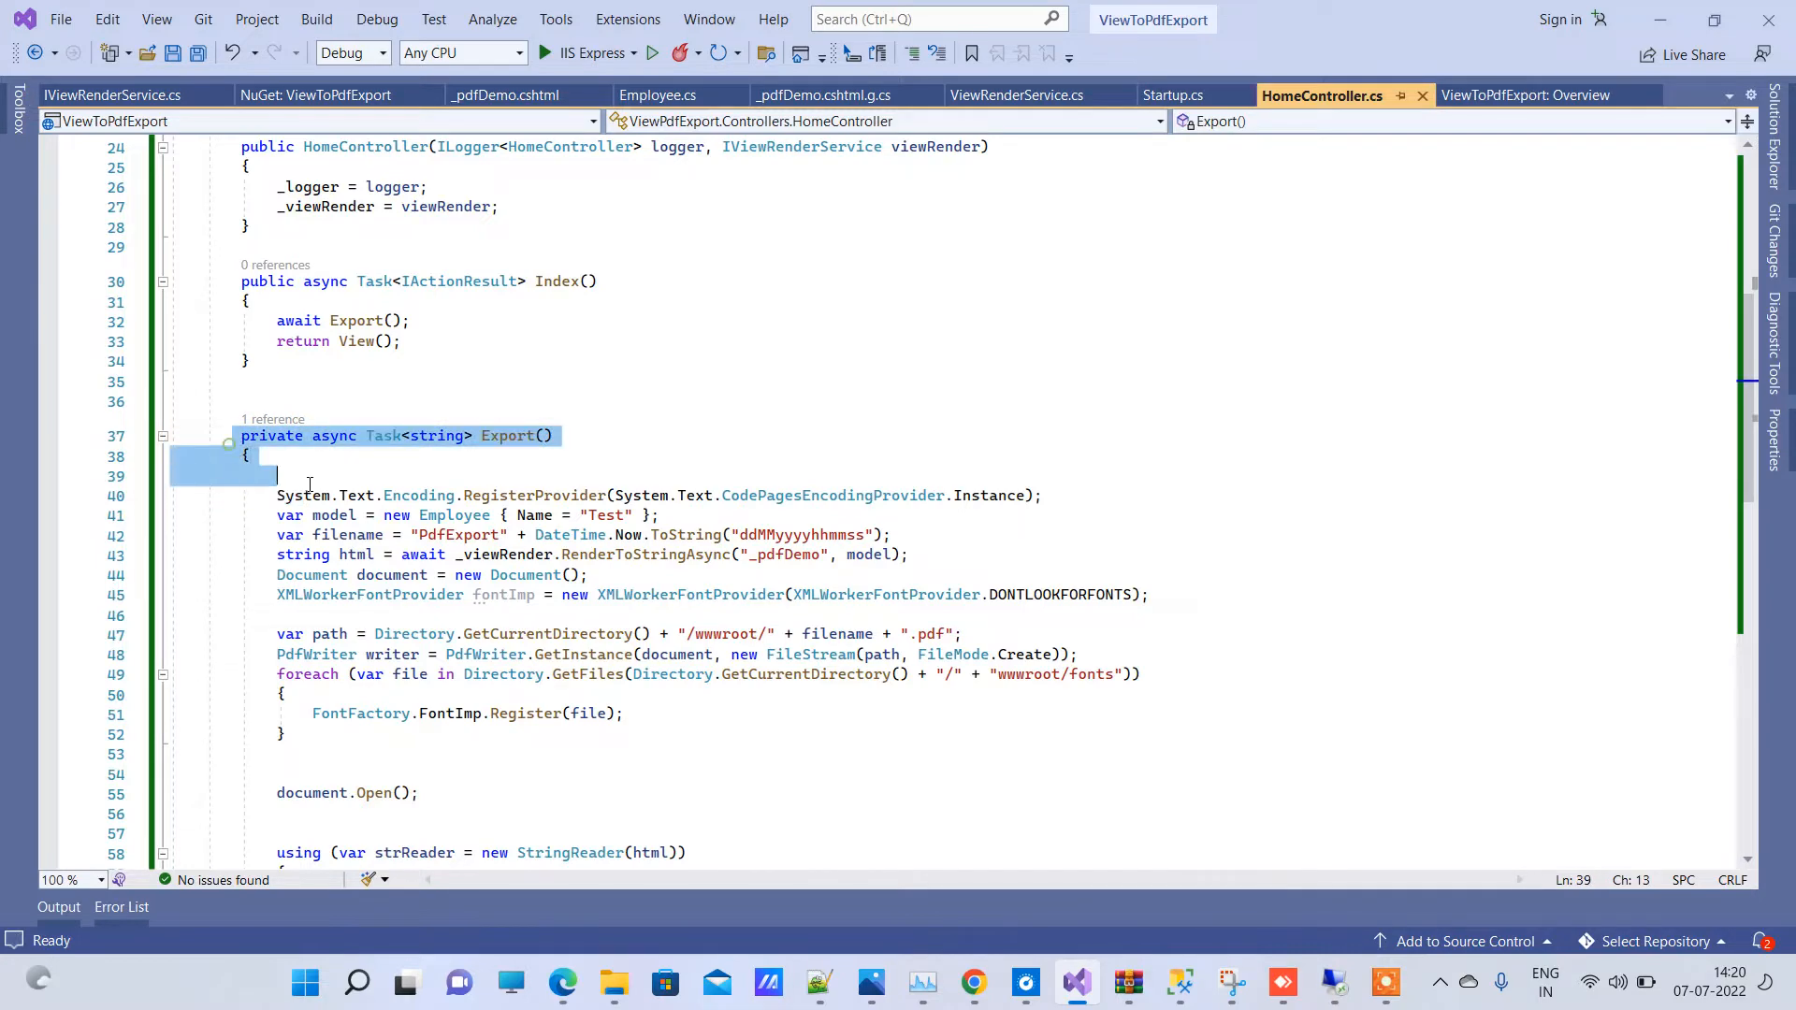
{"action": "scroll", "scroll_direction": "down", "scroll_amount": 3}
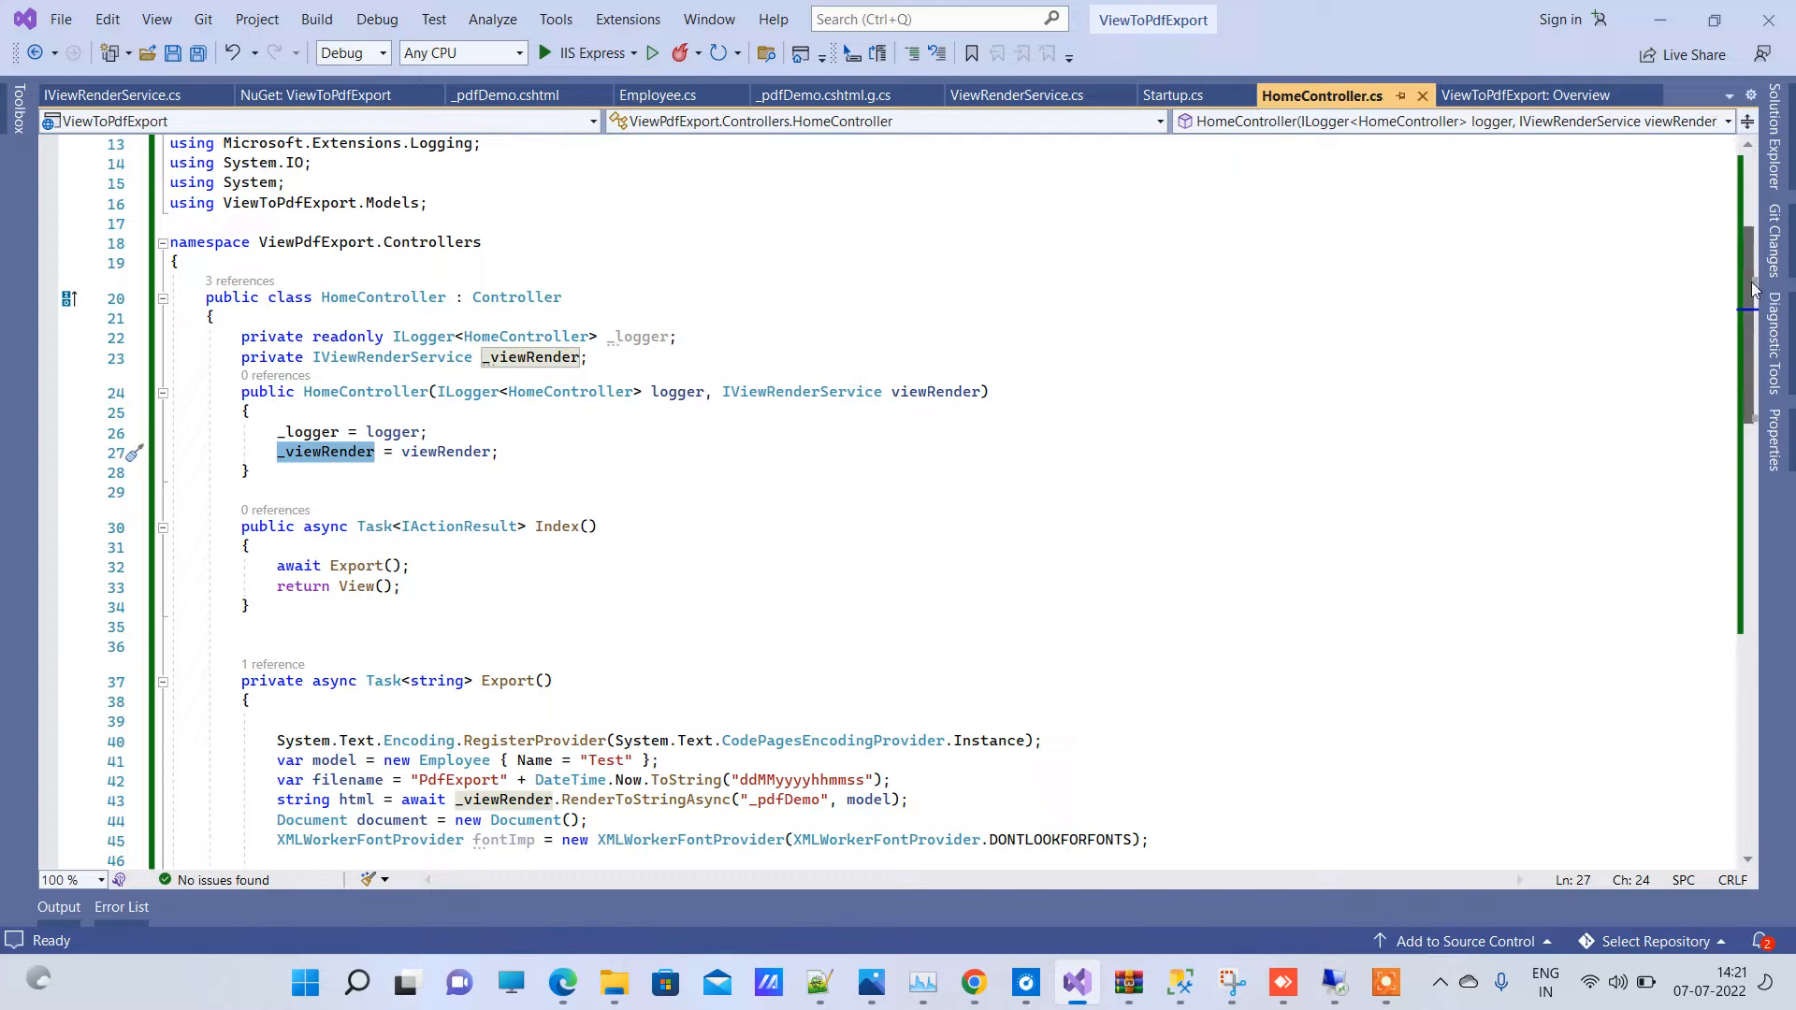
{"action": "scroll", "scroll_direction": "down", "scroll_amount": 3}
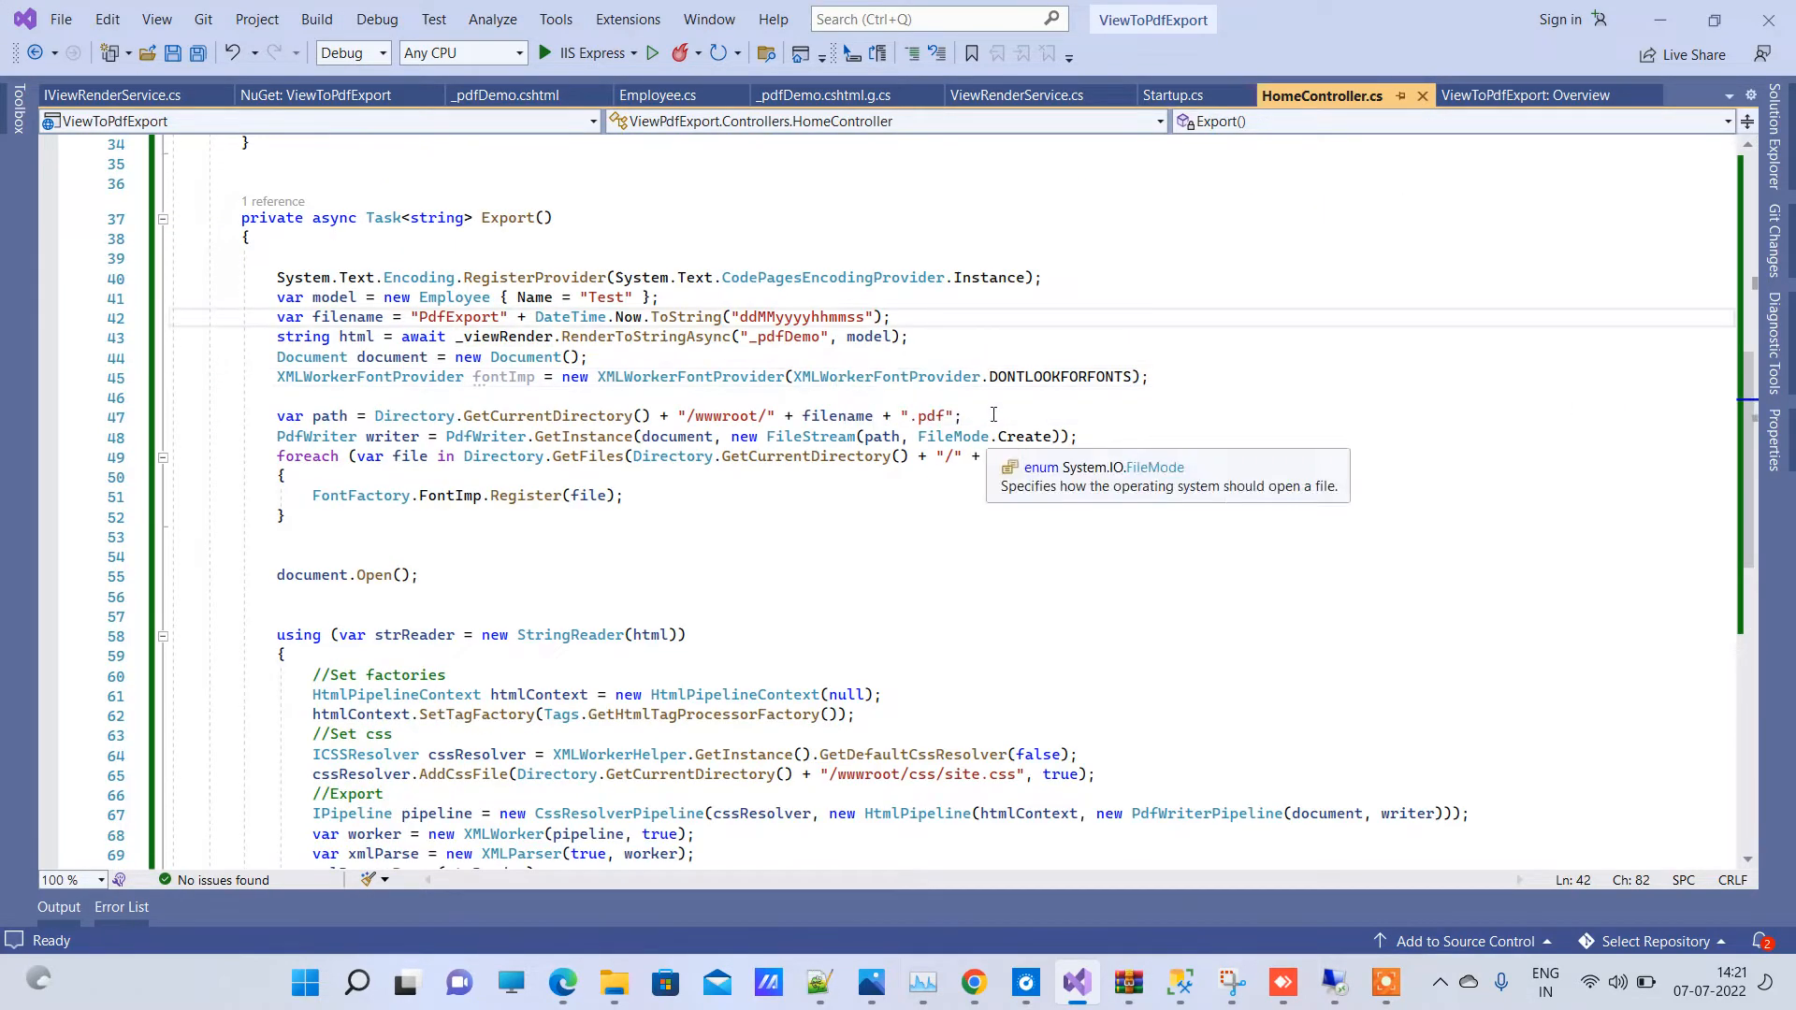
{"action": "left_click", "coordinate": [235, 416]}
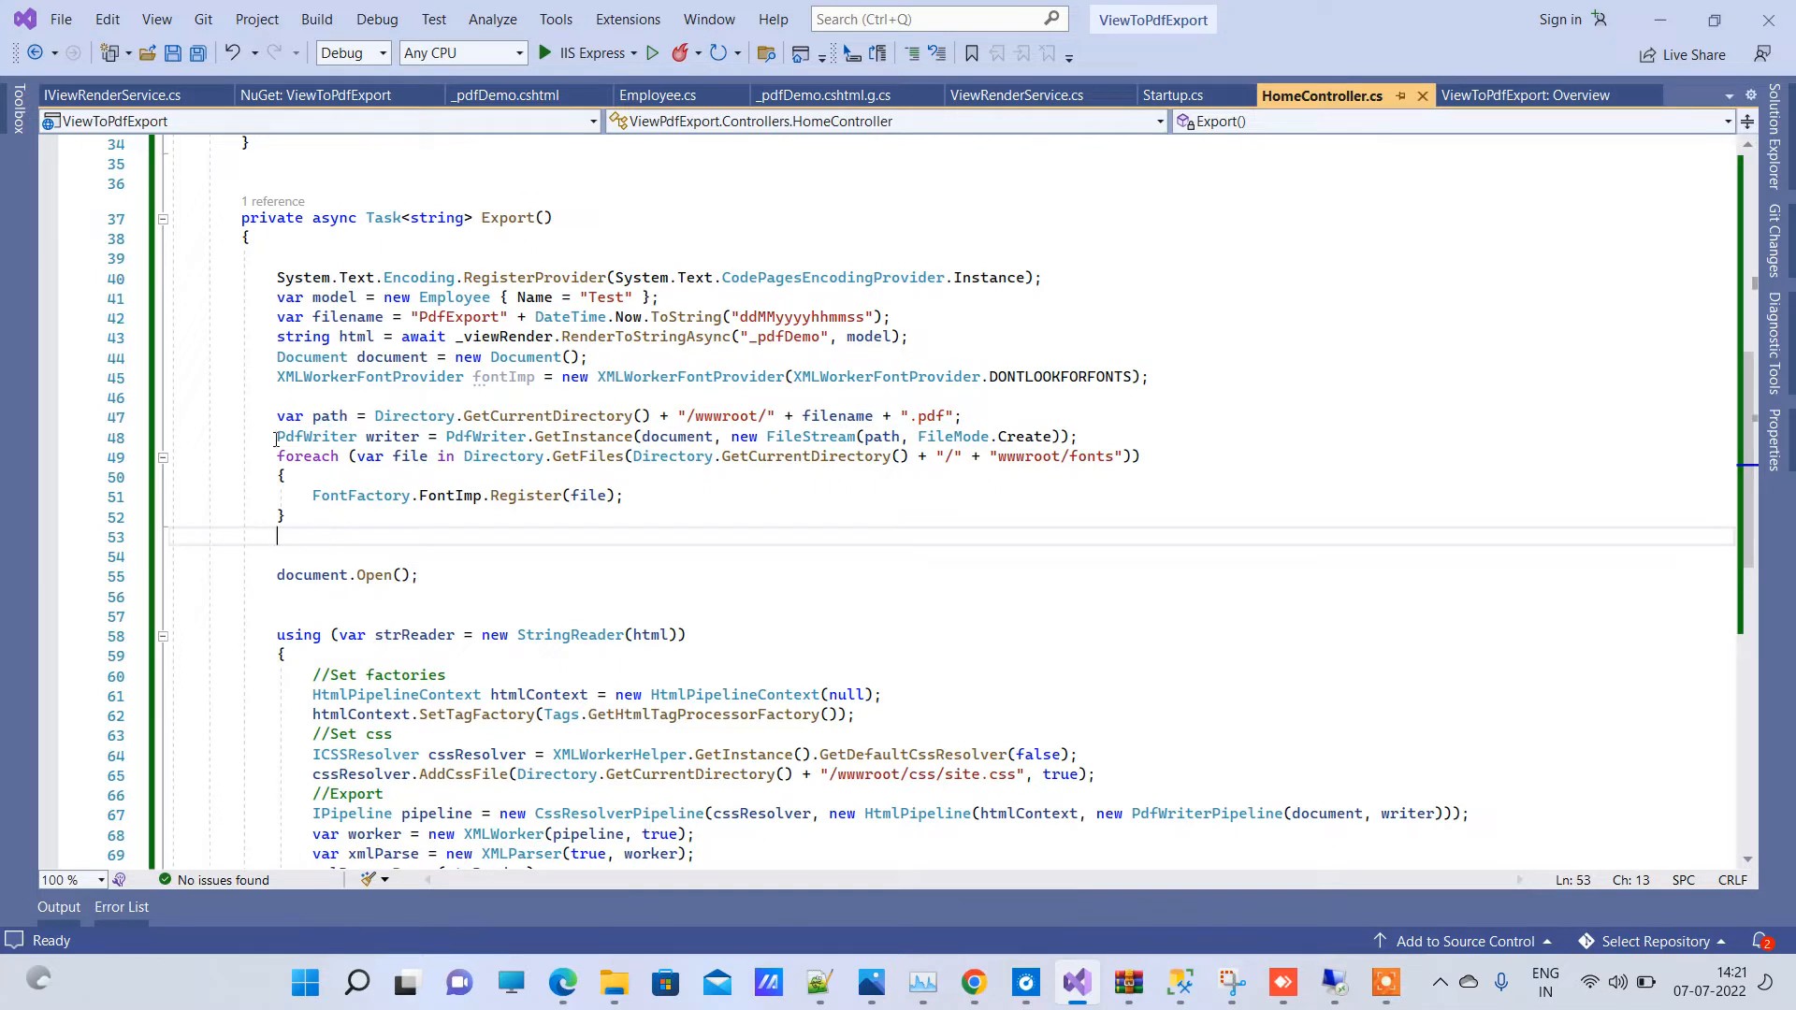
{"action": "left_click_drag", "start_coordinate": [276, 437], "coordinate": [336, 539]}
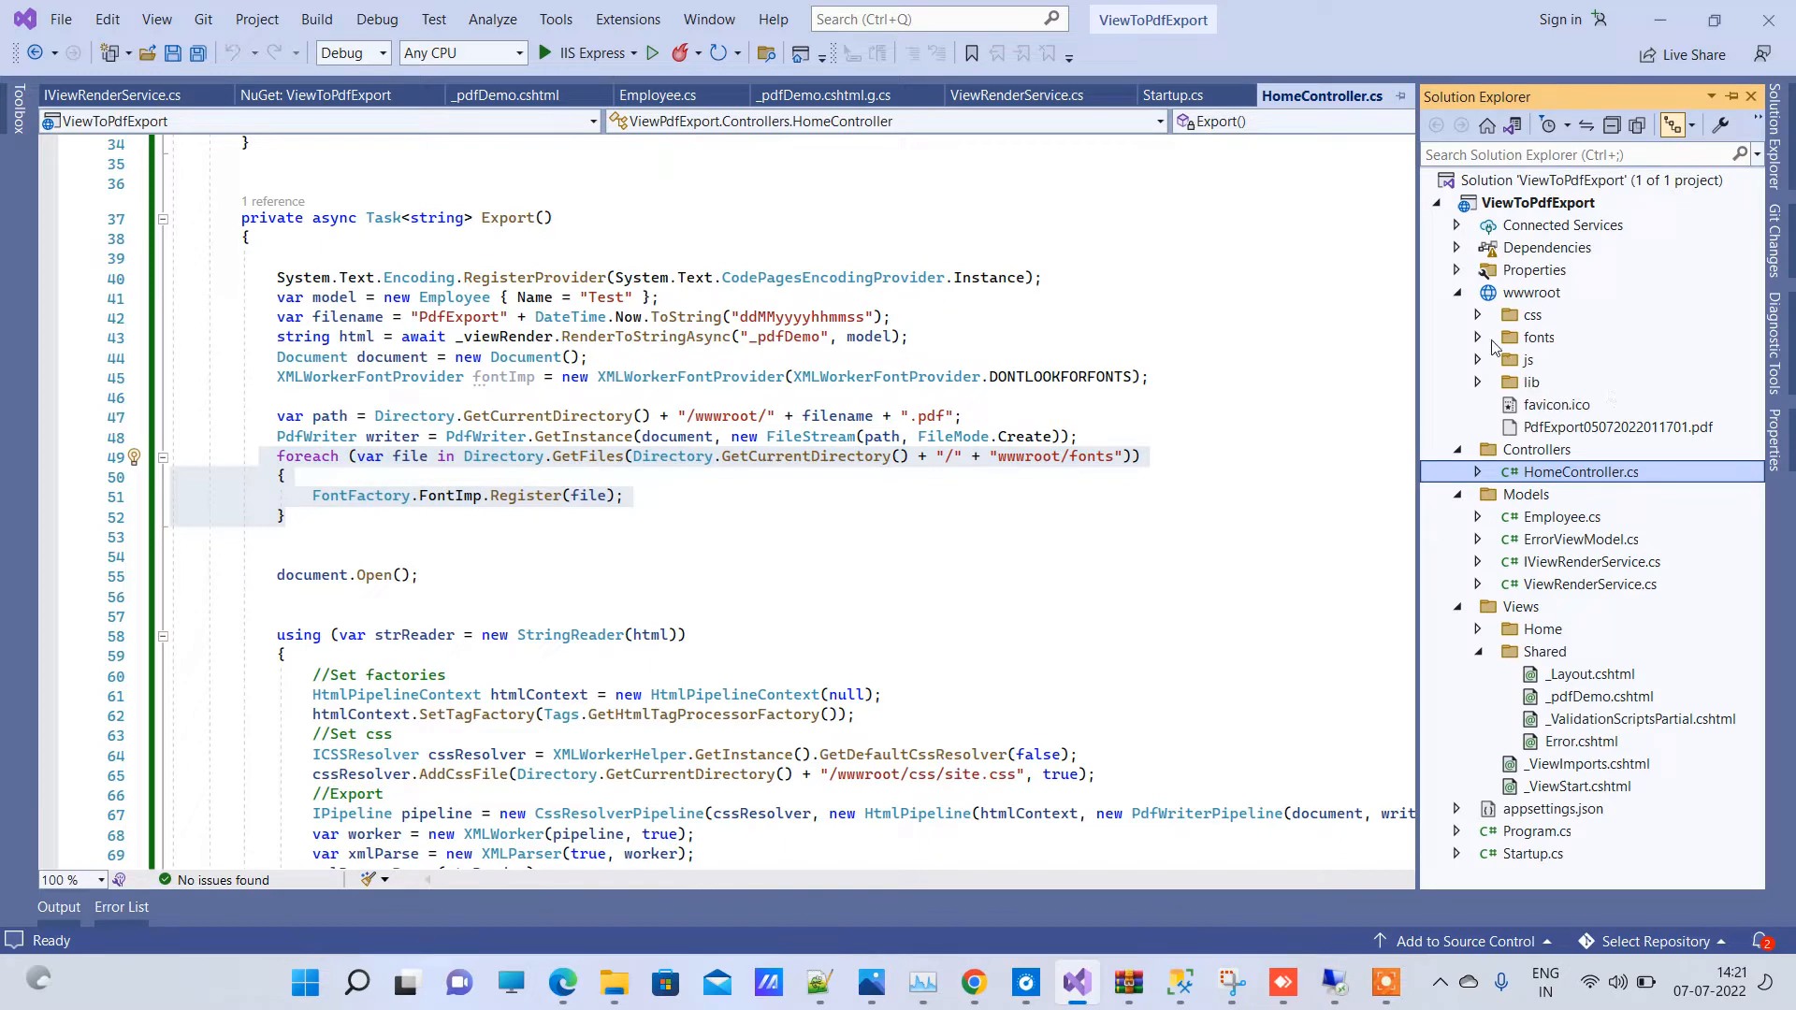
Step: Expand wwwroot/fonts to show Poppins fonts and highlight the site.css lines
{"action": "left_click", "coordinate": [1479, 336]}
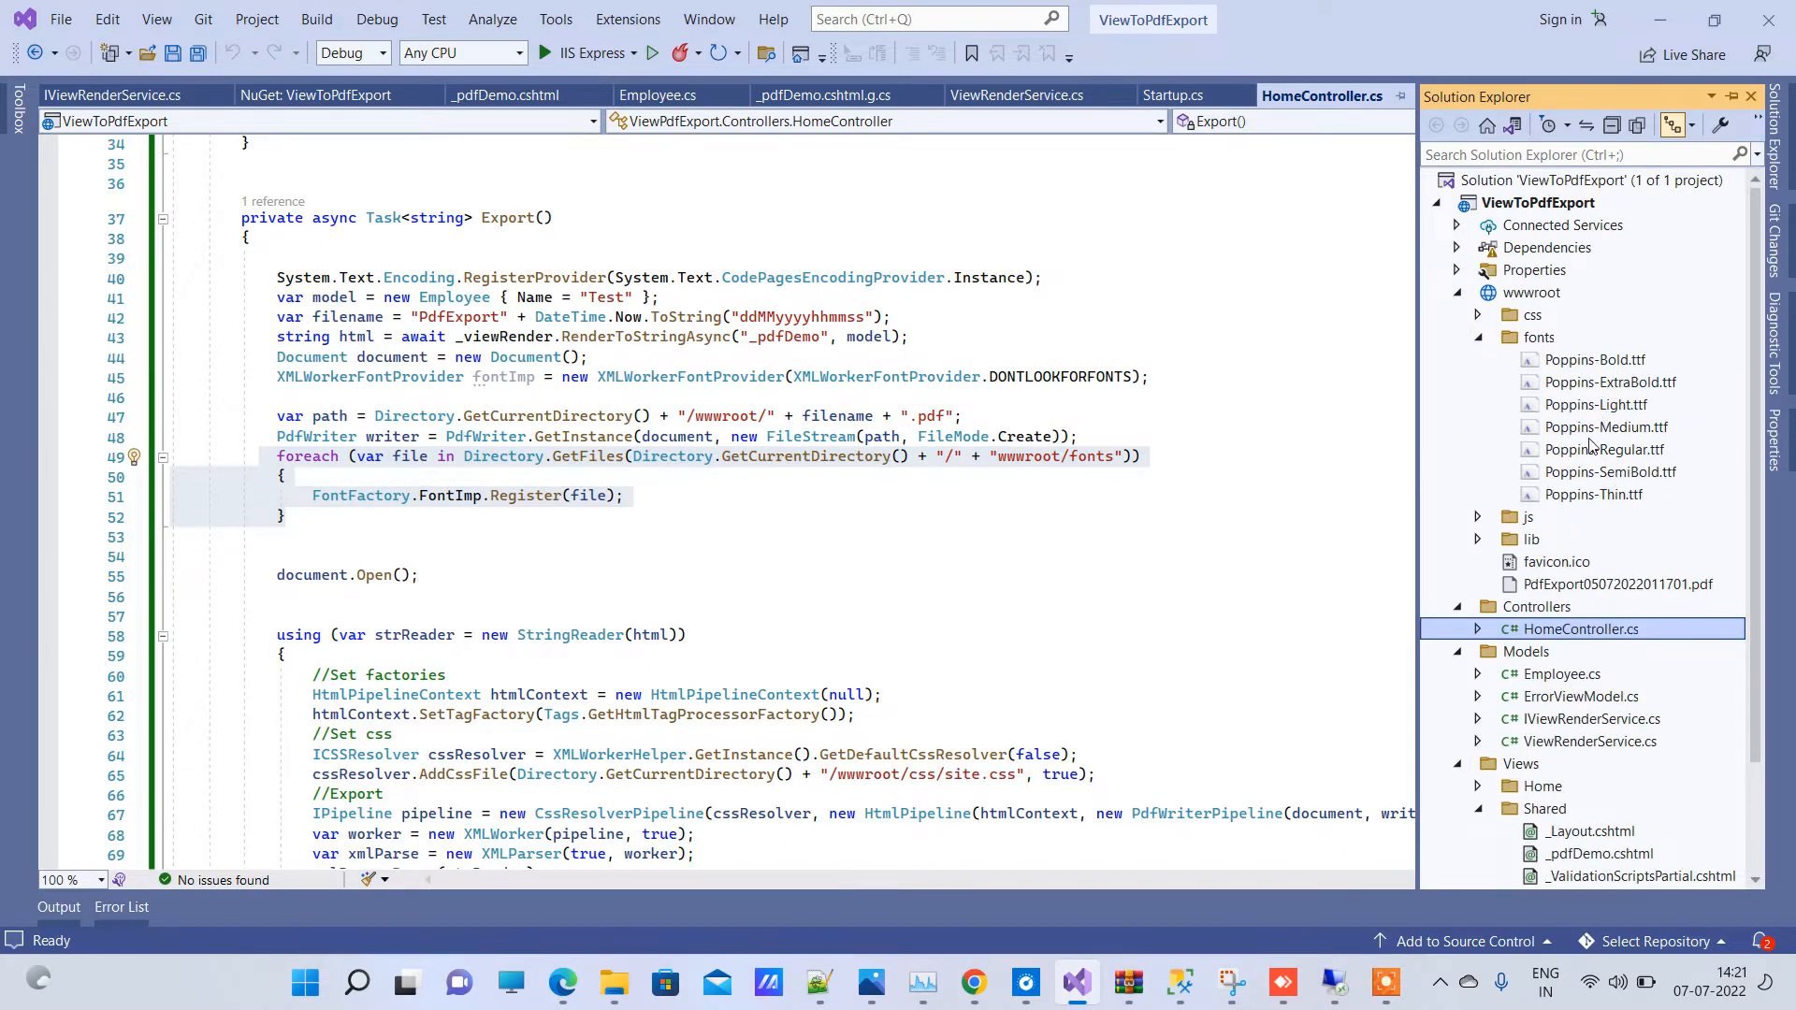
{"action": "mouse_move", "coordinate": [1605, 395]}
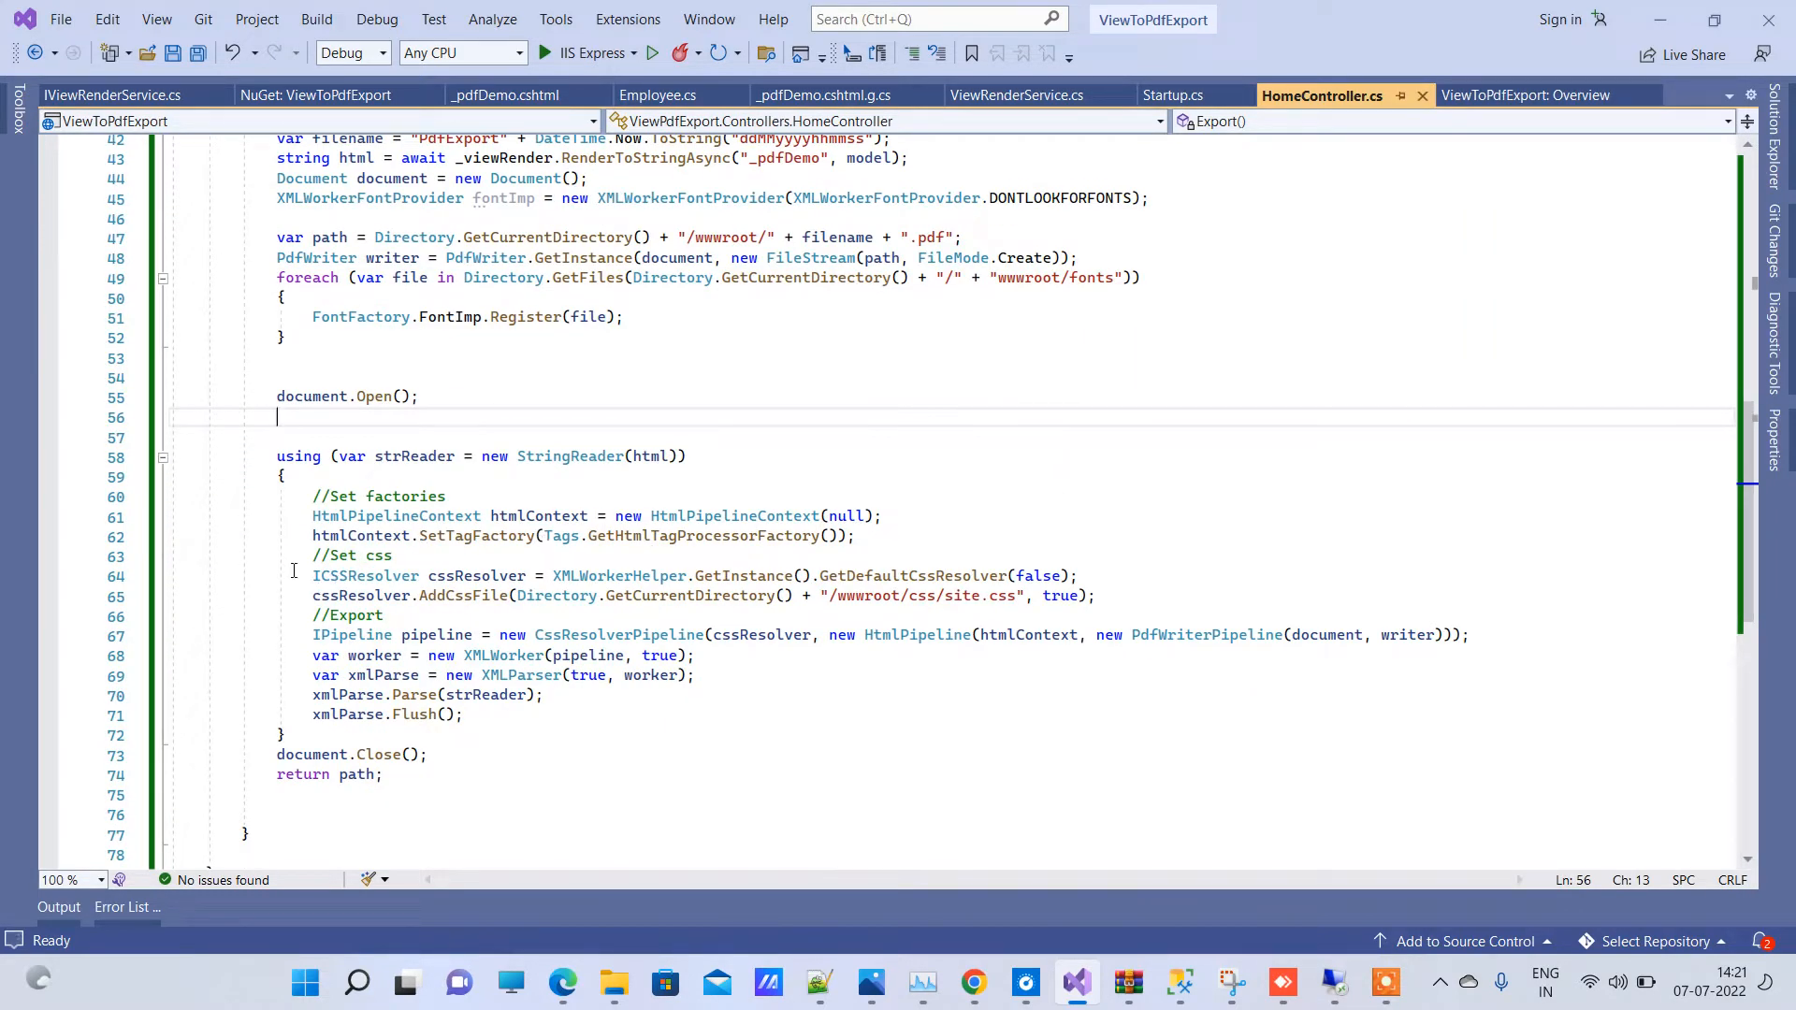
{"action": "left_click_drag", "start_coordinate": [312, 575], "coordinate": [1096, 596]}
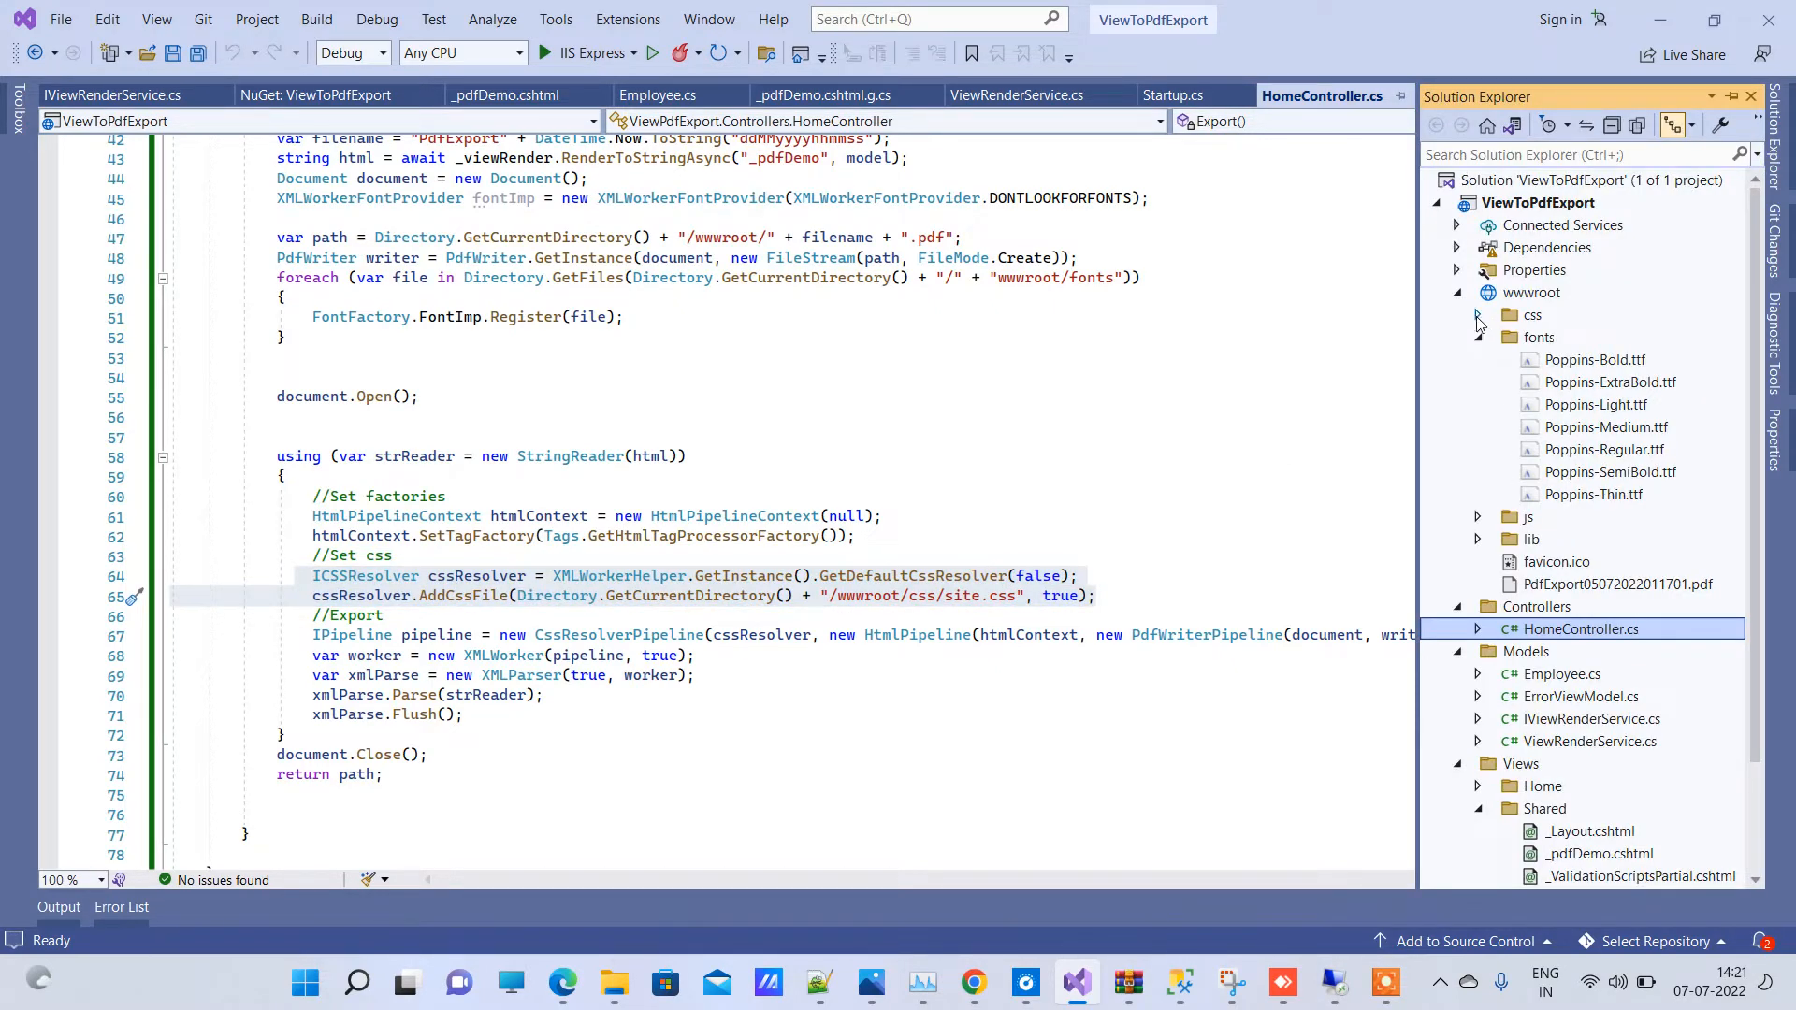
{"action": "left_click", "coordinate": [1479, 315]}
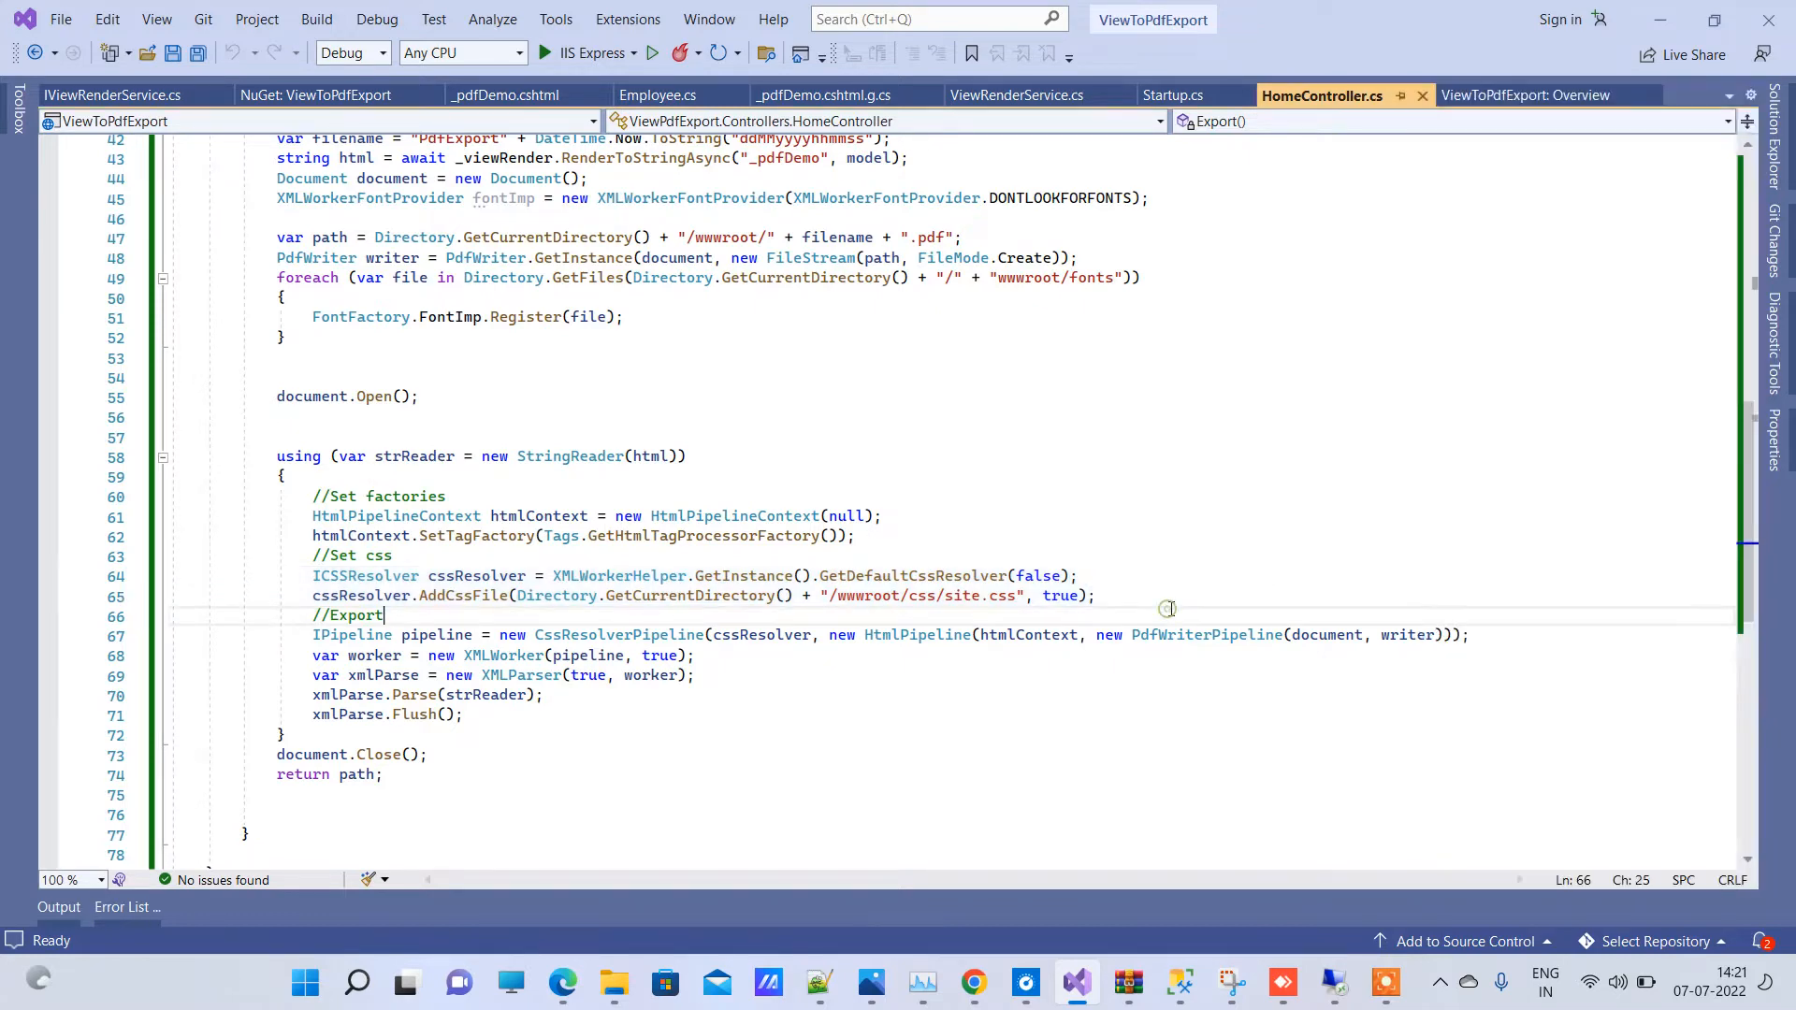
{"action": "scroll", "scroll_direction": "up", "scroll_amount": 3}
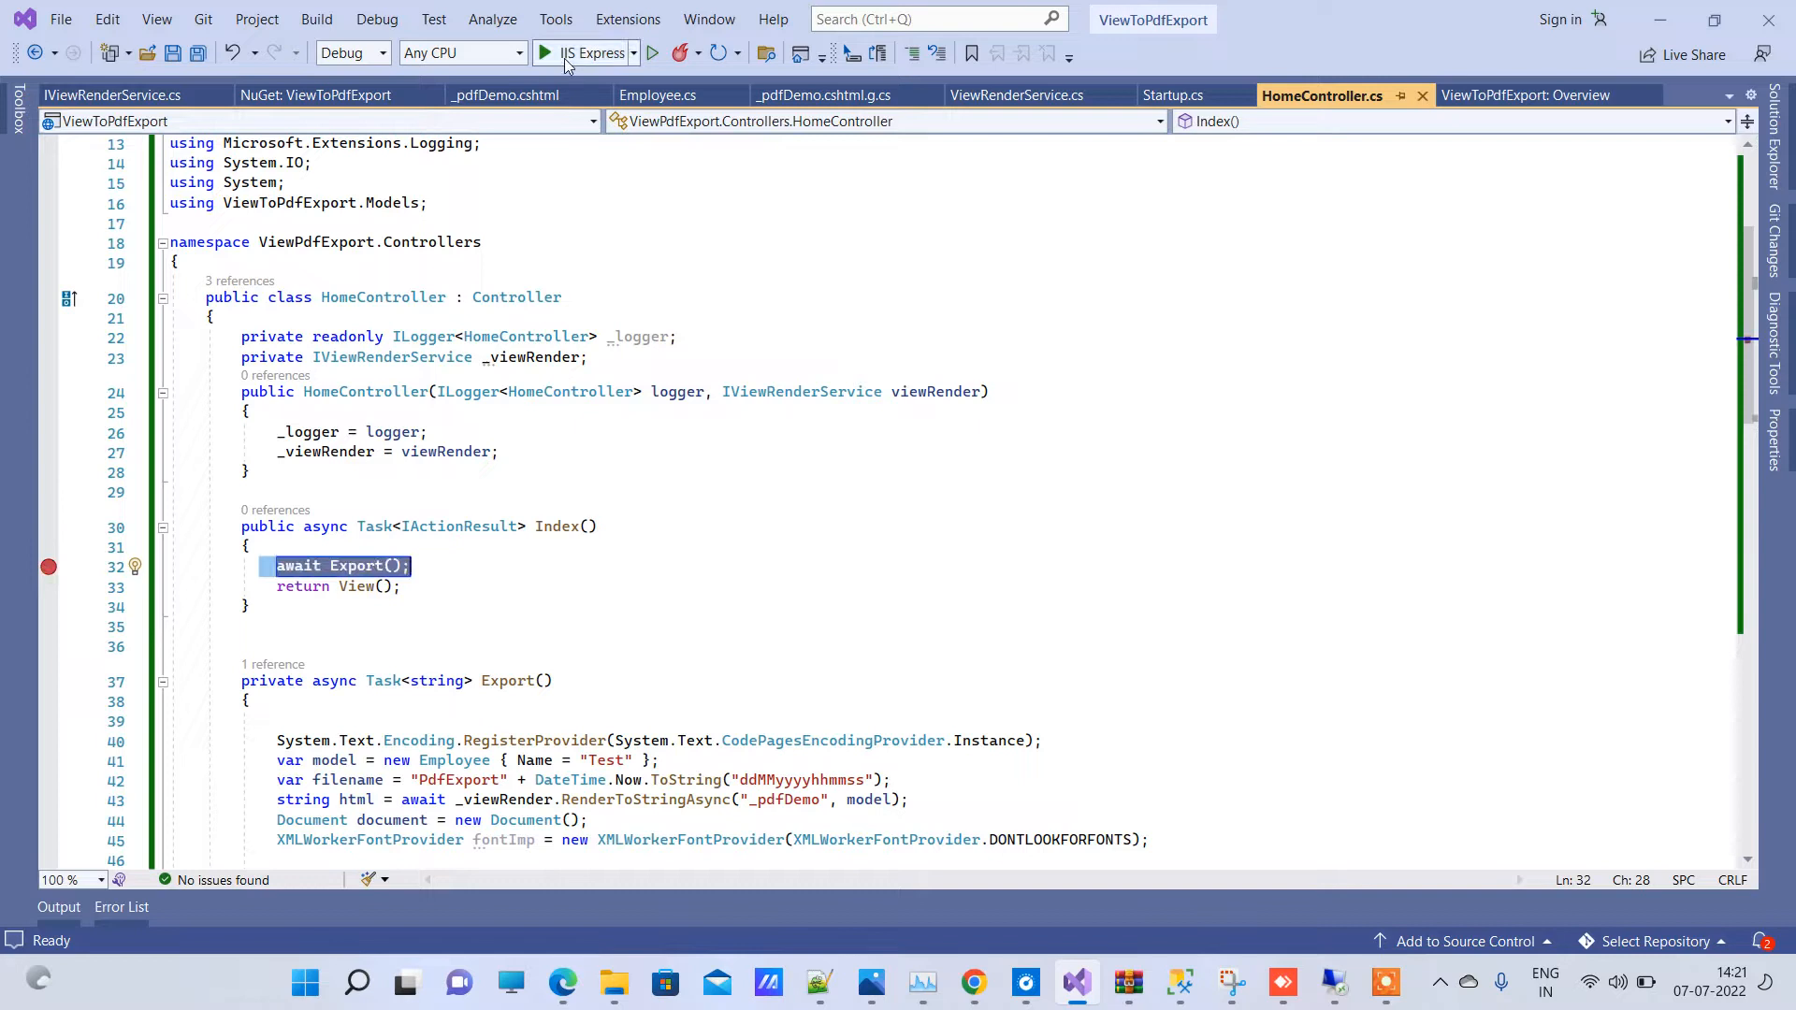
Step: Build and debug ViewToPdfExport, then select the html variable in Export
{"action": "left_click", "coordinate": [546, 52]}
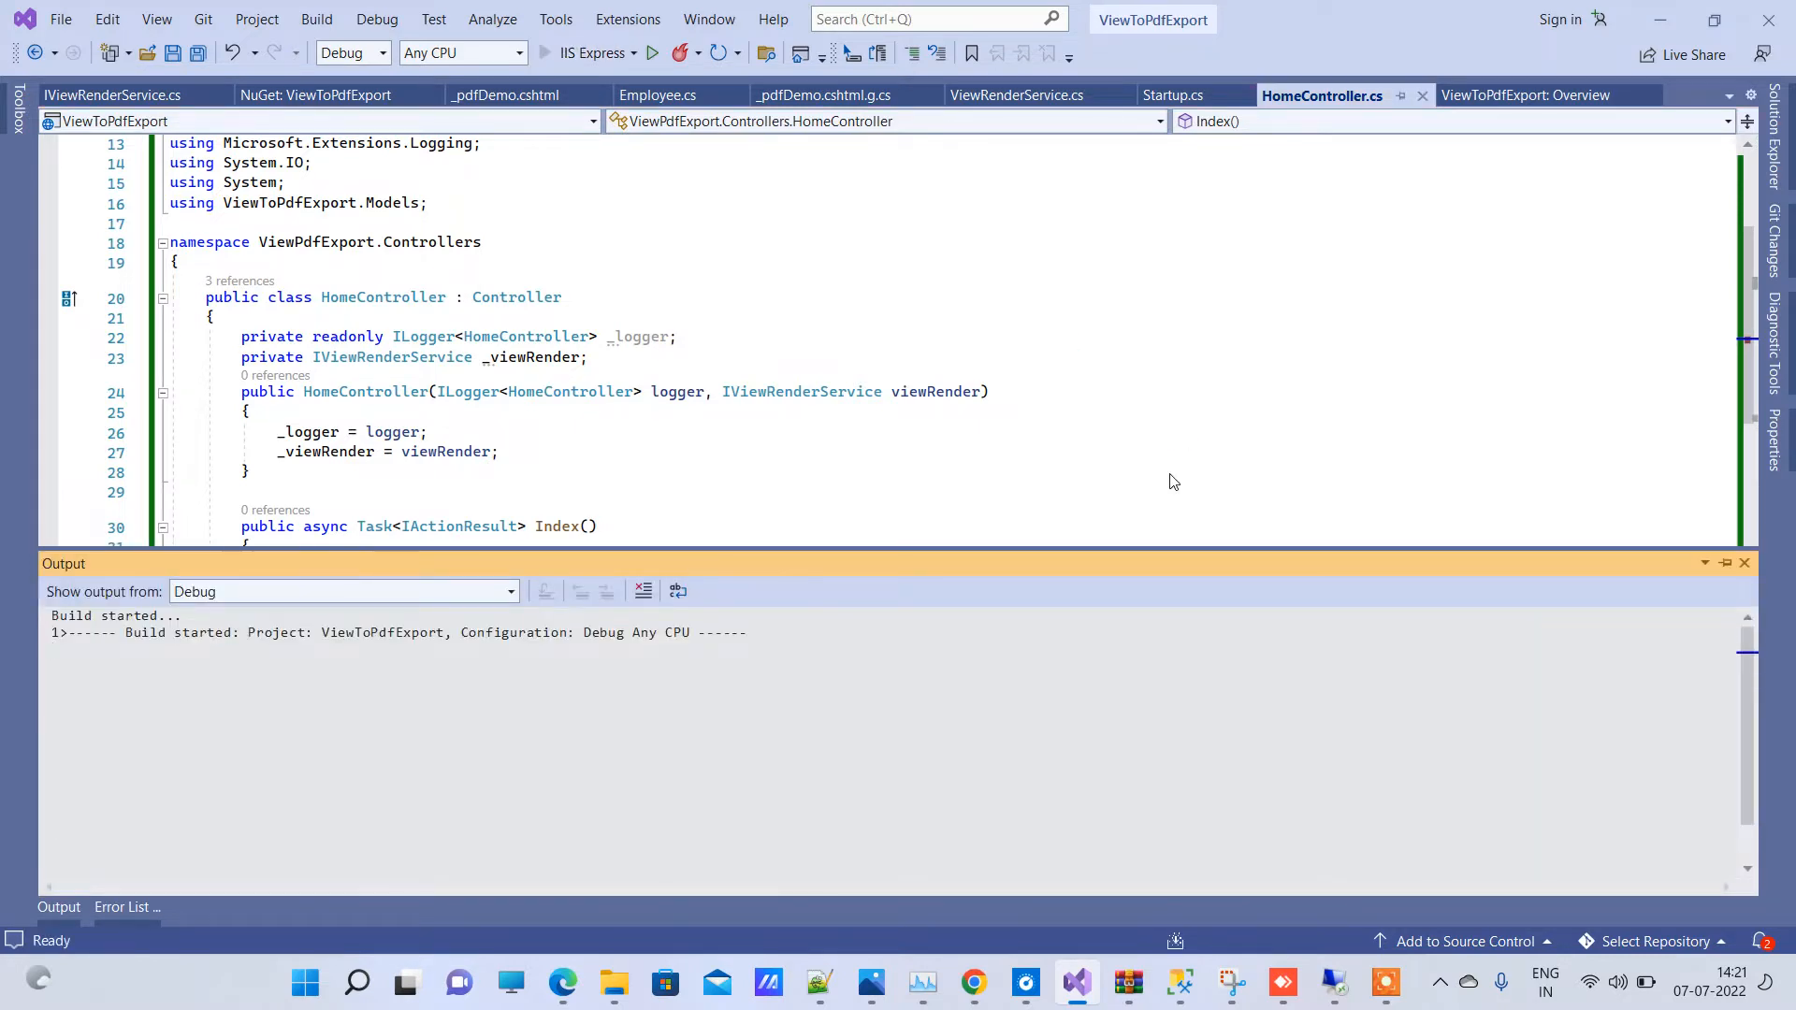
{"action": "scroll", "scroll_direction": "down", "scroll_amount": 3}
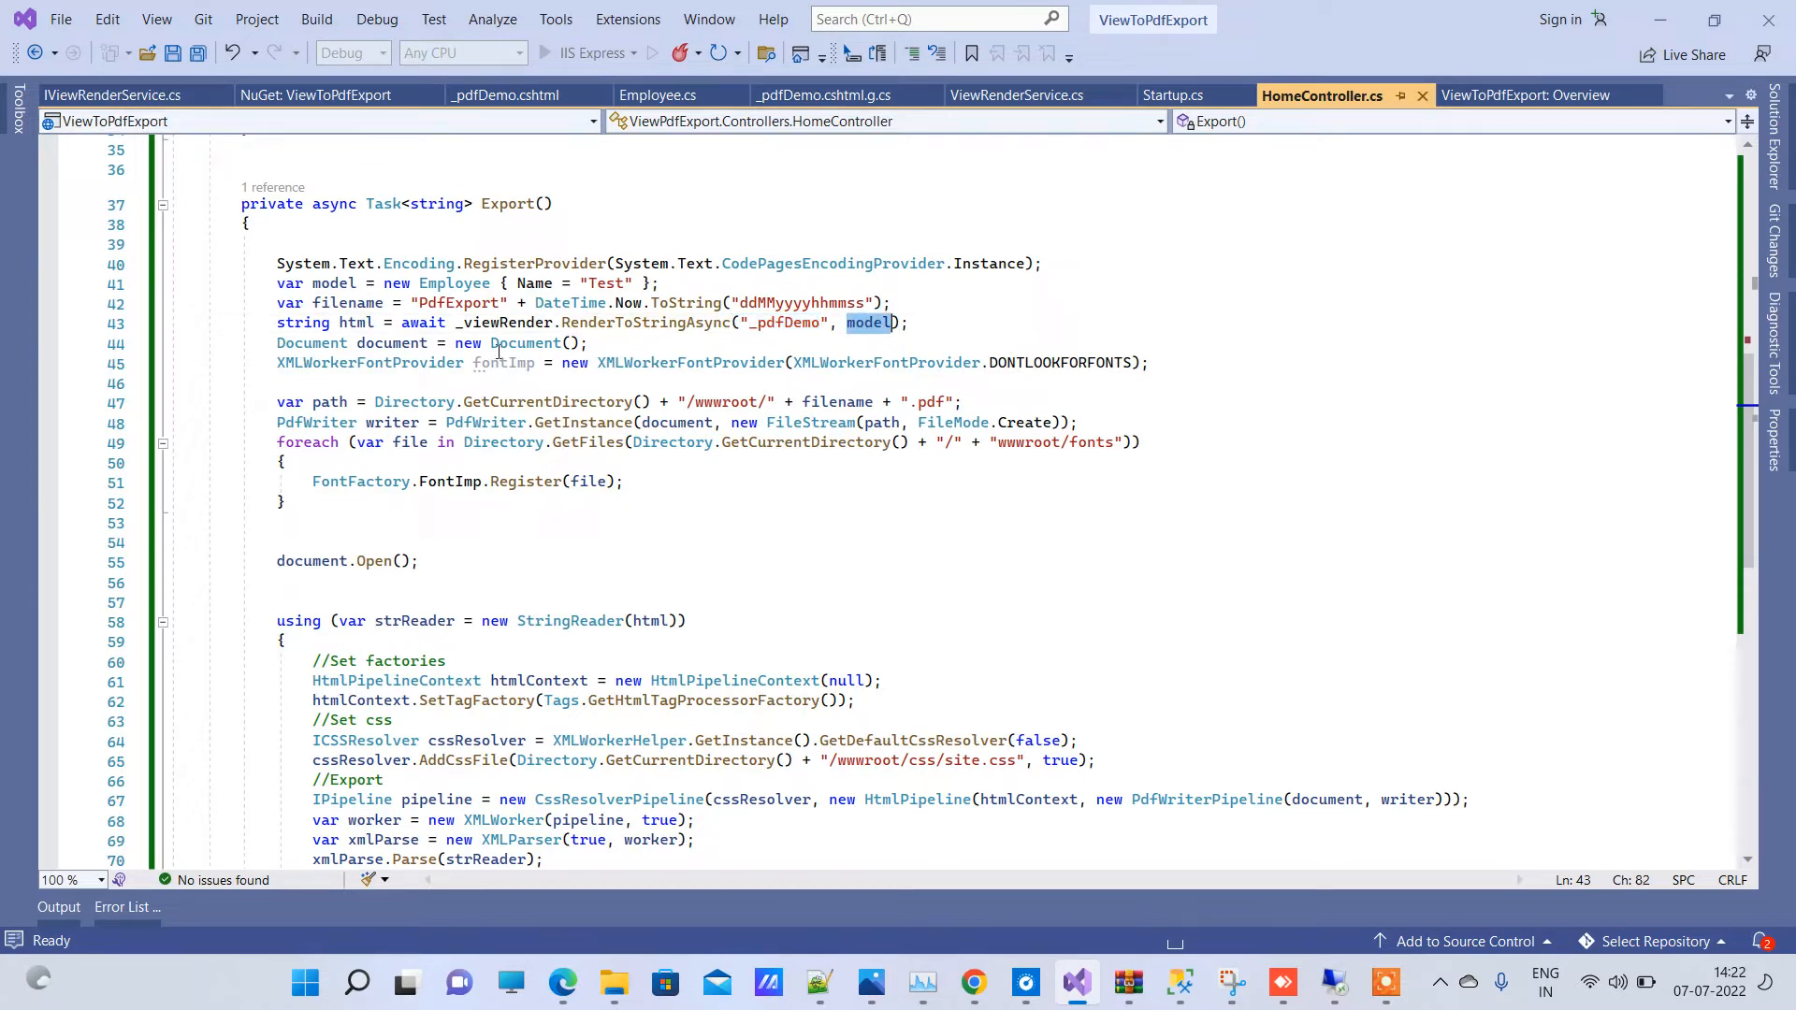
{"action": "left_click", "coordinate": [358, 322]}
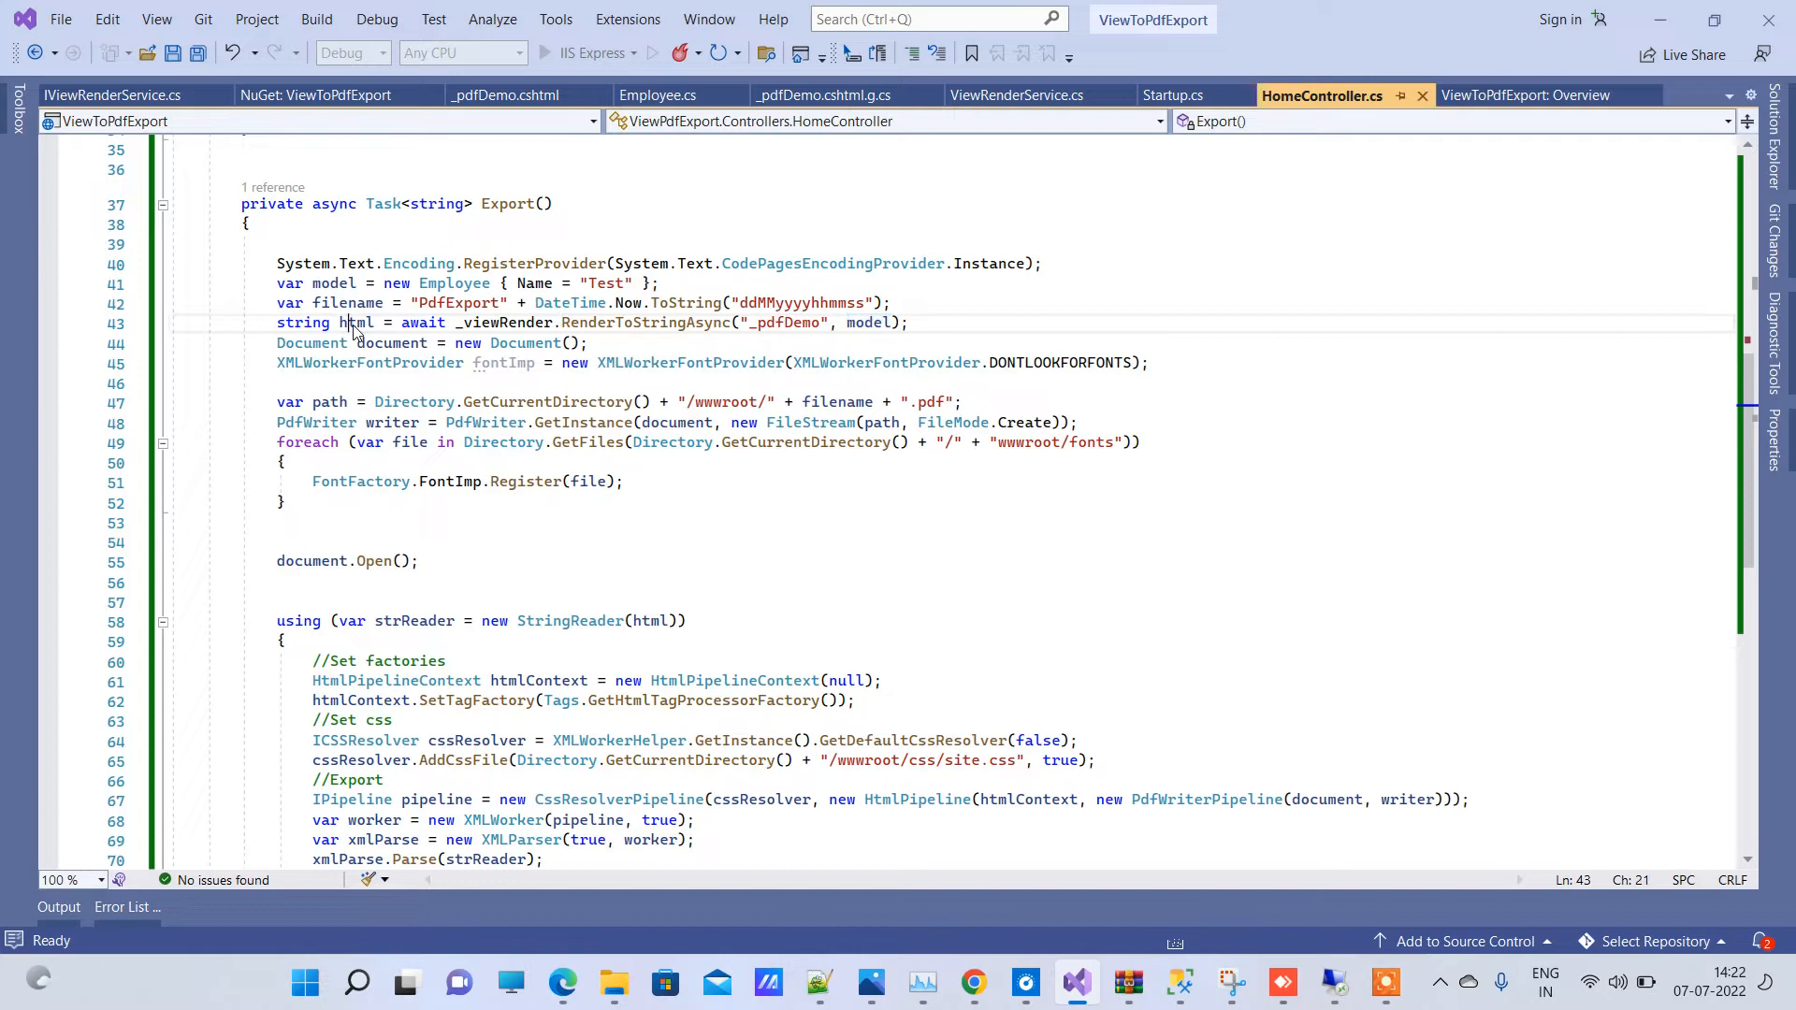
{"action": "double_click", "coordinate": [355, 321]}
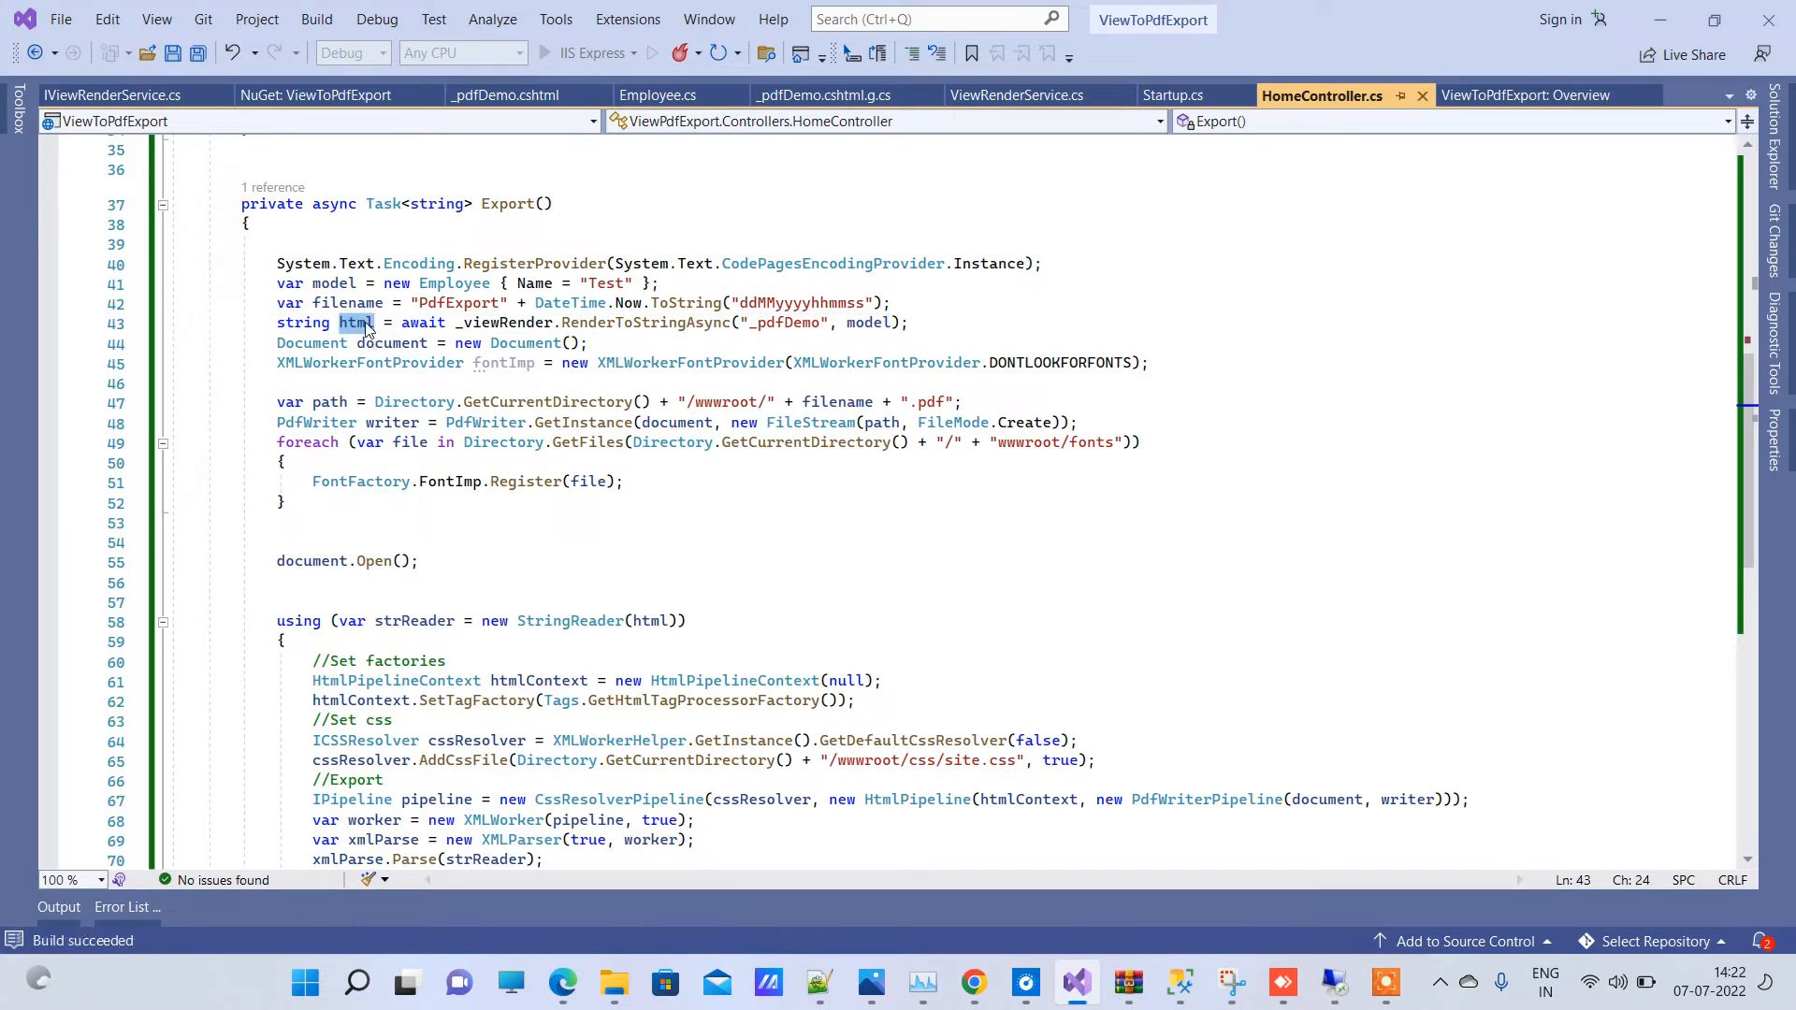
{"action": "mouse_move", "coordinate": [389, 342]}
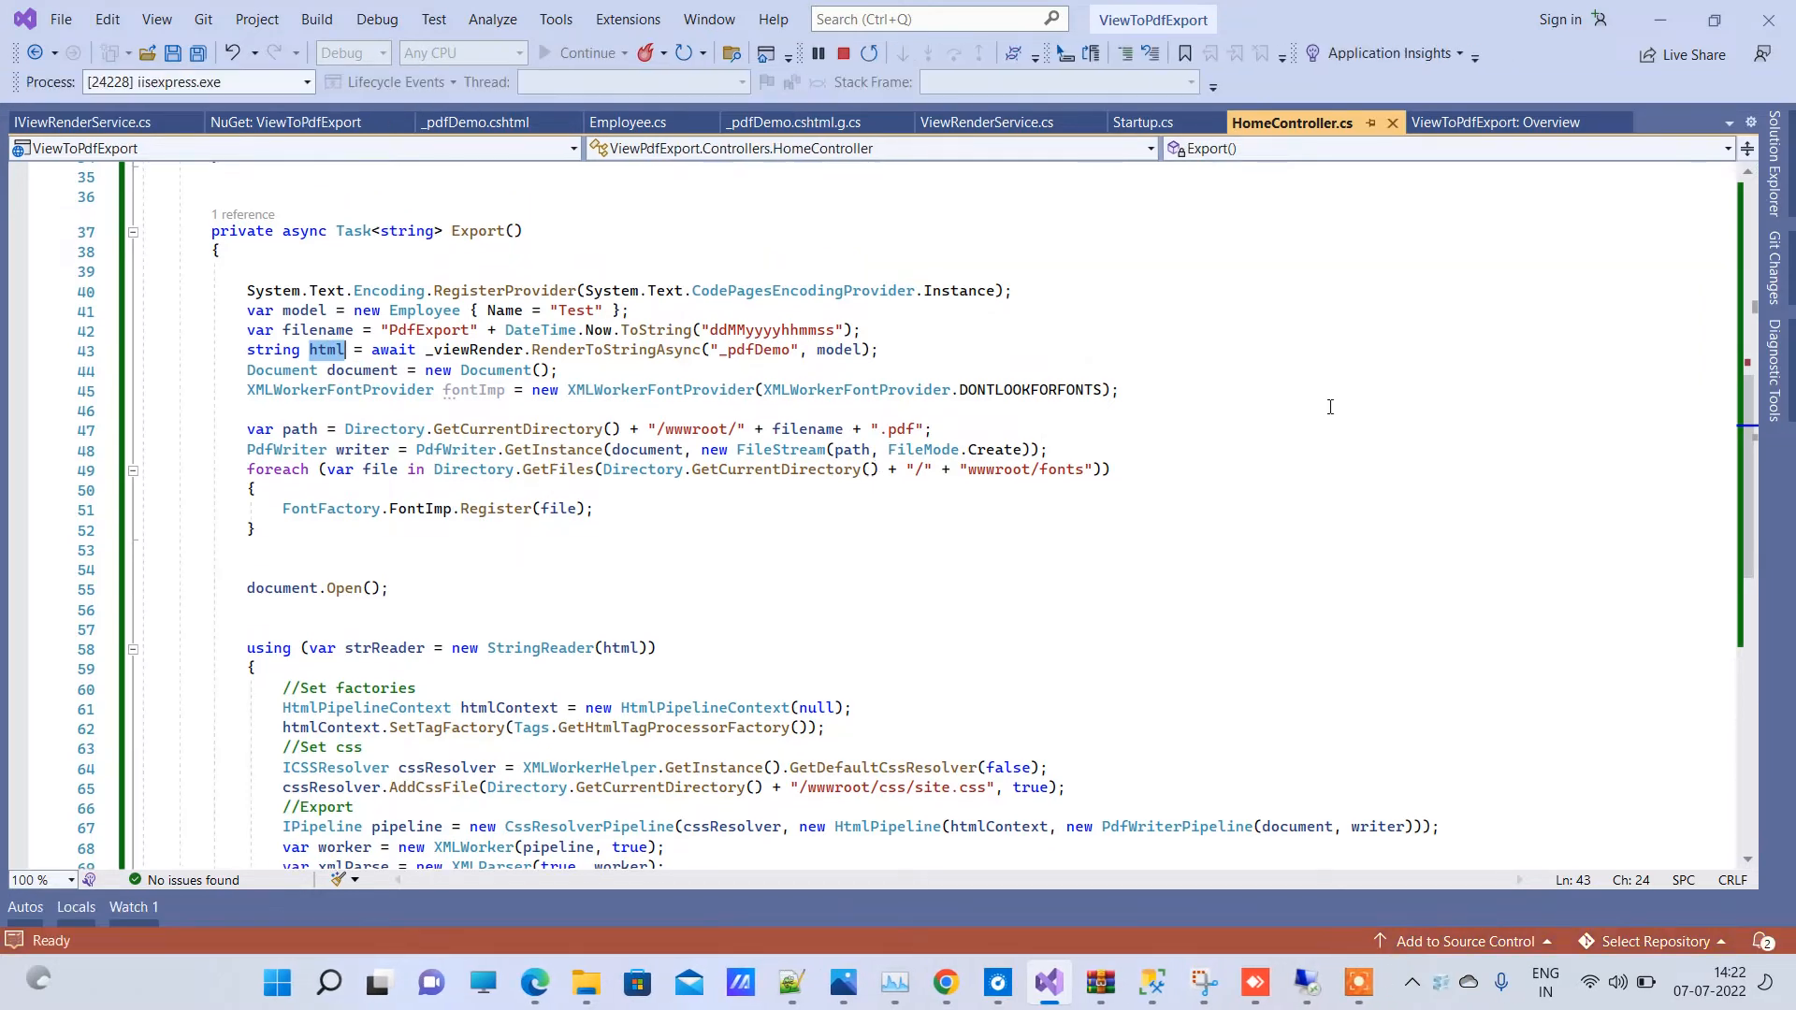
{"action": "mouse_move", "coordinate": [1160, 407]}
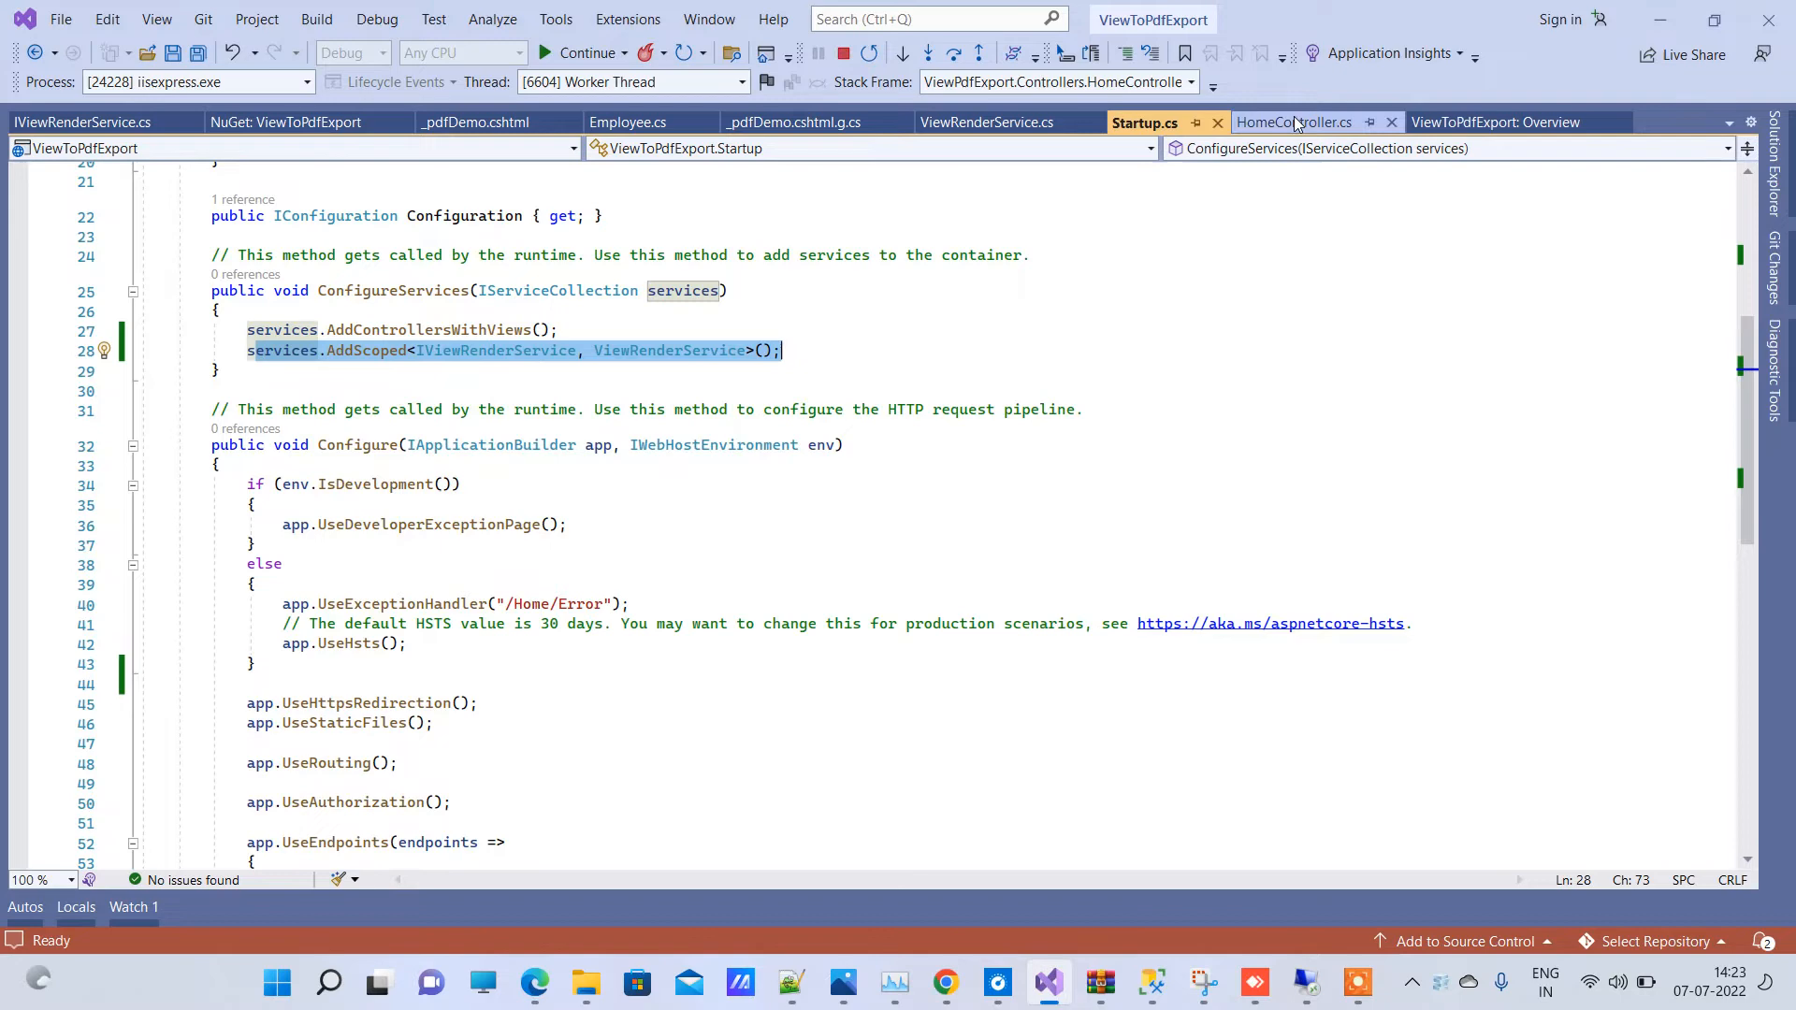
Step: Return to HomeController and inspect the rendered html value of the _pdfDemo view
{"action": "left_click", "coordinate": [1292, 123]}
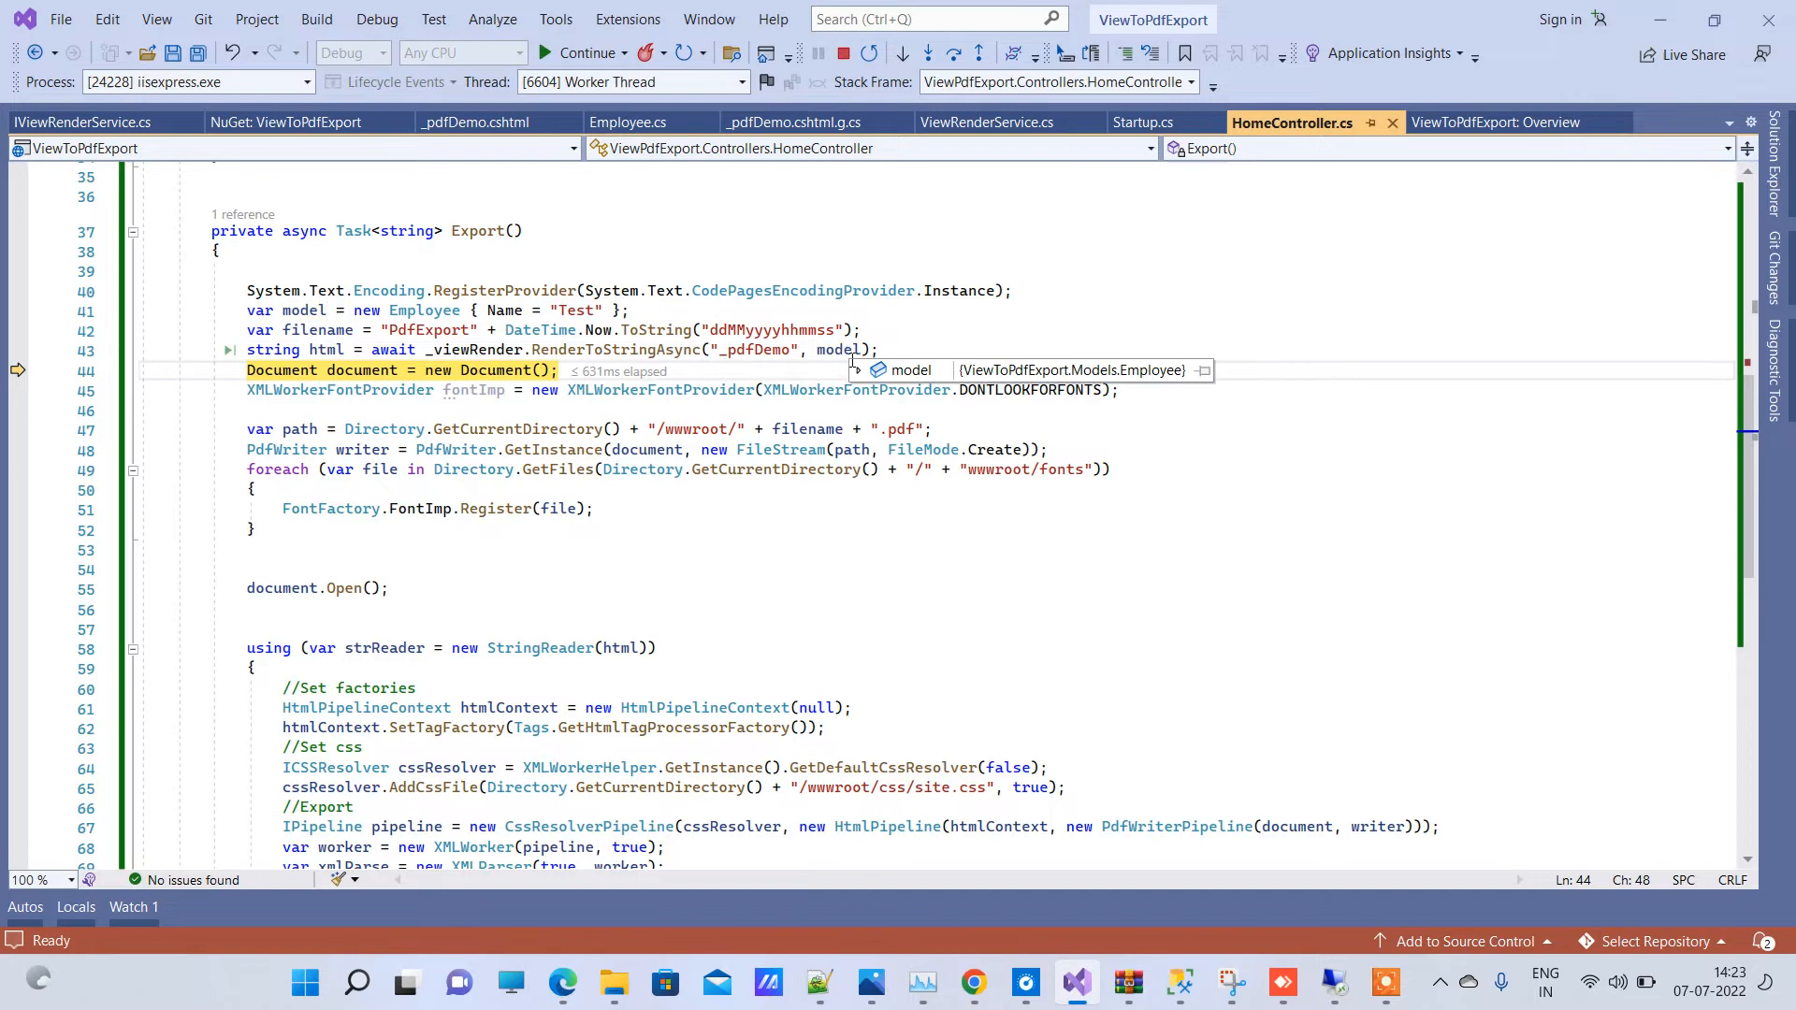
{"action": "left_click", "coordinate": [856, 369]}
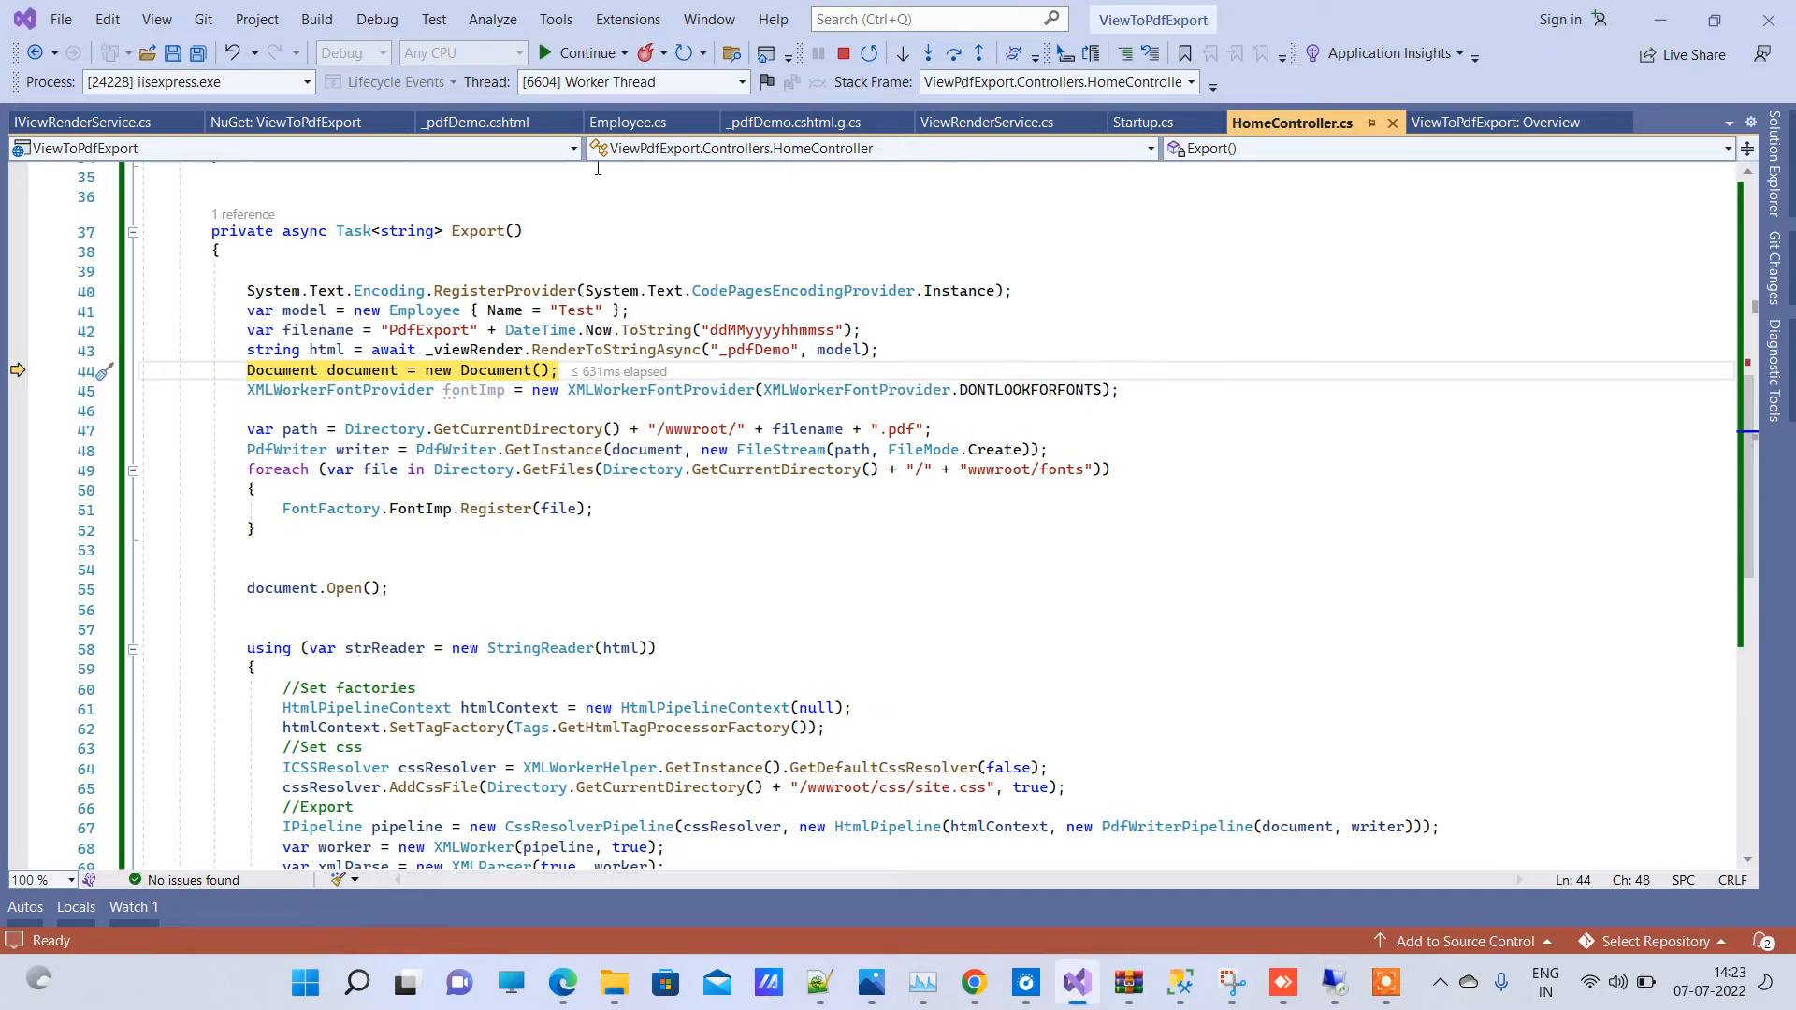
{"action": "scroll", "scroll_direction": "down", "scroll_amount": 3}
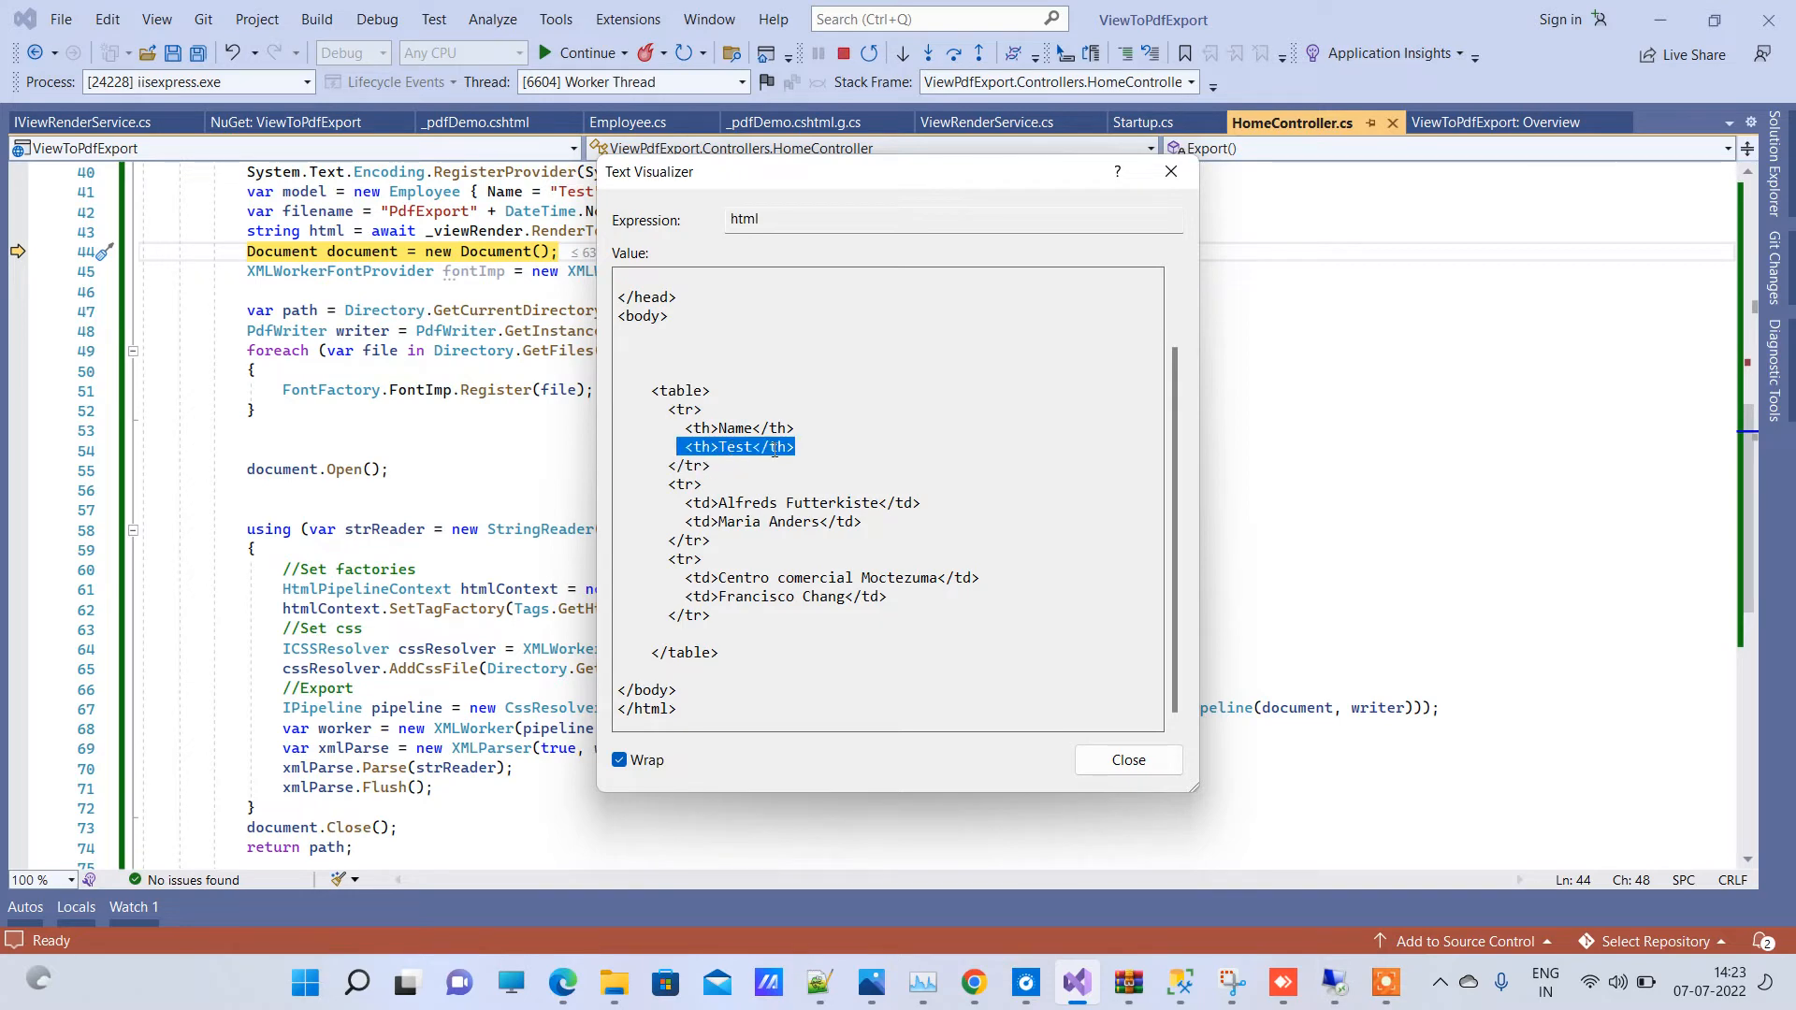
Step: Close the html viewer, step through Export, and continue until the PDF is written
{"action": "left_click", "coordinate": [1128, 760]}
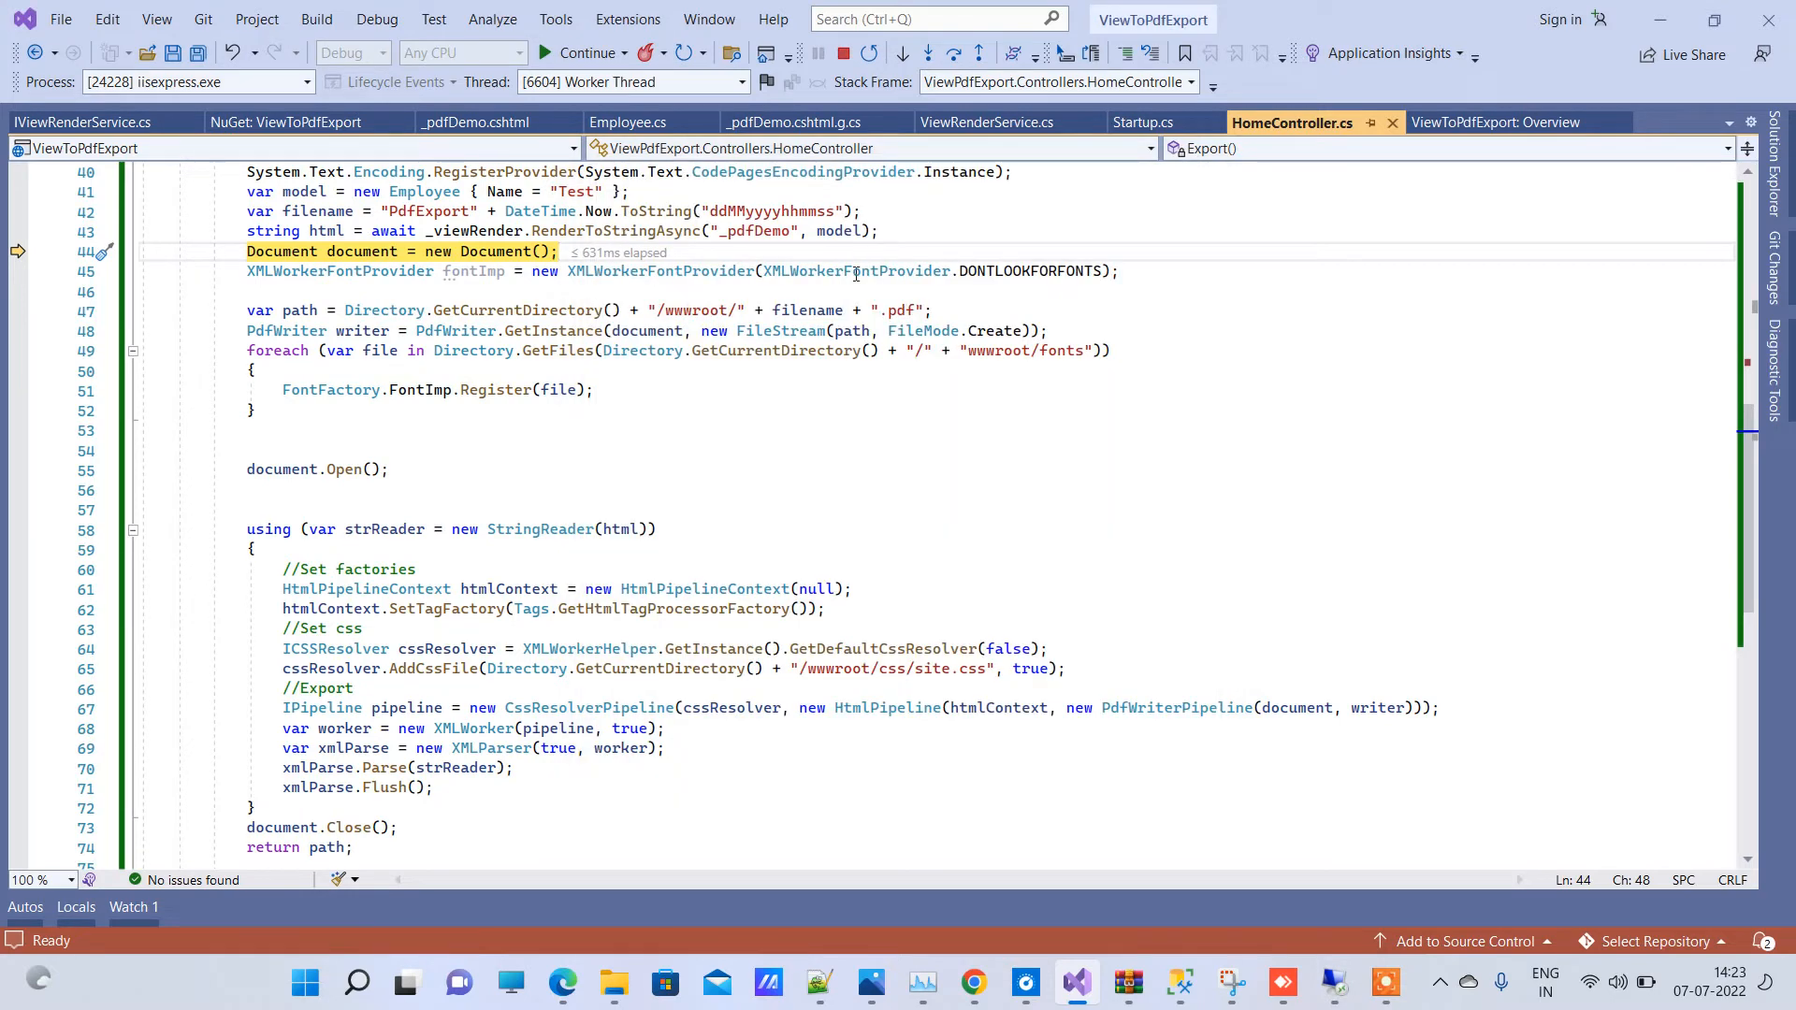
{"action": "mouse_move", "coordinate": [942, 90]}
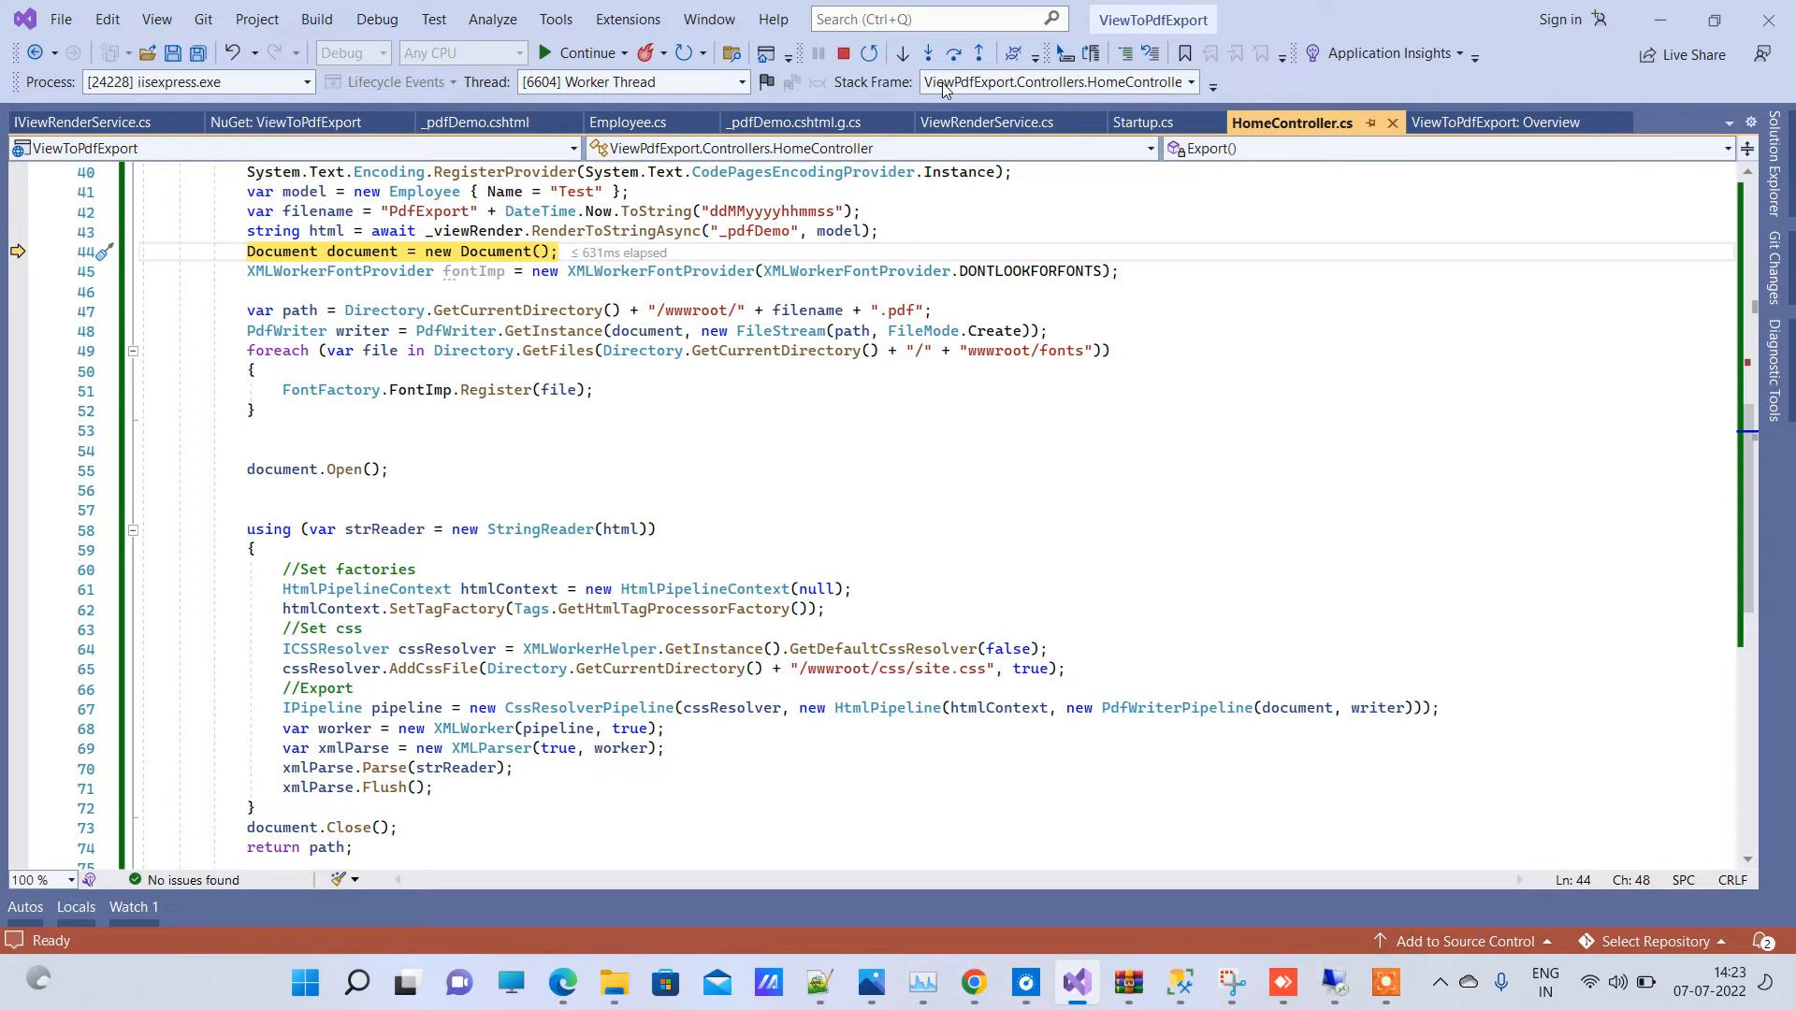
{"action": "left_click", "coordinate": [927, 54]}
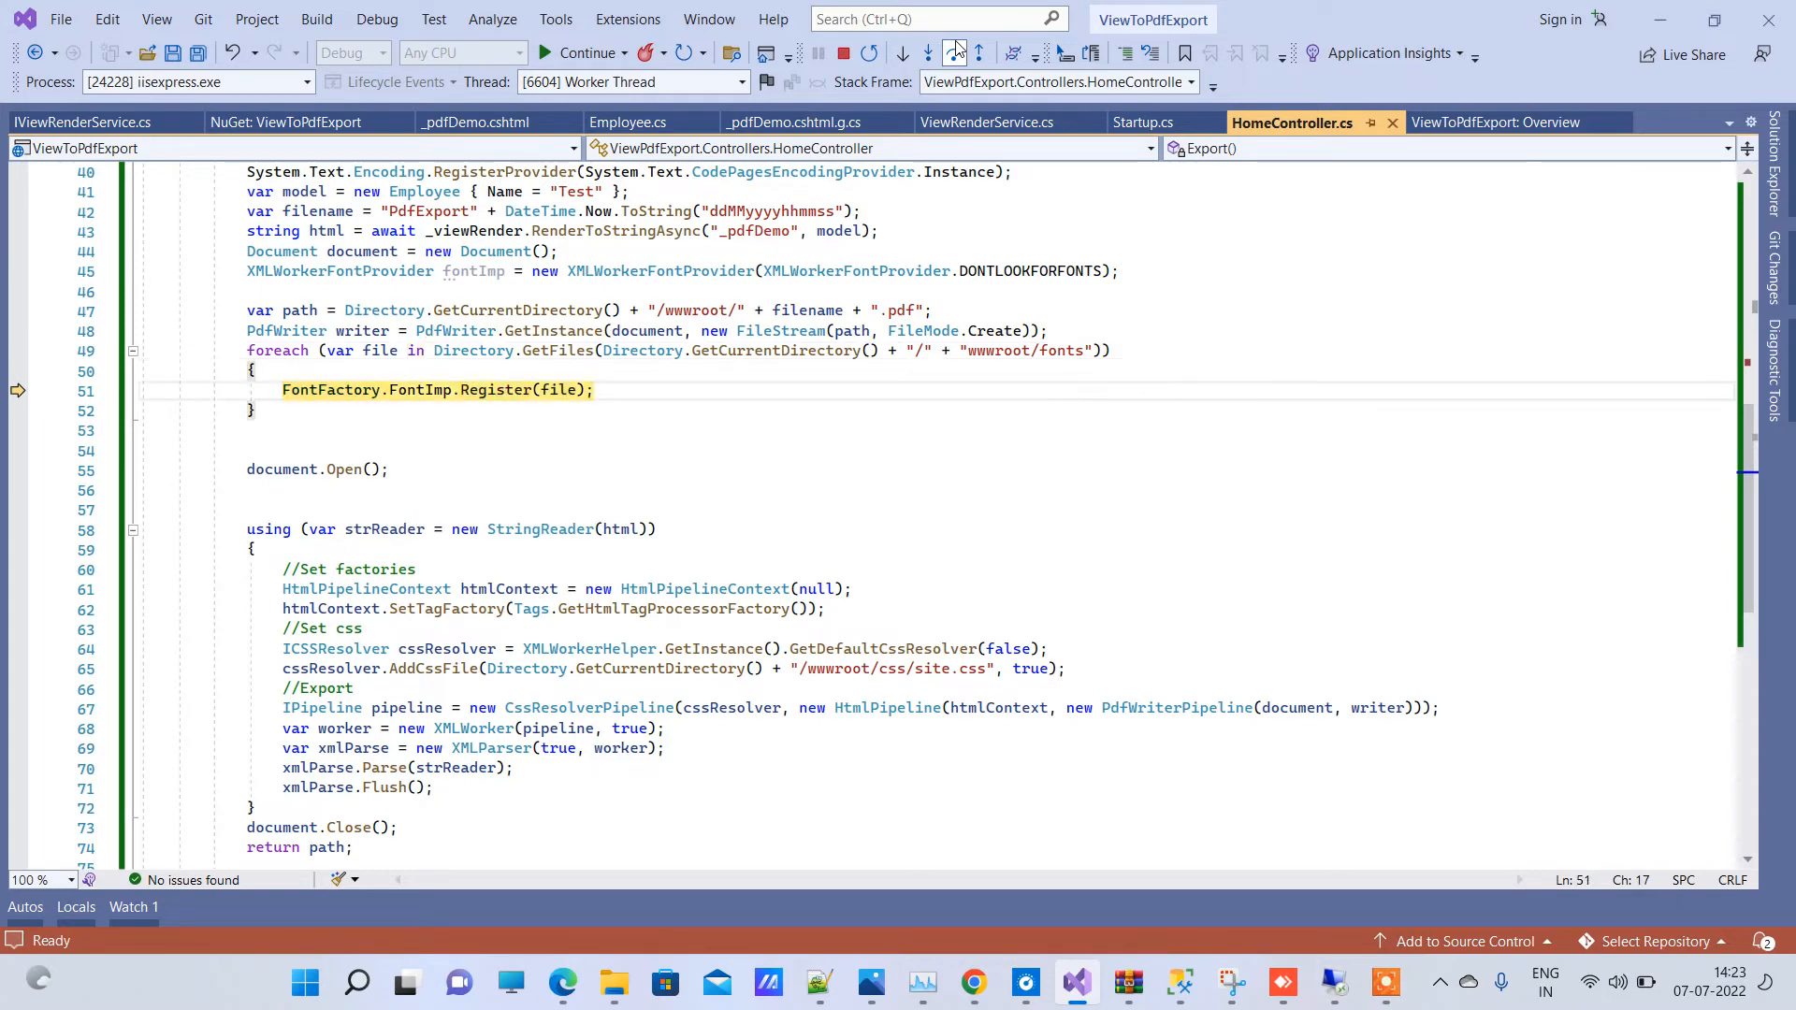
{"action": "scroll", "scroll_direction": "down", "scroll_amount": 3}
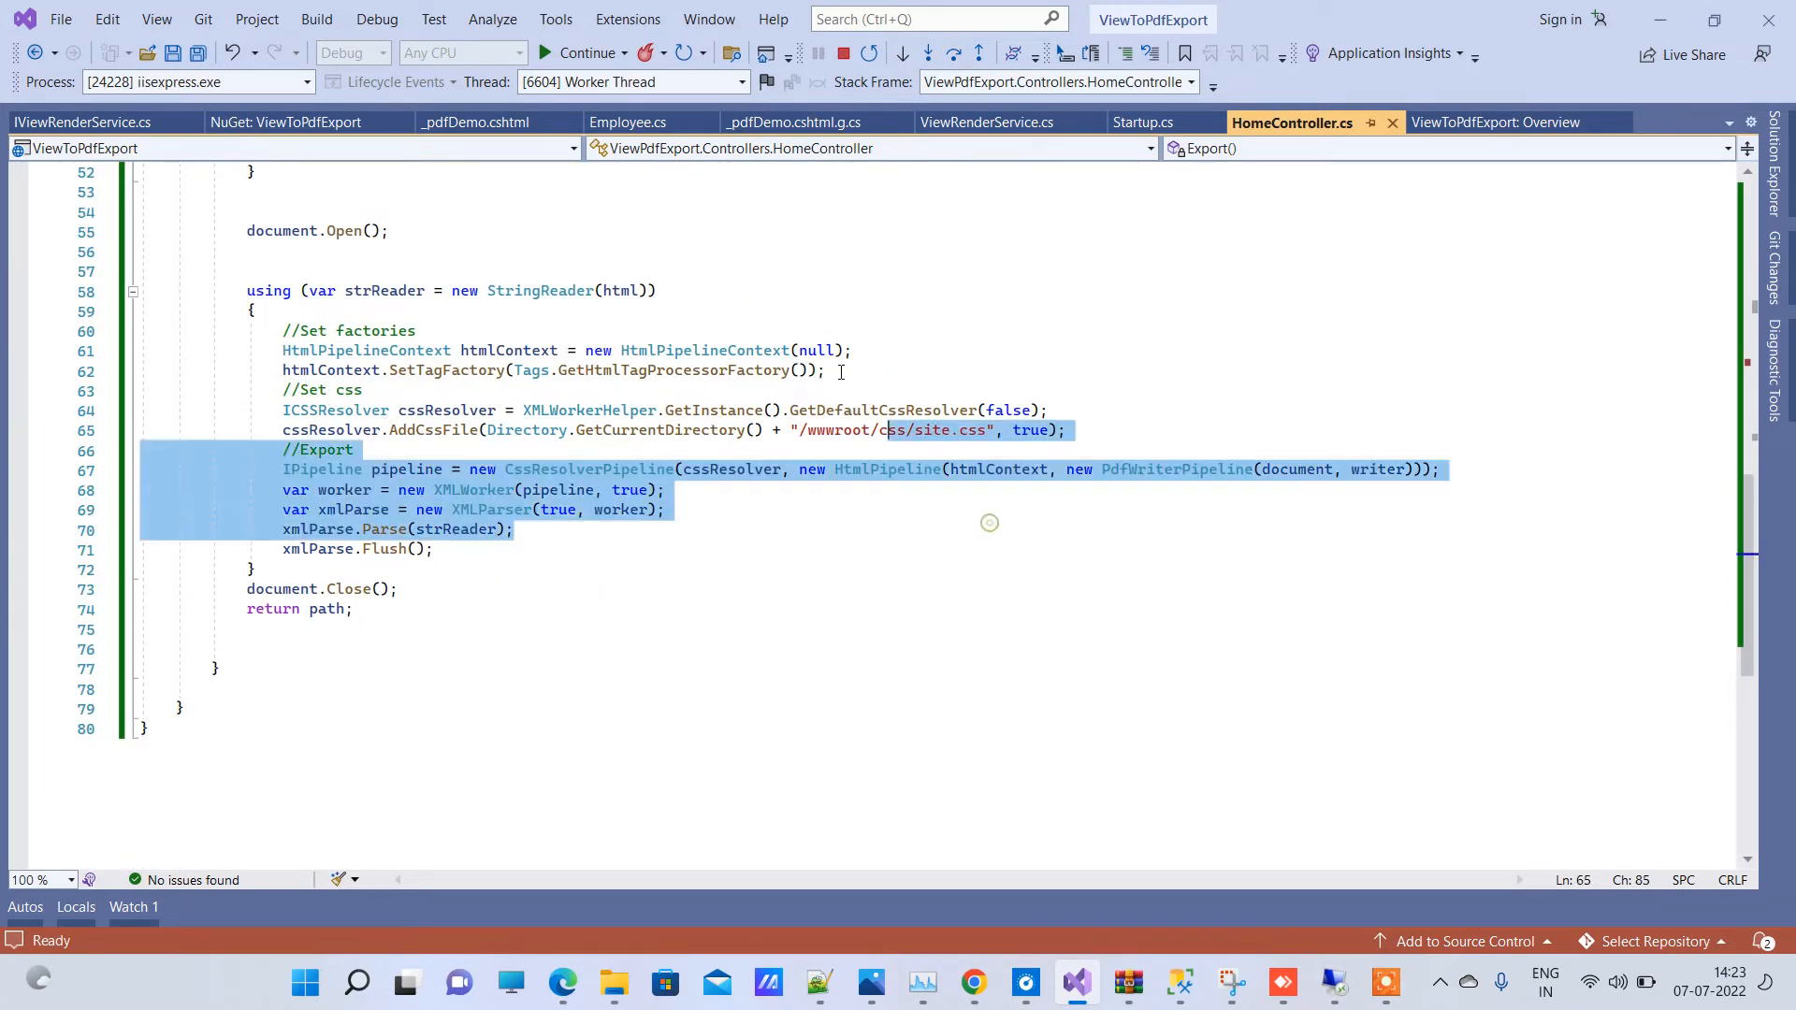
{"action": "left_click", "coordinate": [587, 52]}
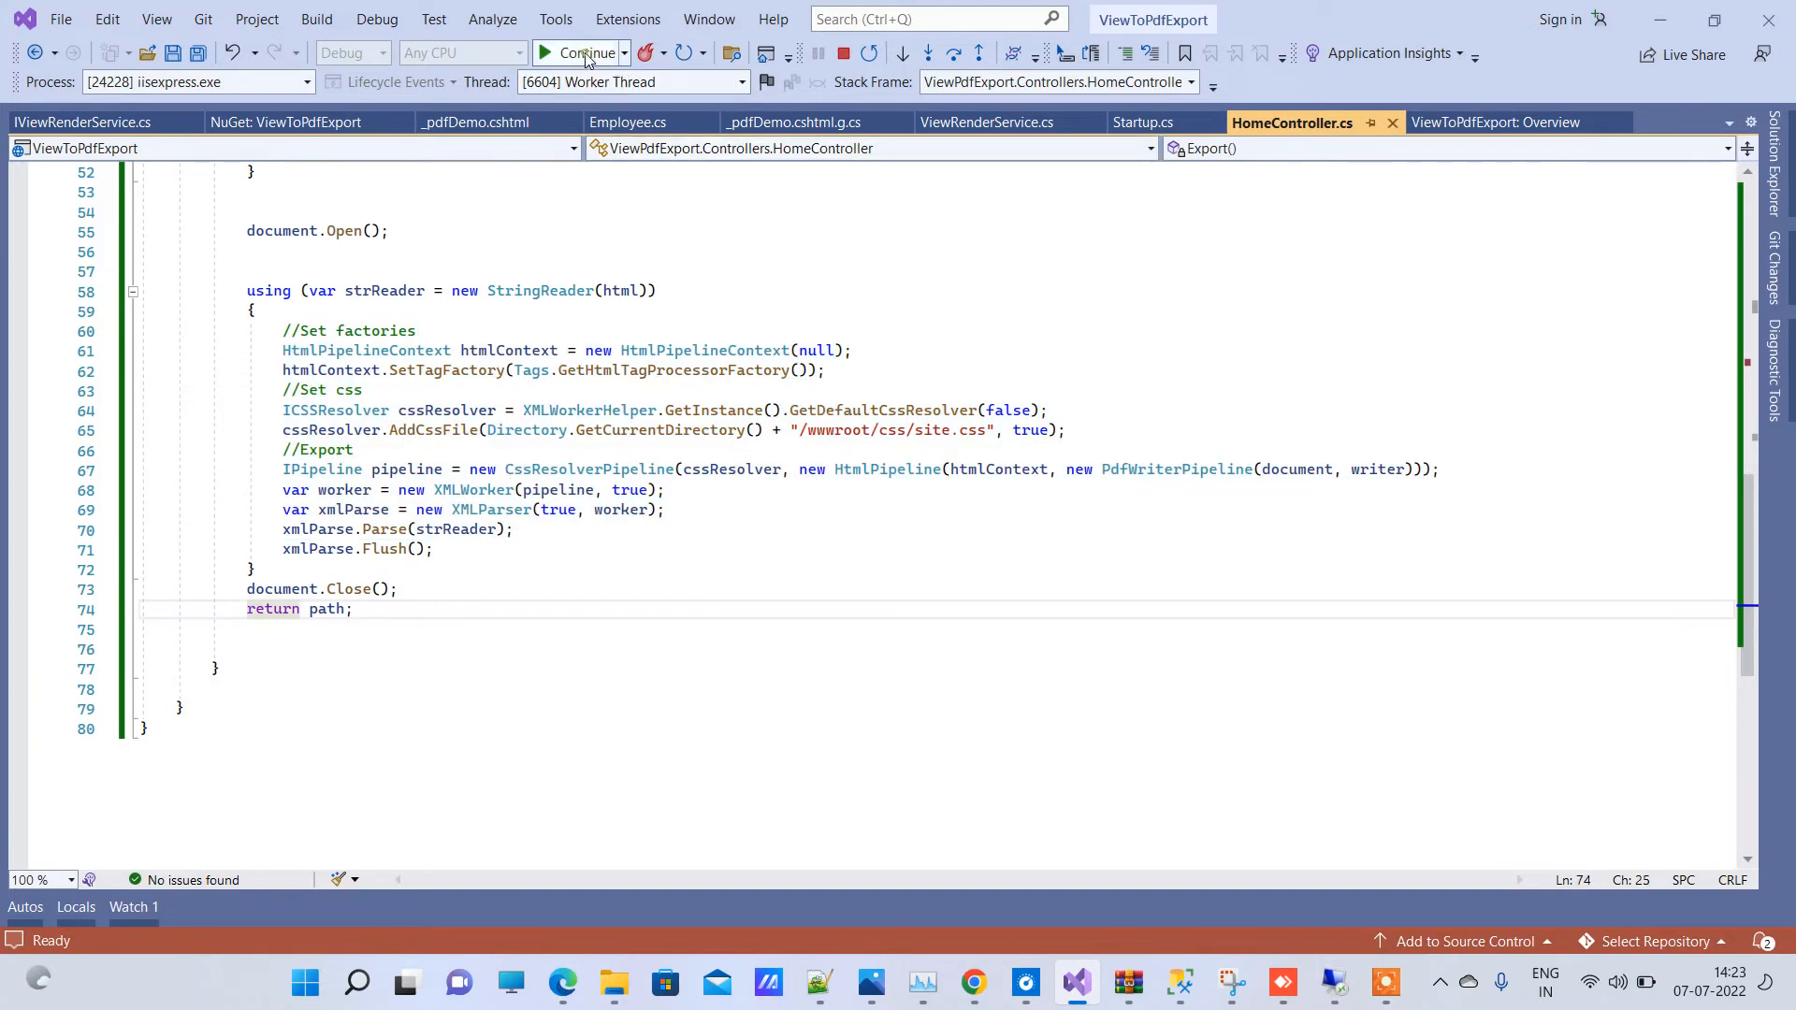
{"action": "left_click", "coordinate": [584, 52]}
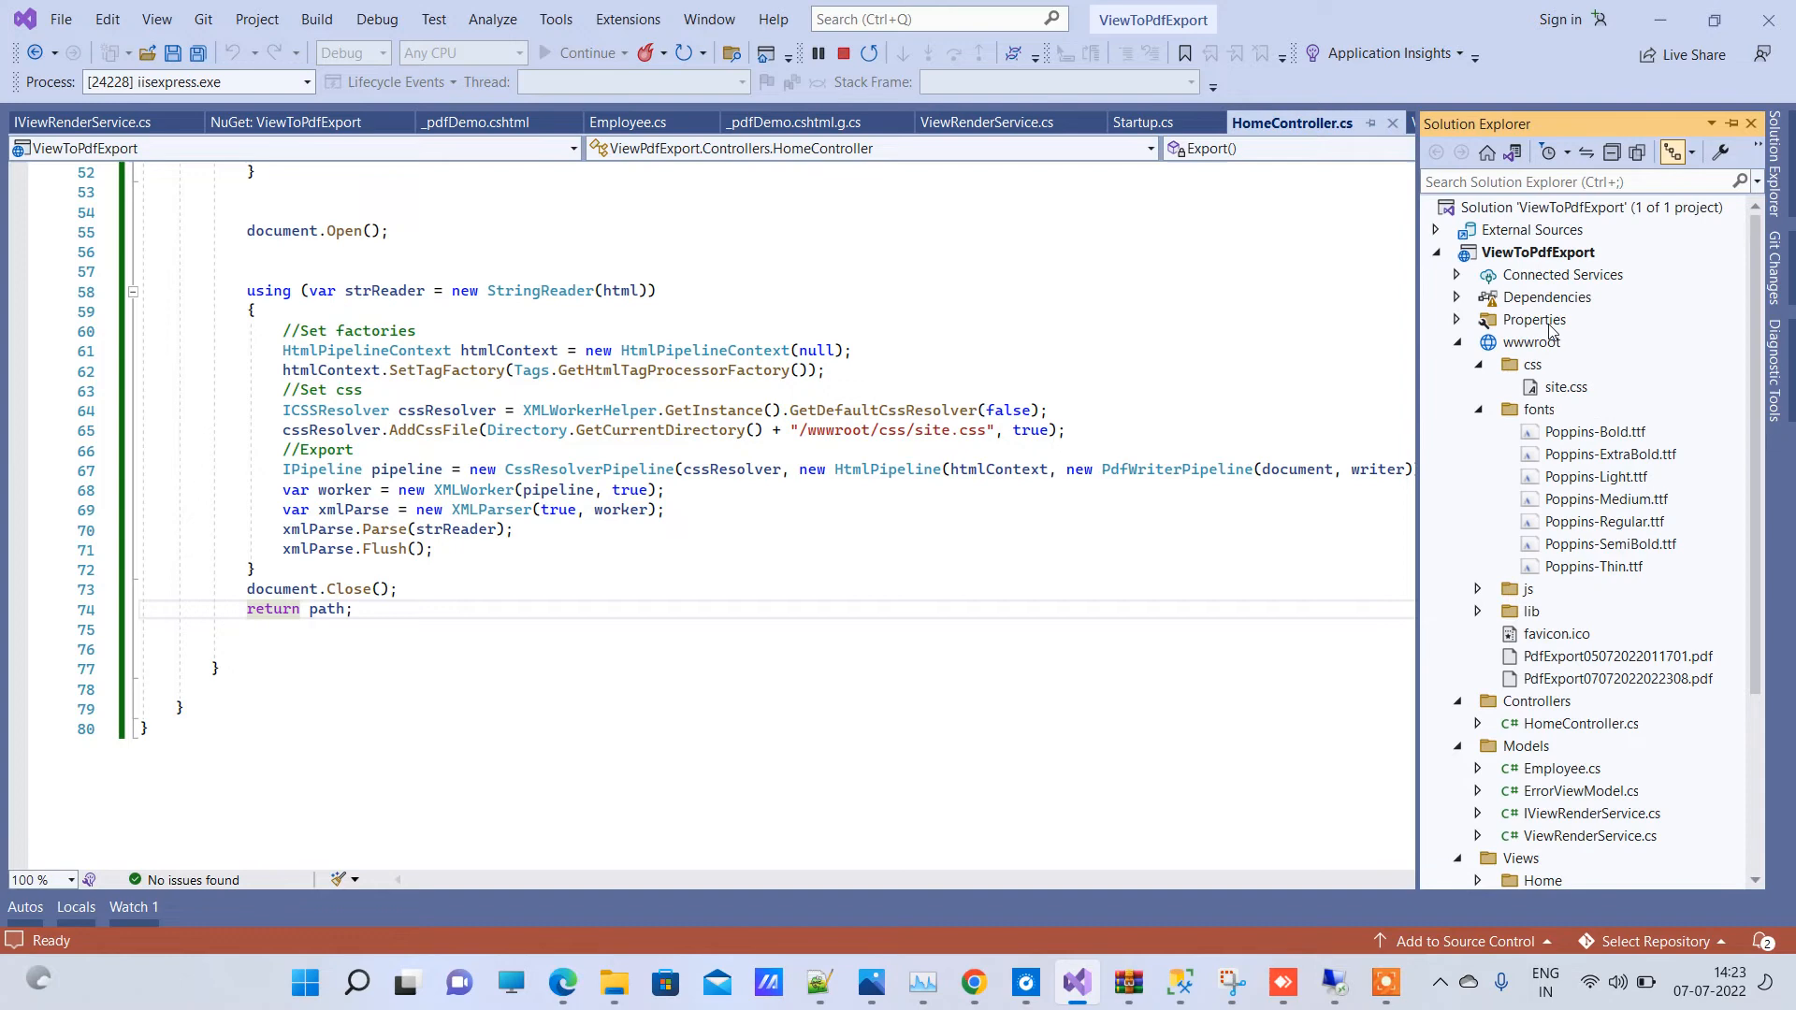
Step: Open wwwroot in File Explorer, sort newest first, and open PdfExport07072022022308.pdf
{"action": "right_click", "coordinate": [1531, 341]}
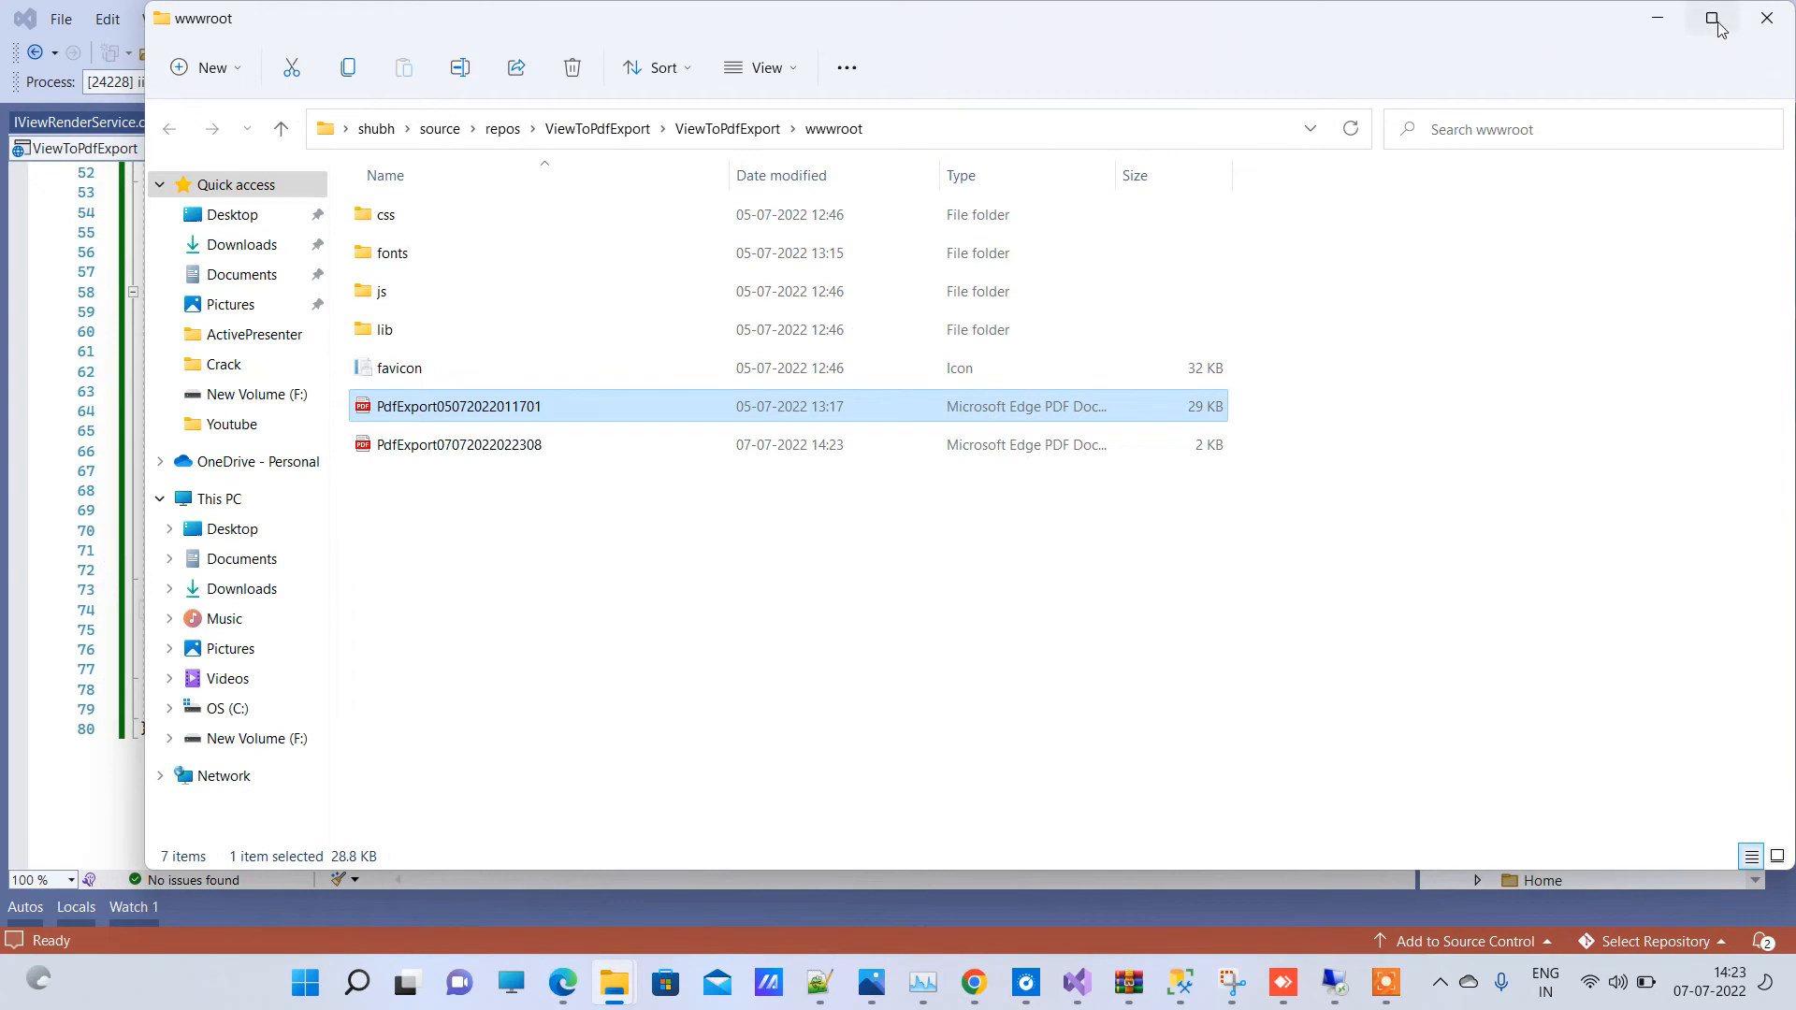
{"action": "left_click", "coordinate": [1717, 21]}
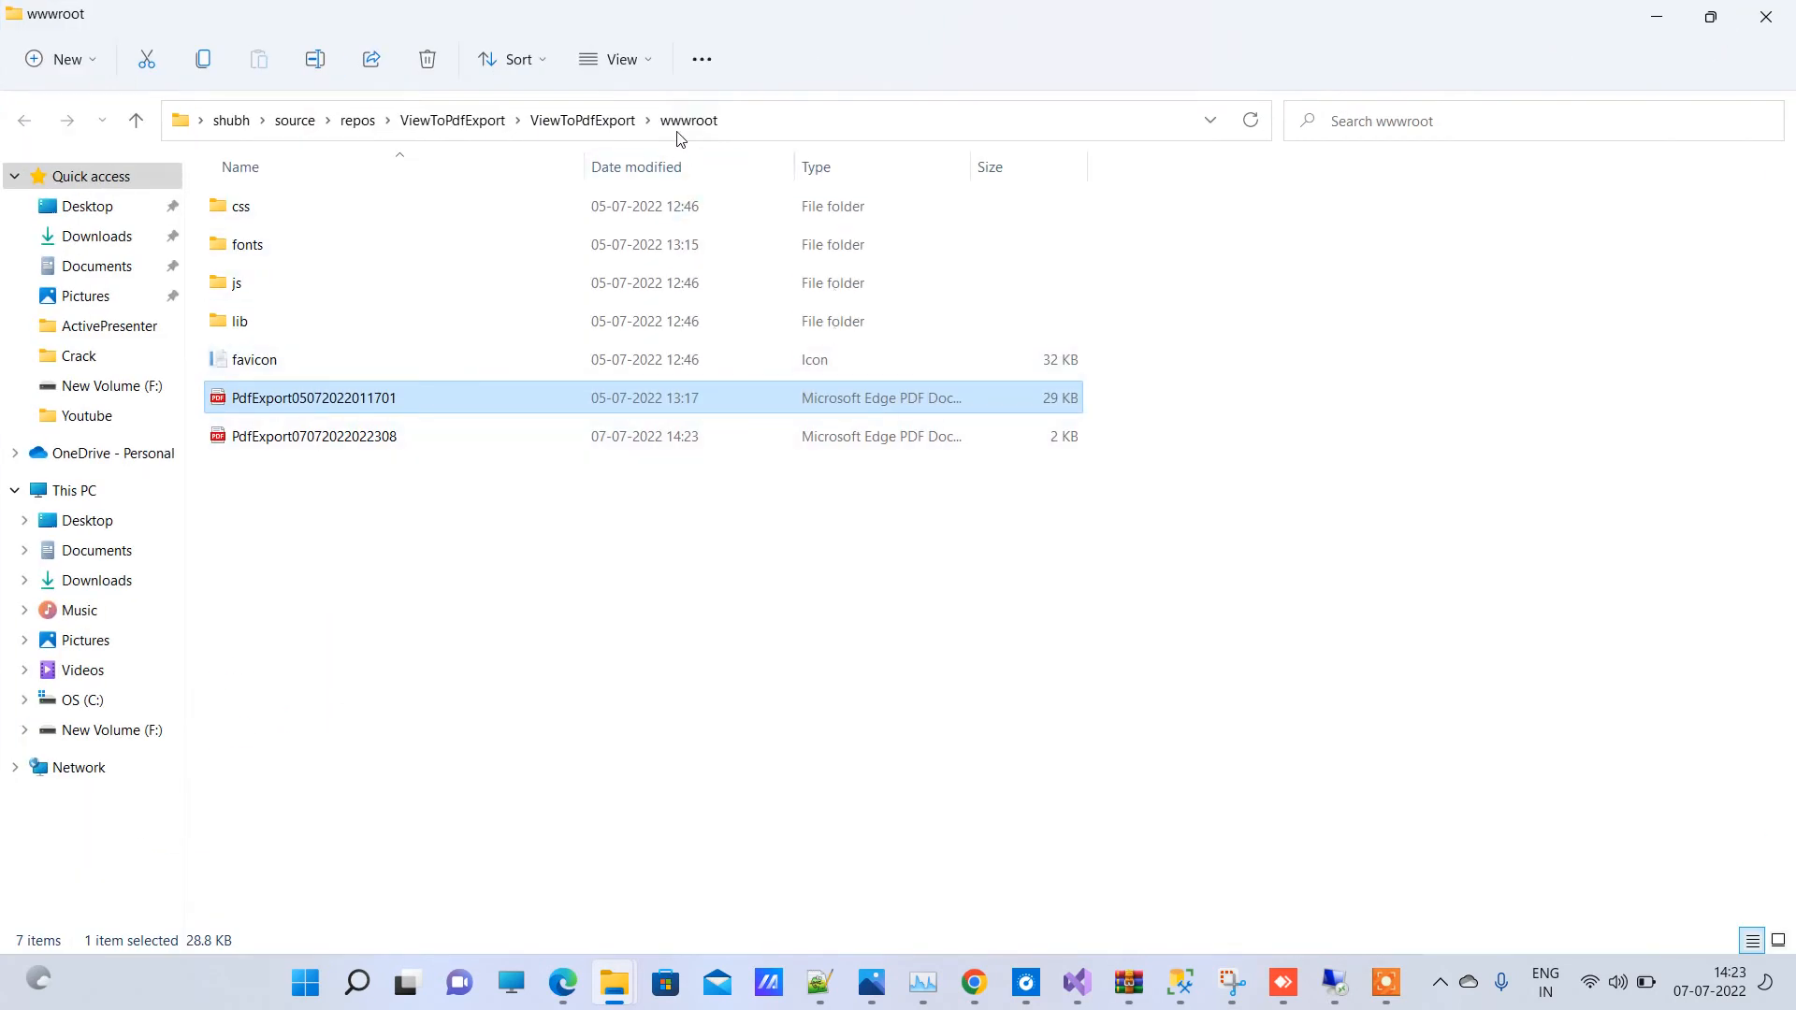
{"action": "left_click", "coordinate": [636, 167]}
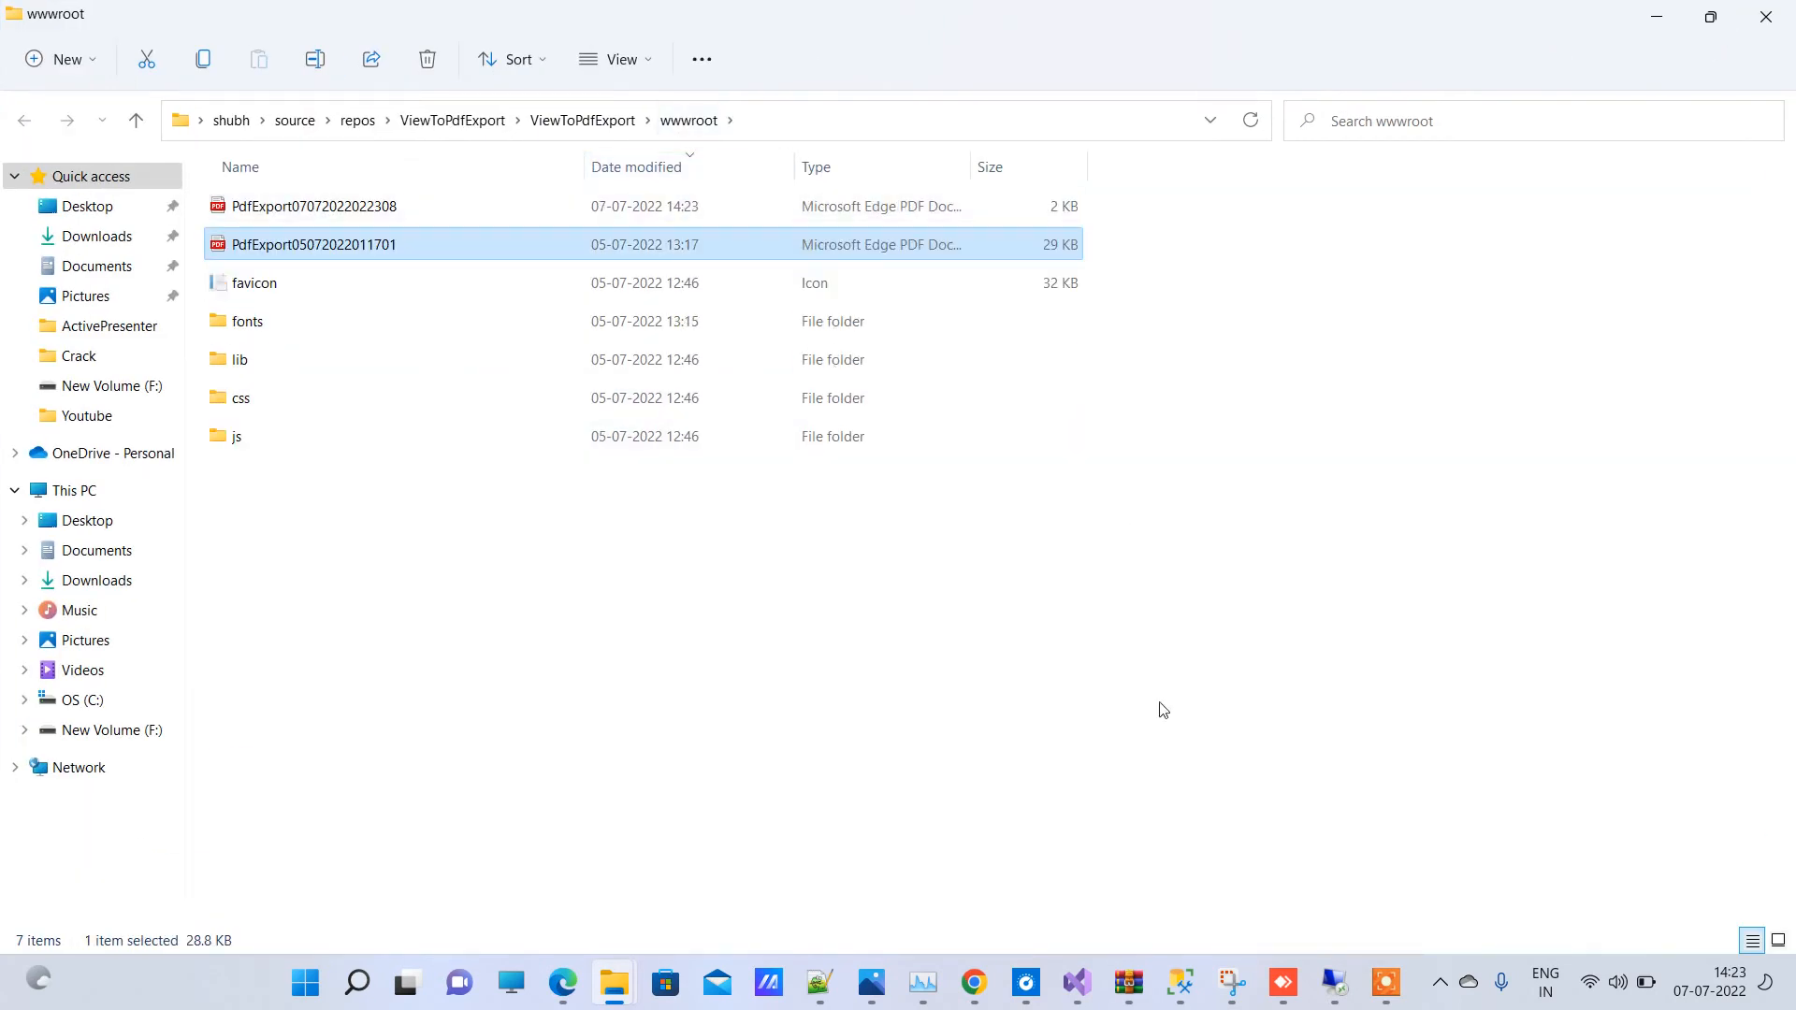
{"action": "mouse_move", "coordinate": [1073, 983]}
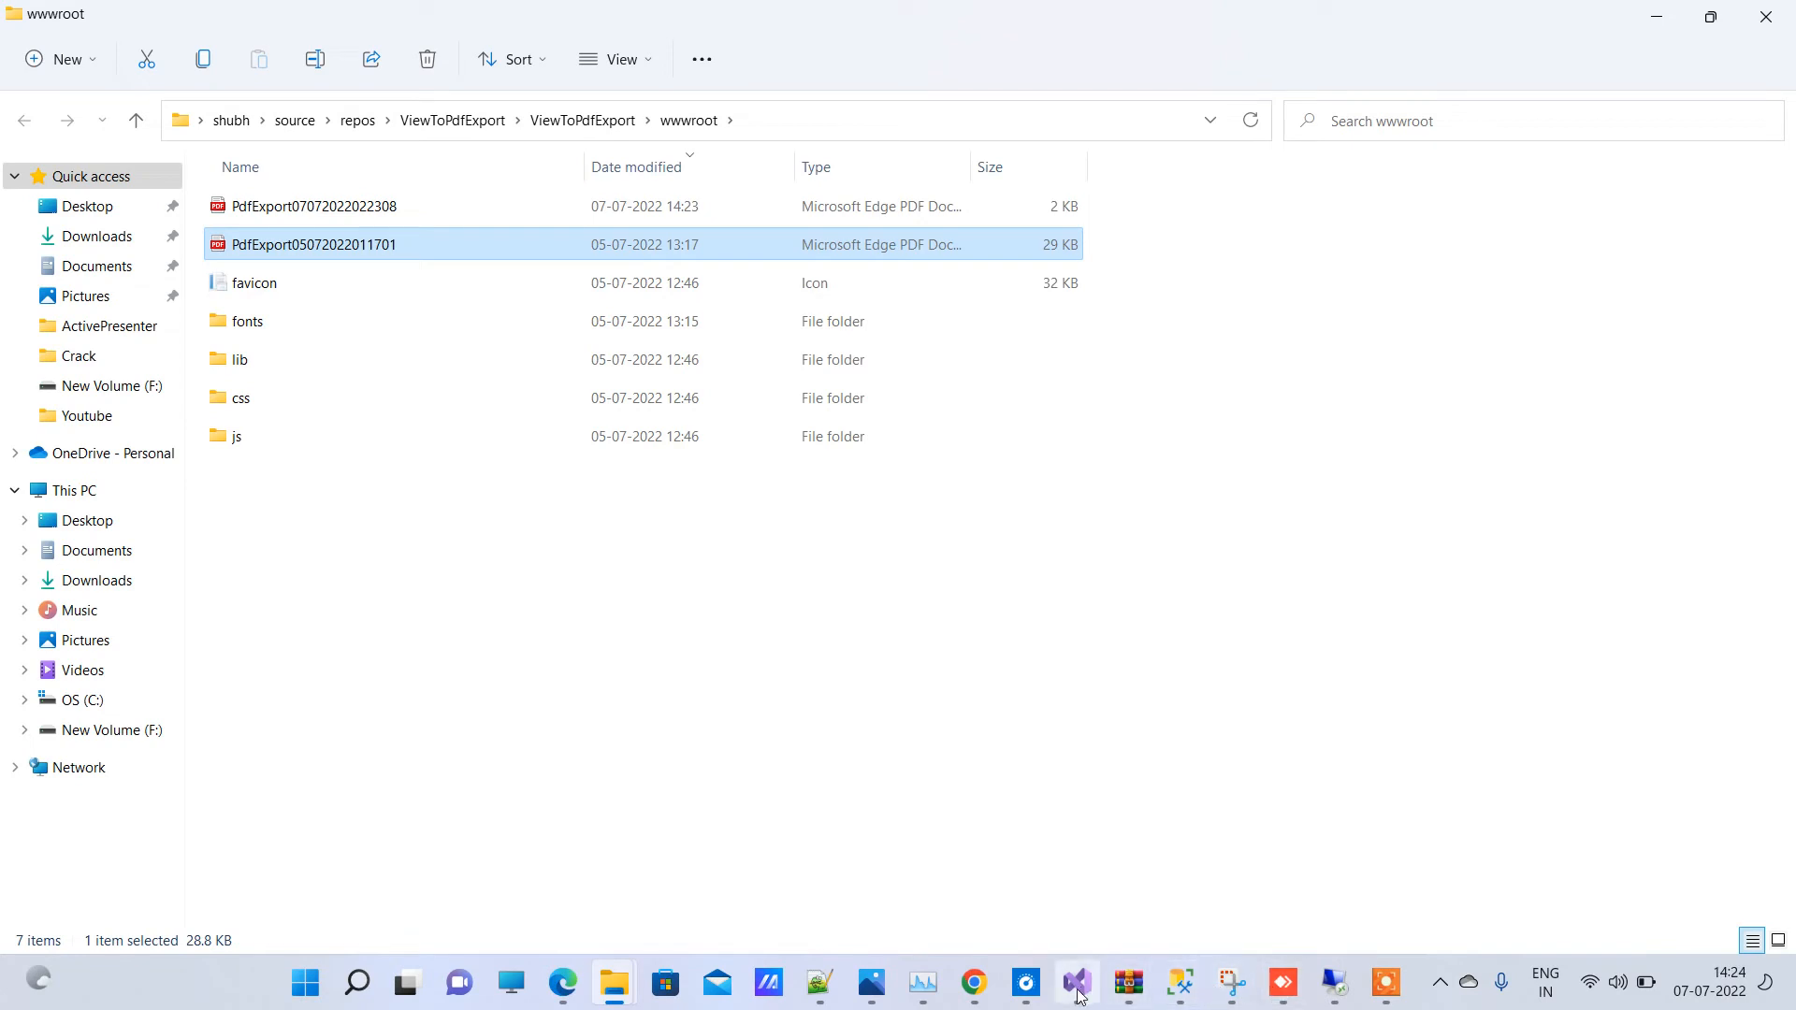
{"action": "left_click", "coordinate": [1075, 982]}
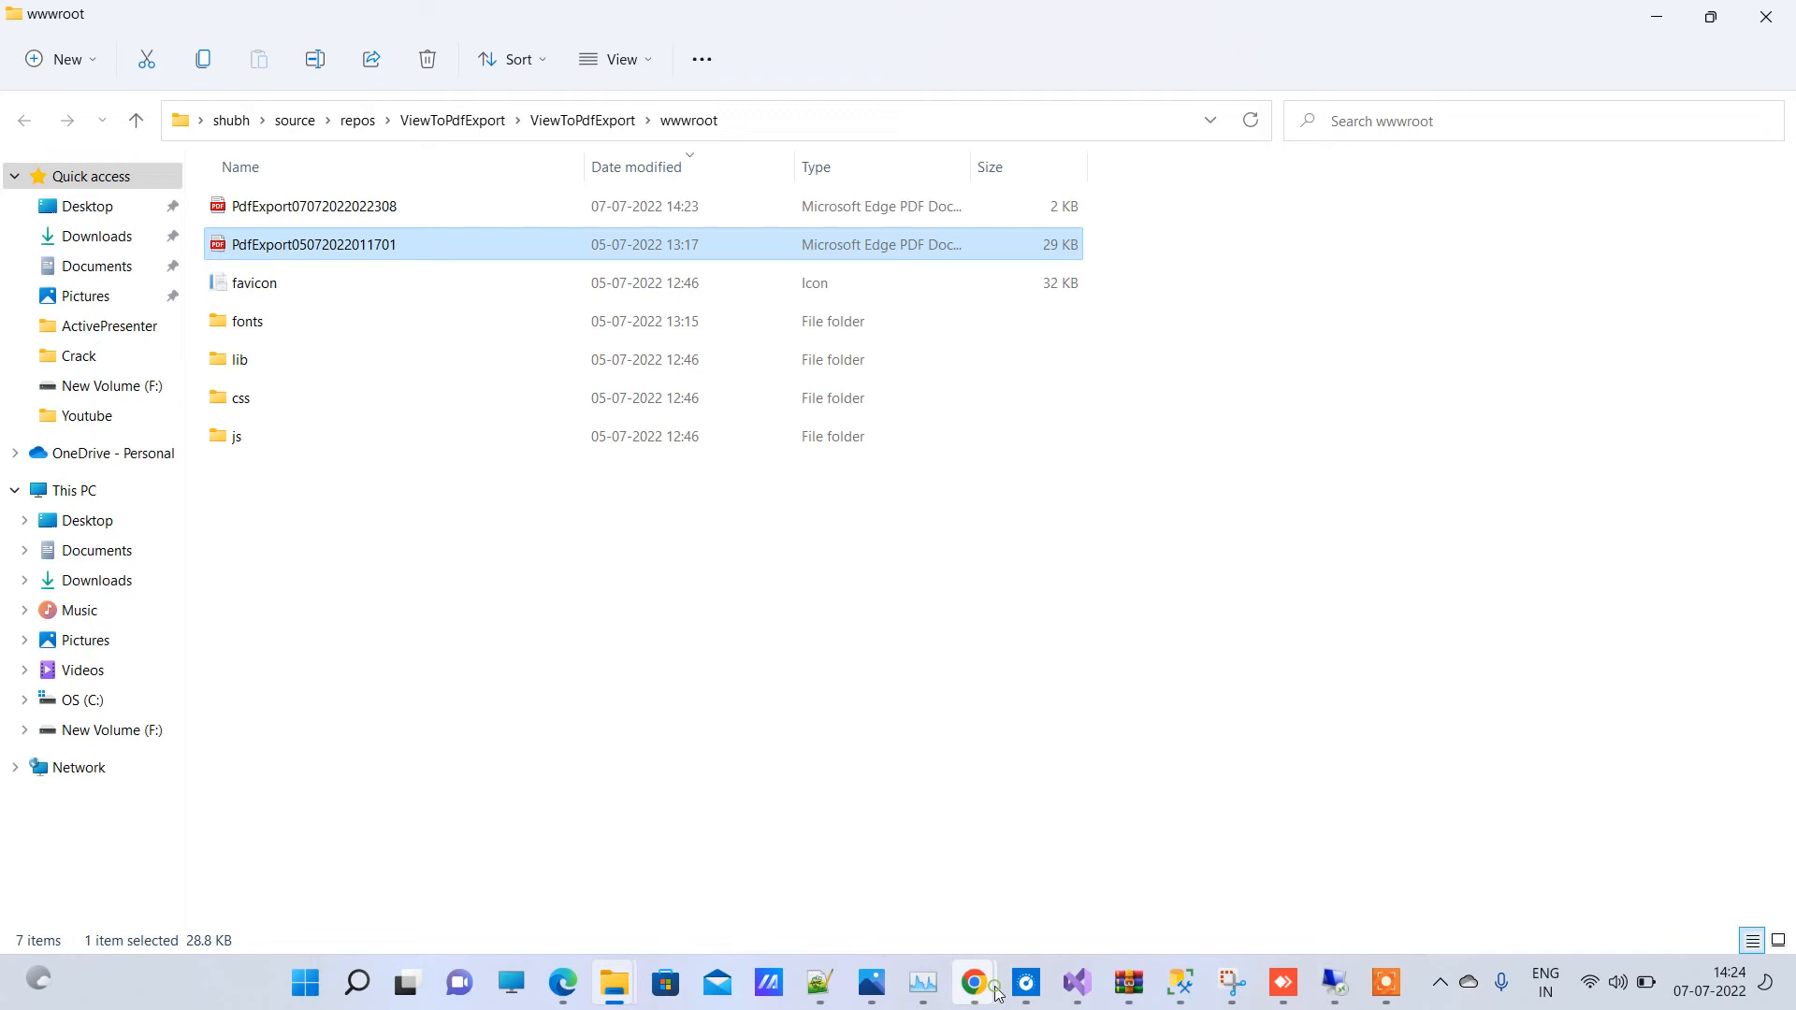
{"action": "mouse_move", "coordinate": [972, 981]}
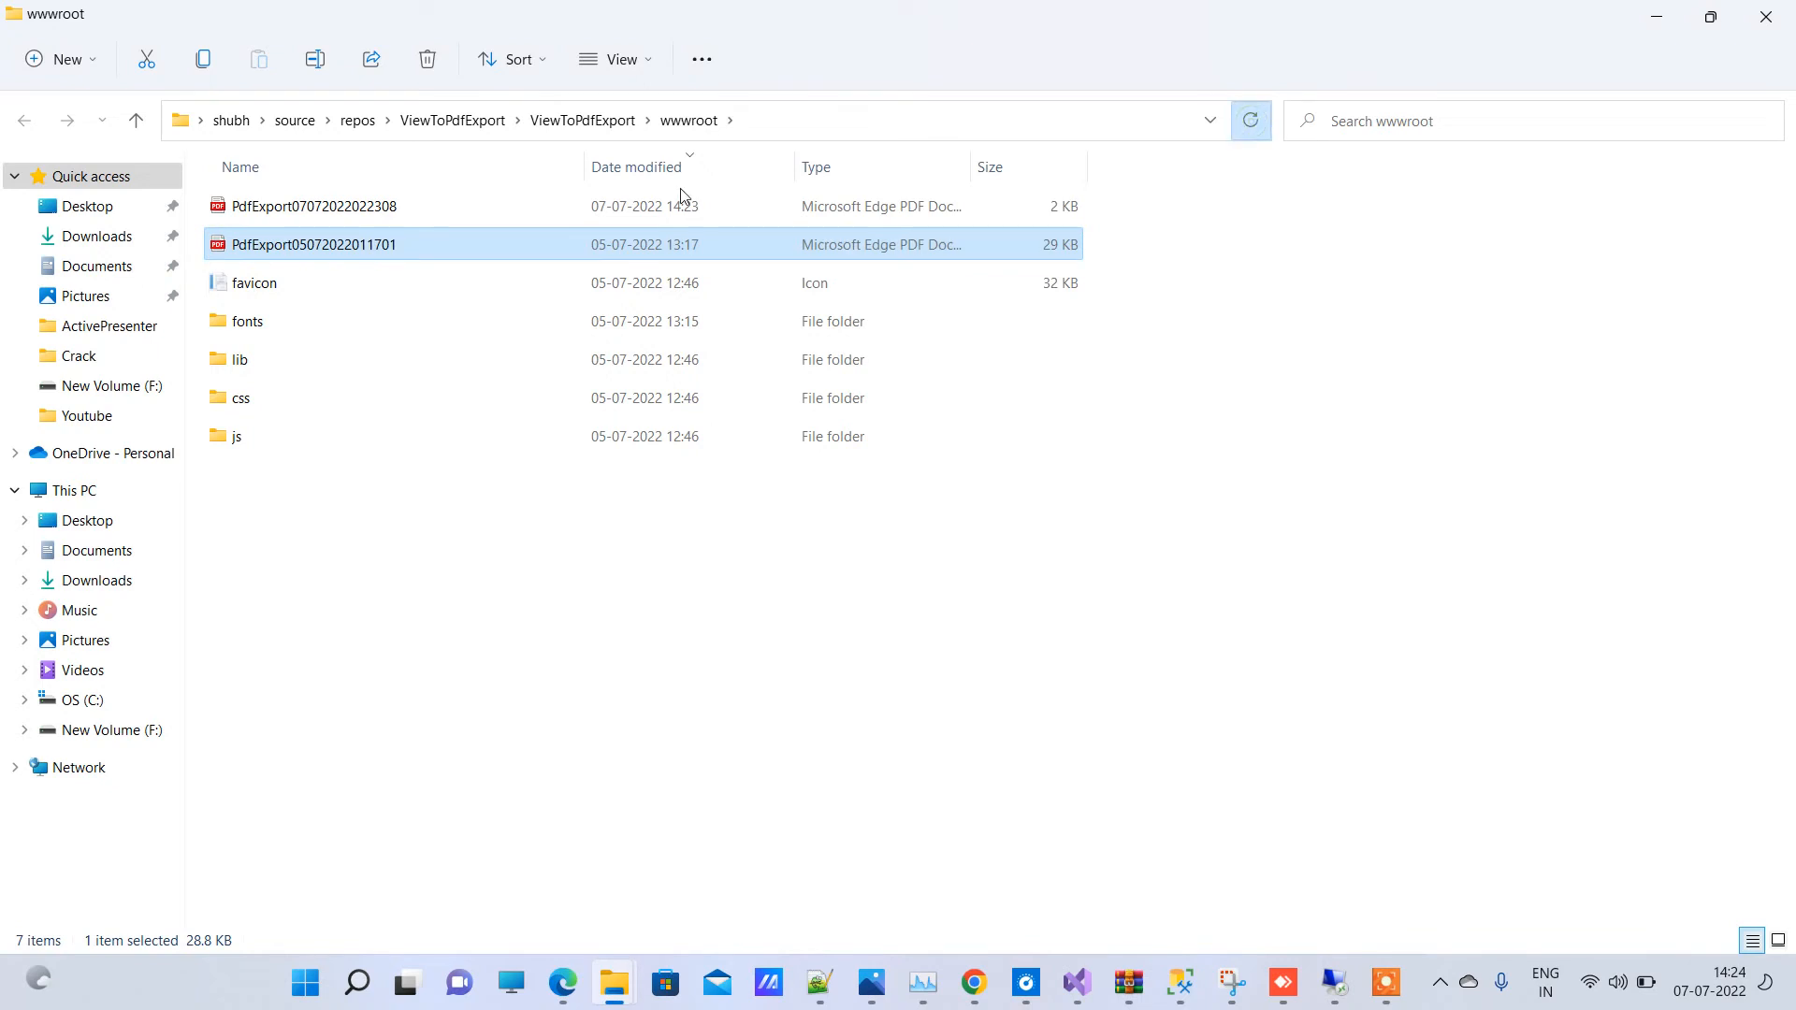
{"action": "left_click", "coordinate": [311, 206]}
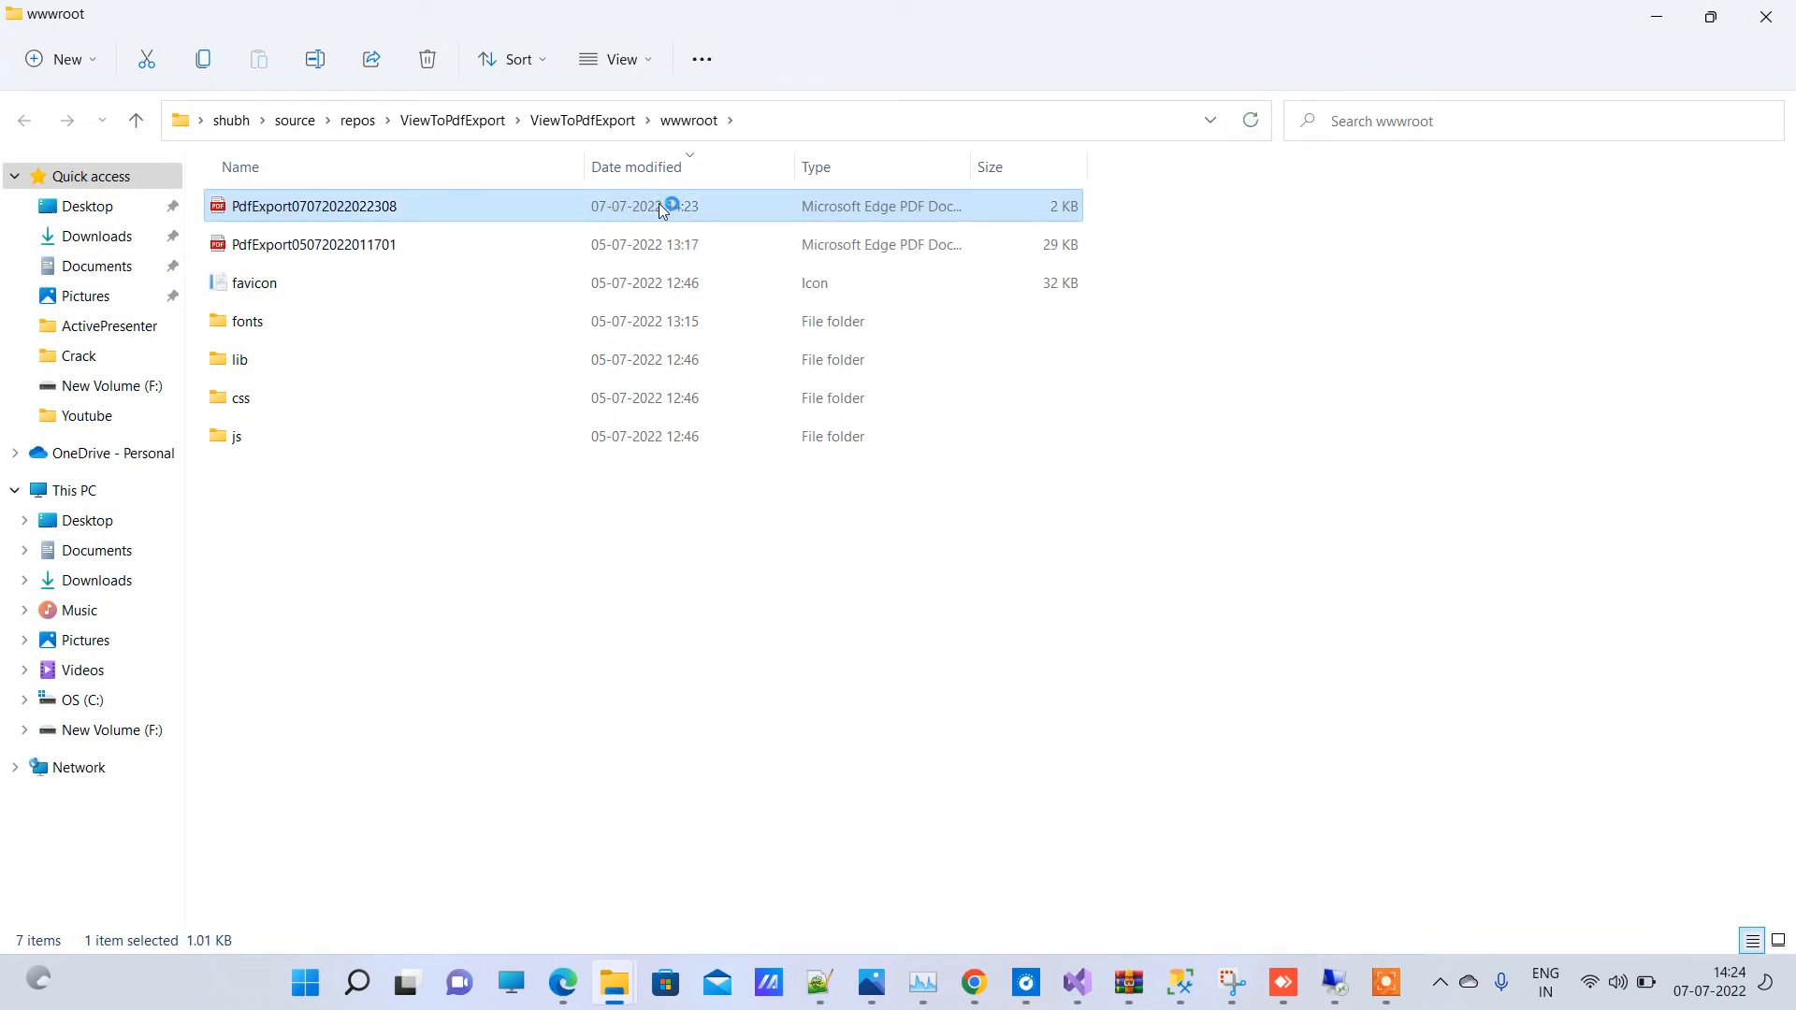
{"action": "double_click", "coordinate": [310, 206]}
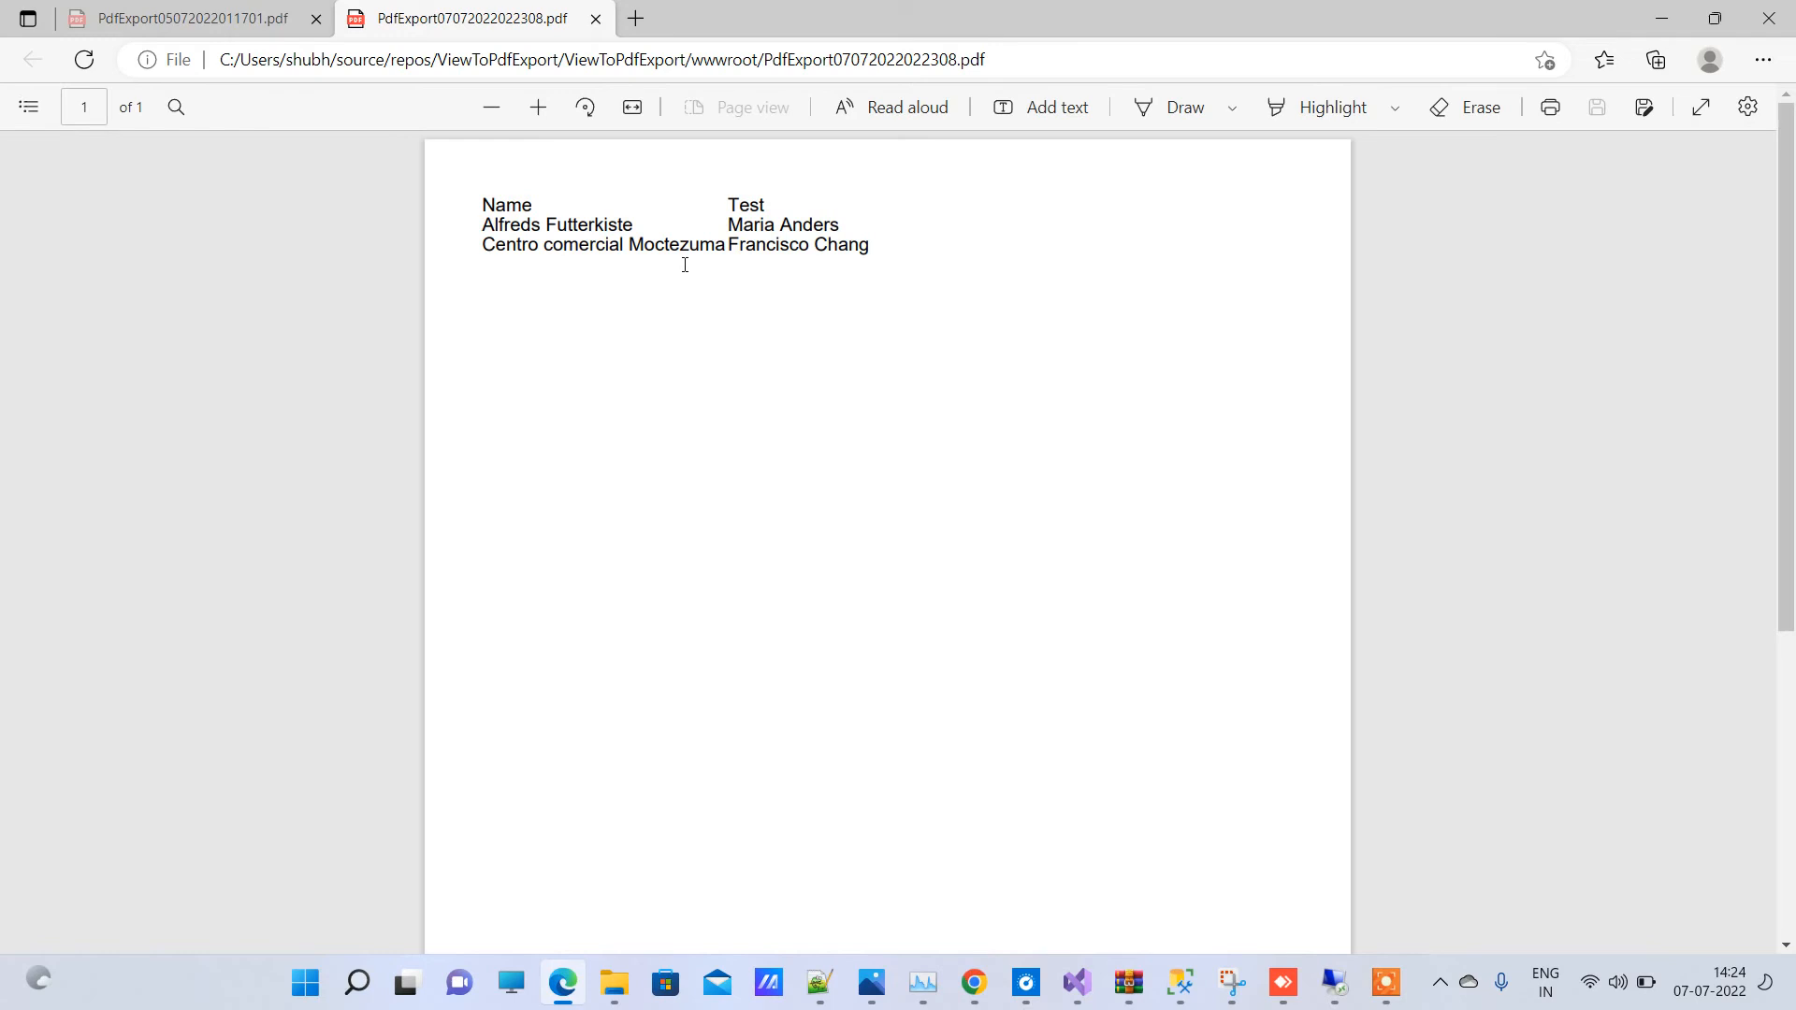
{"action": "mouse_move", "coordinate": [922, 247]}
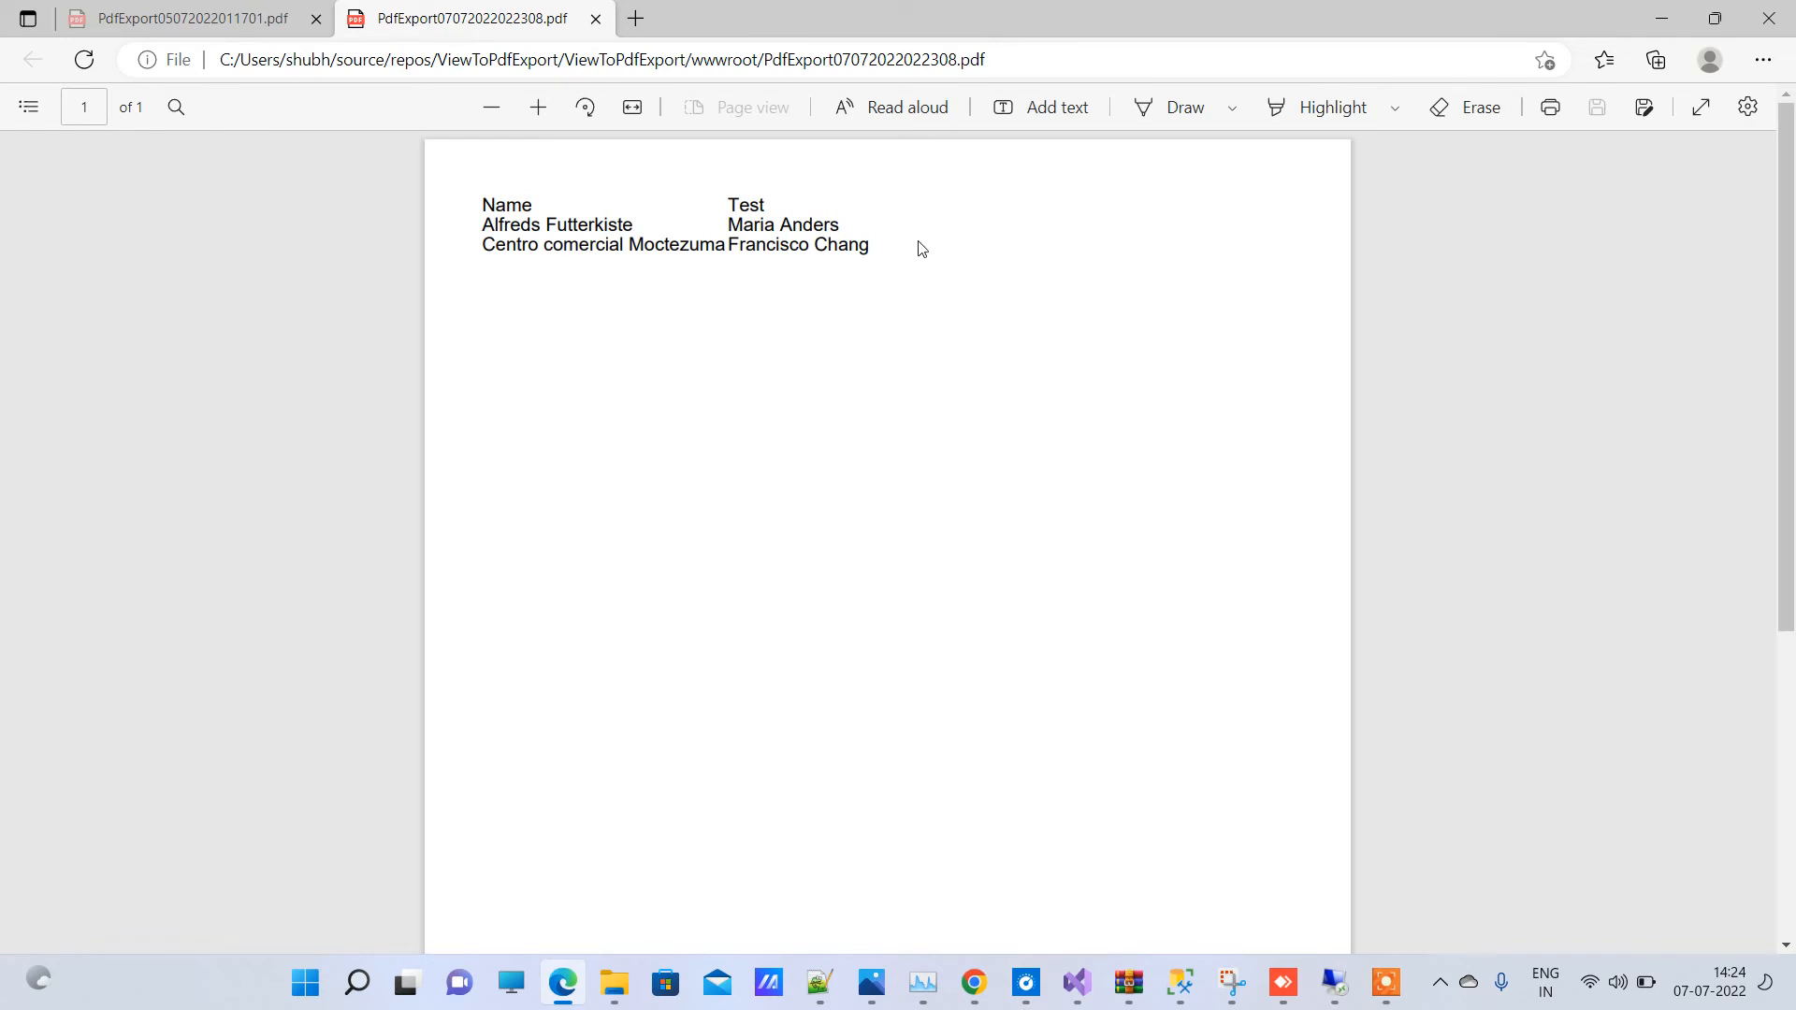
{"action": "mouse_move", "coordinate": [782, 208]}
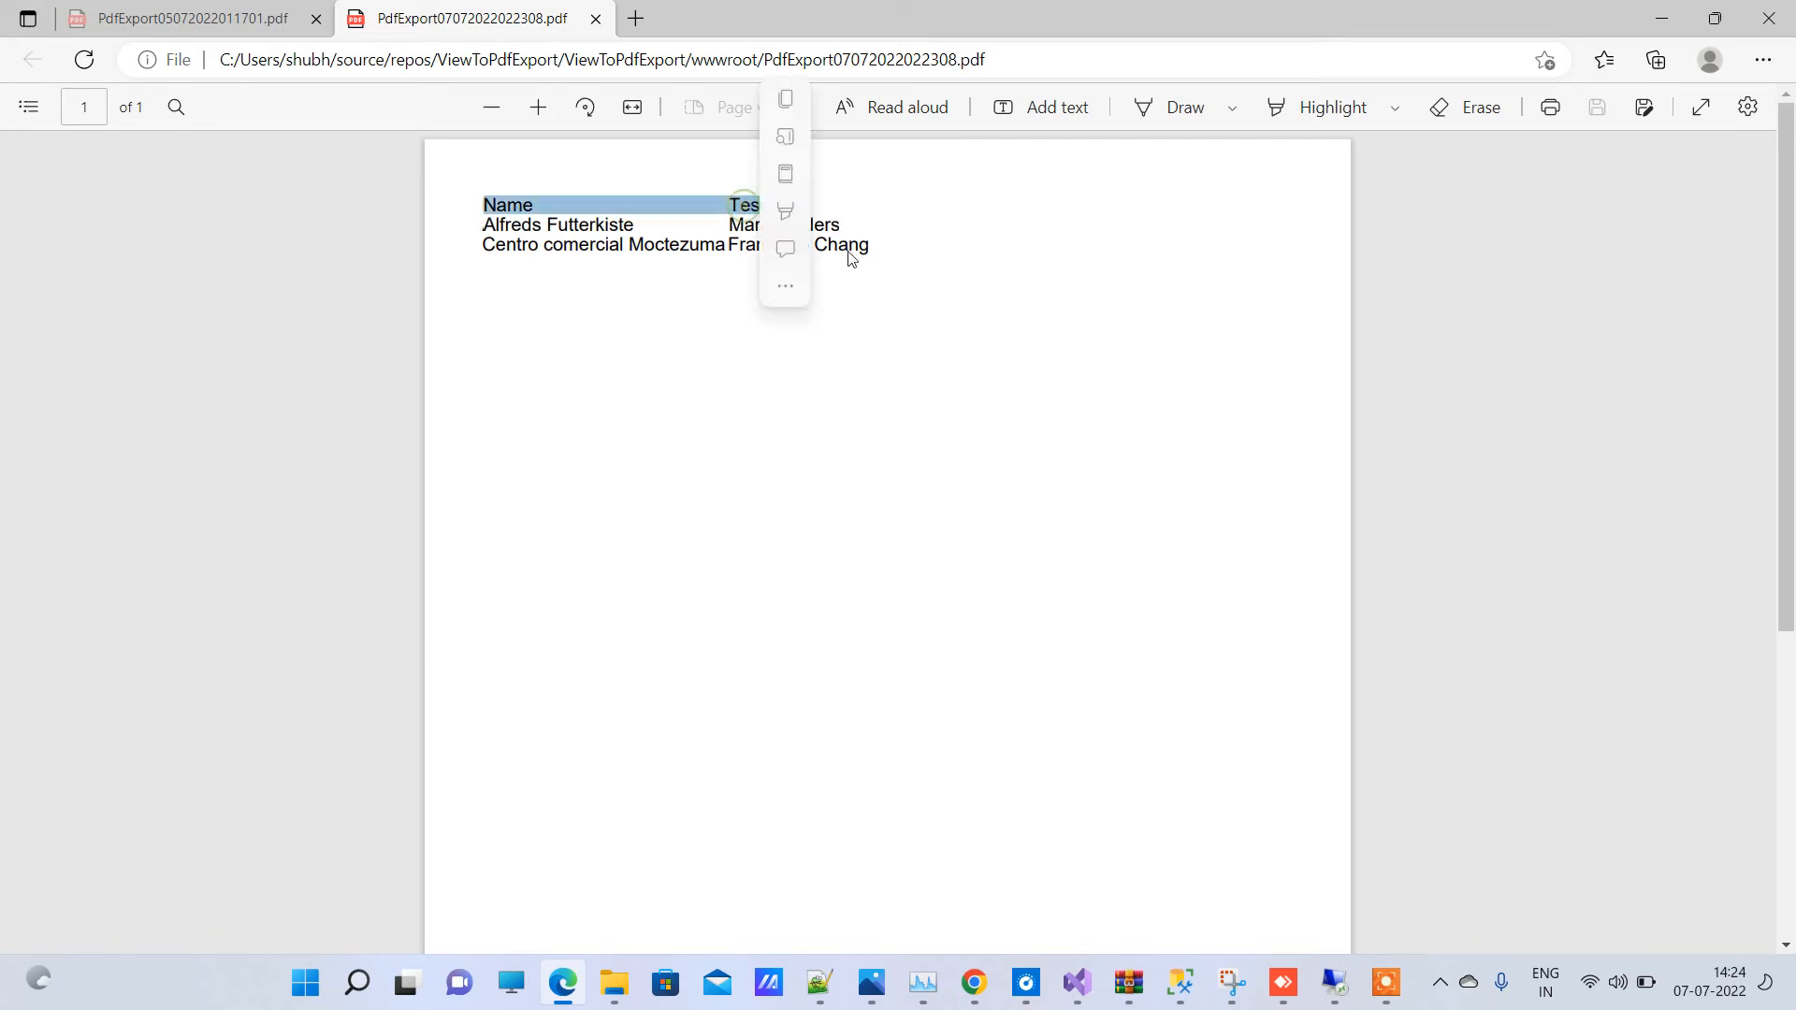
Step: Clear the PDF text selection and bring up the Code2Night blog listing
{"action": "left_click", "coordinate": [897, 562]}
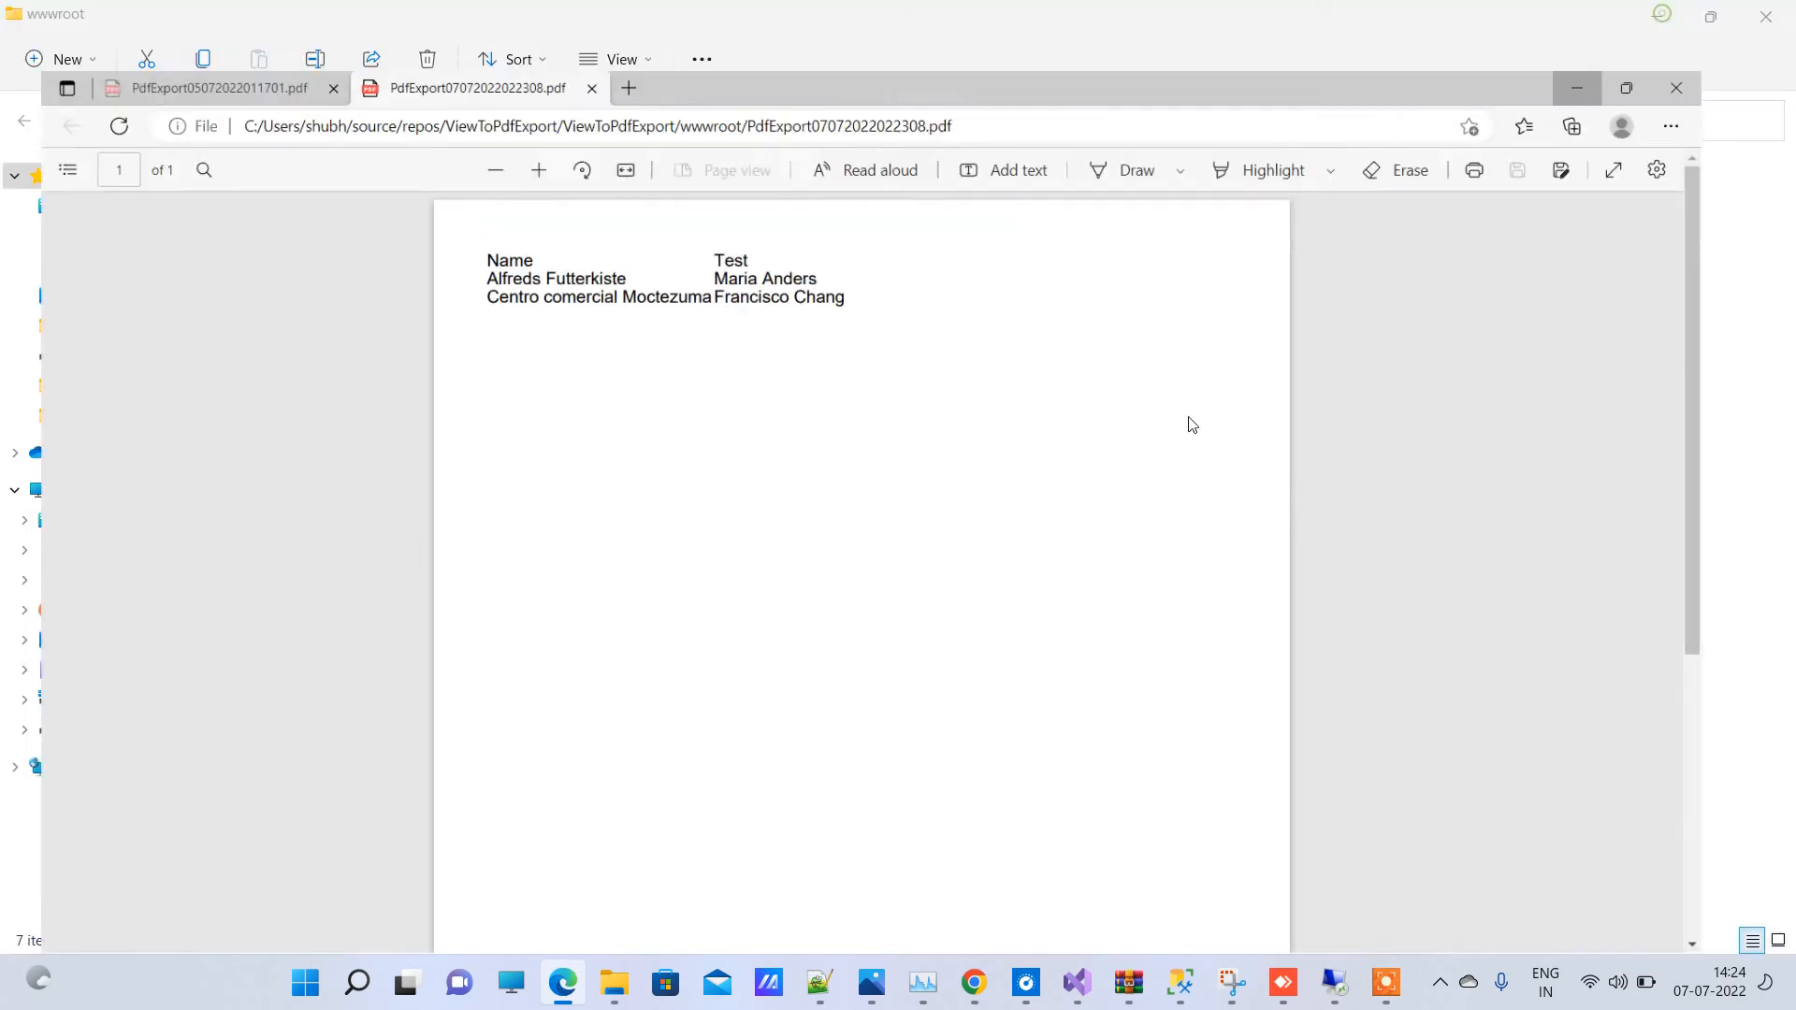
{"action": "left_click", "coordinate": [613, 981]}
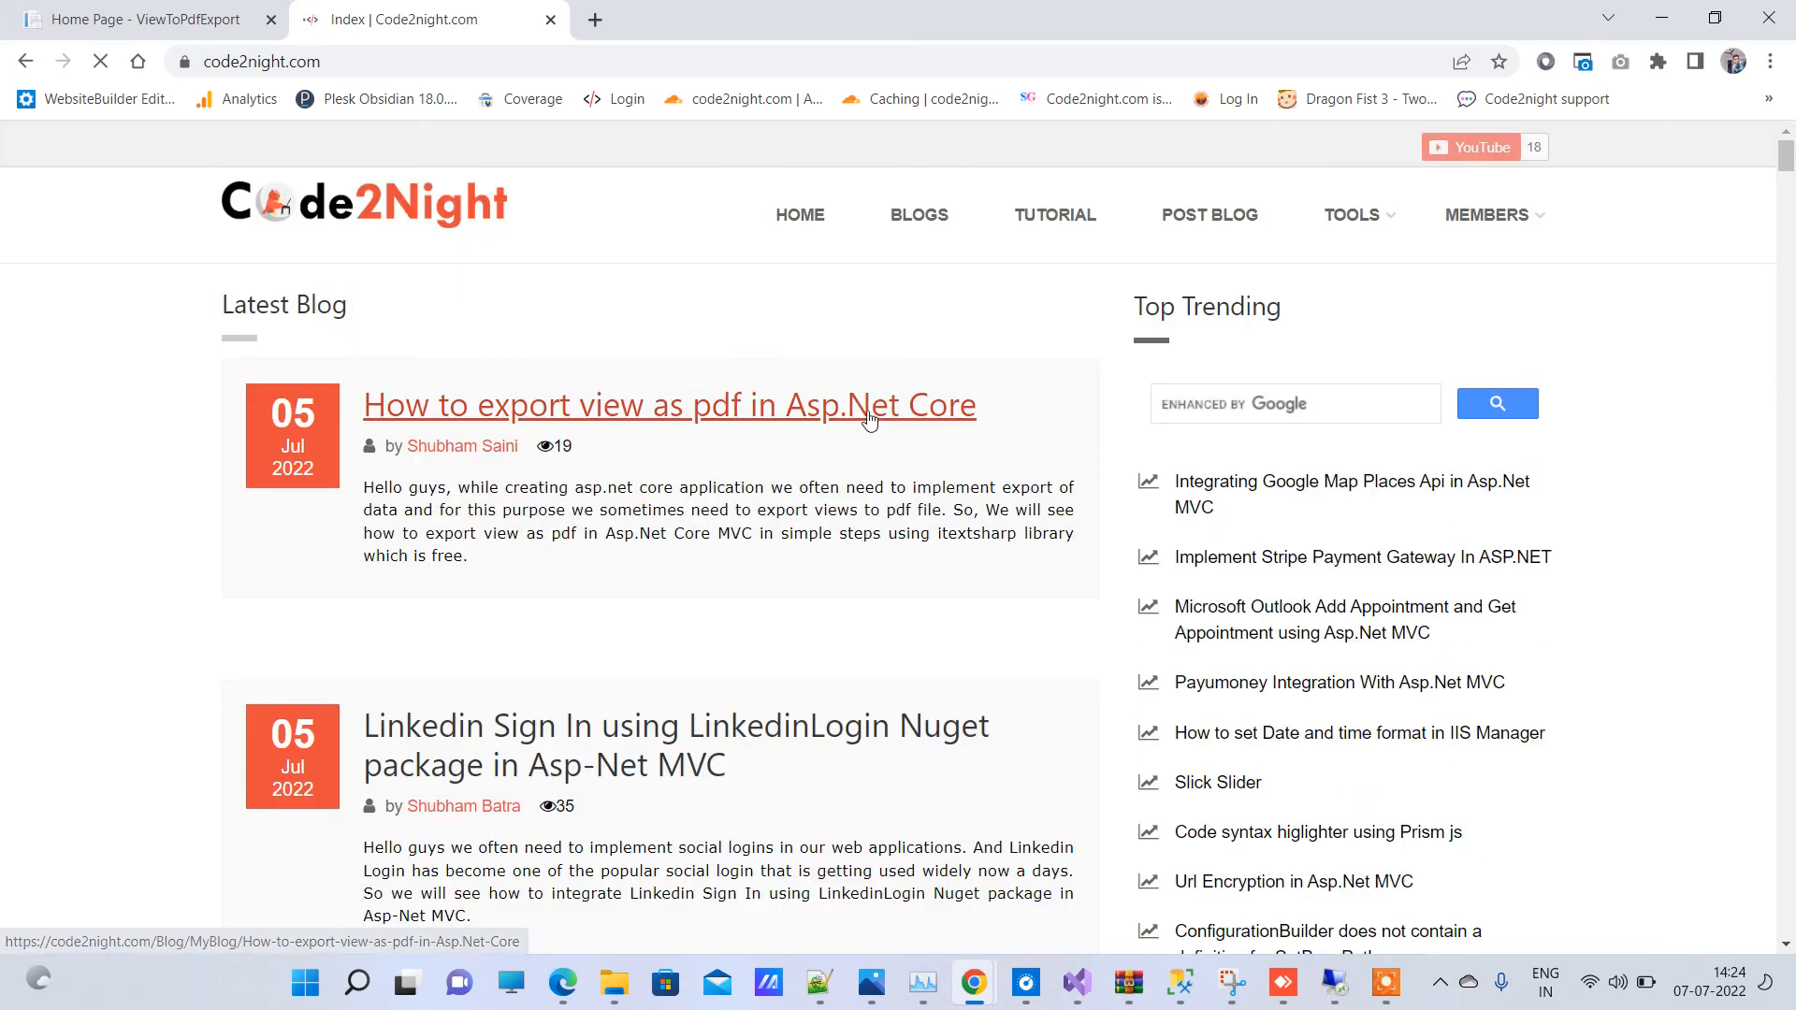
Step: Download the ViewToPdfExport zip from the export-view-as-pdf post, then close both Code2Night tabs
{"action": "left_click", "coordinate": [669, 405]}
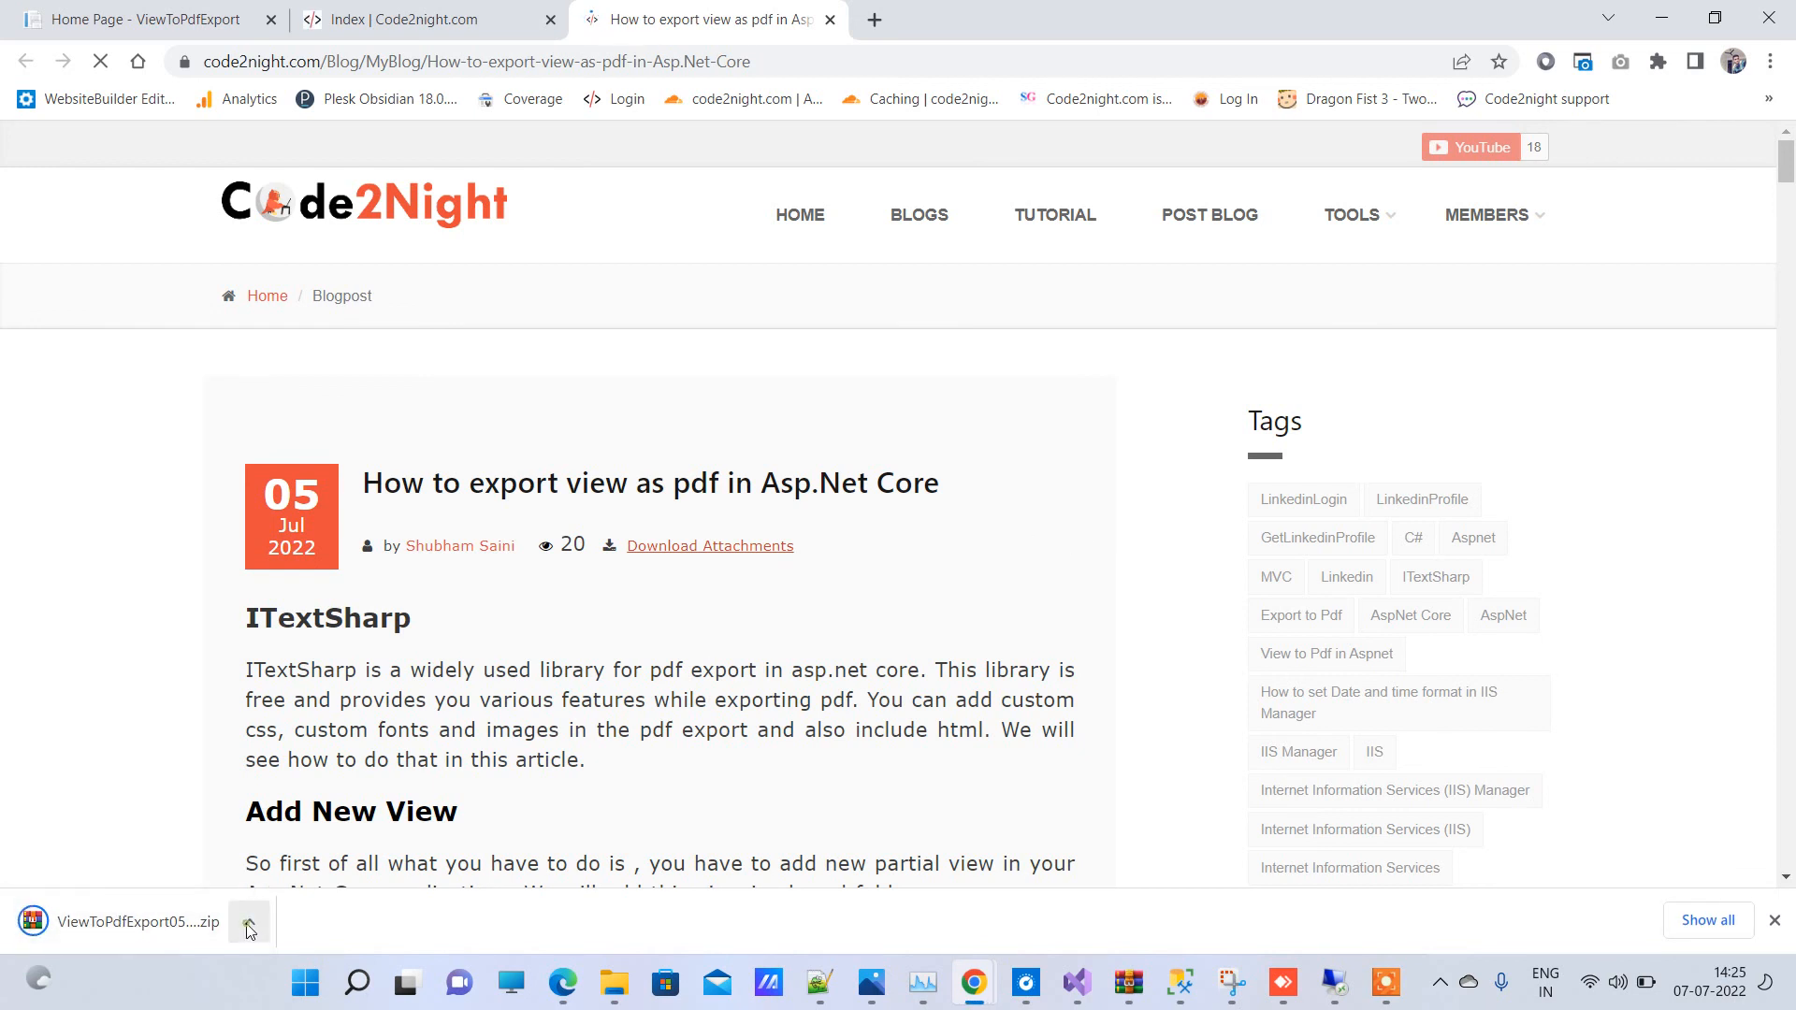
{"action": "left_click", "coordinate": [249, 922]}
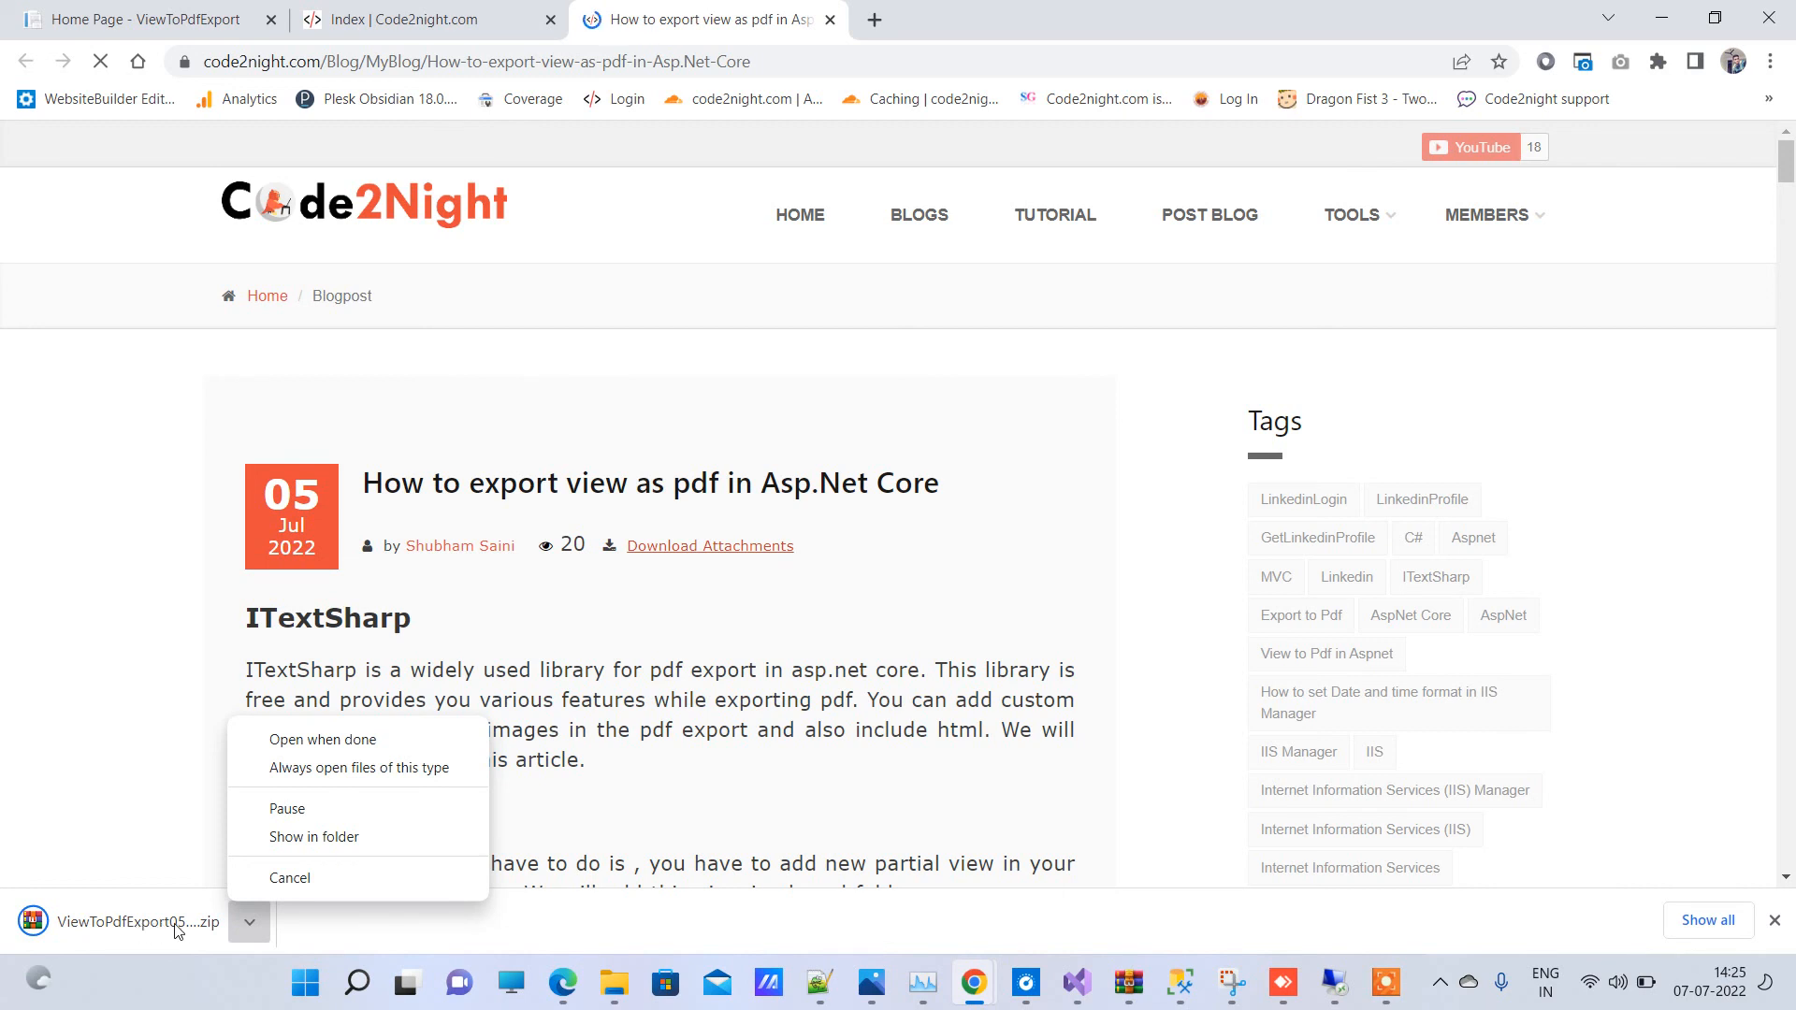
{"action": "left_click", "coordinate": [249, 923]}
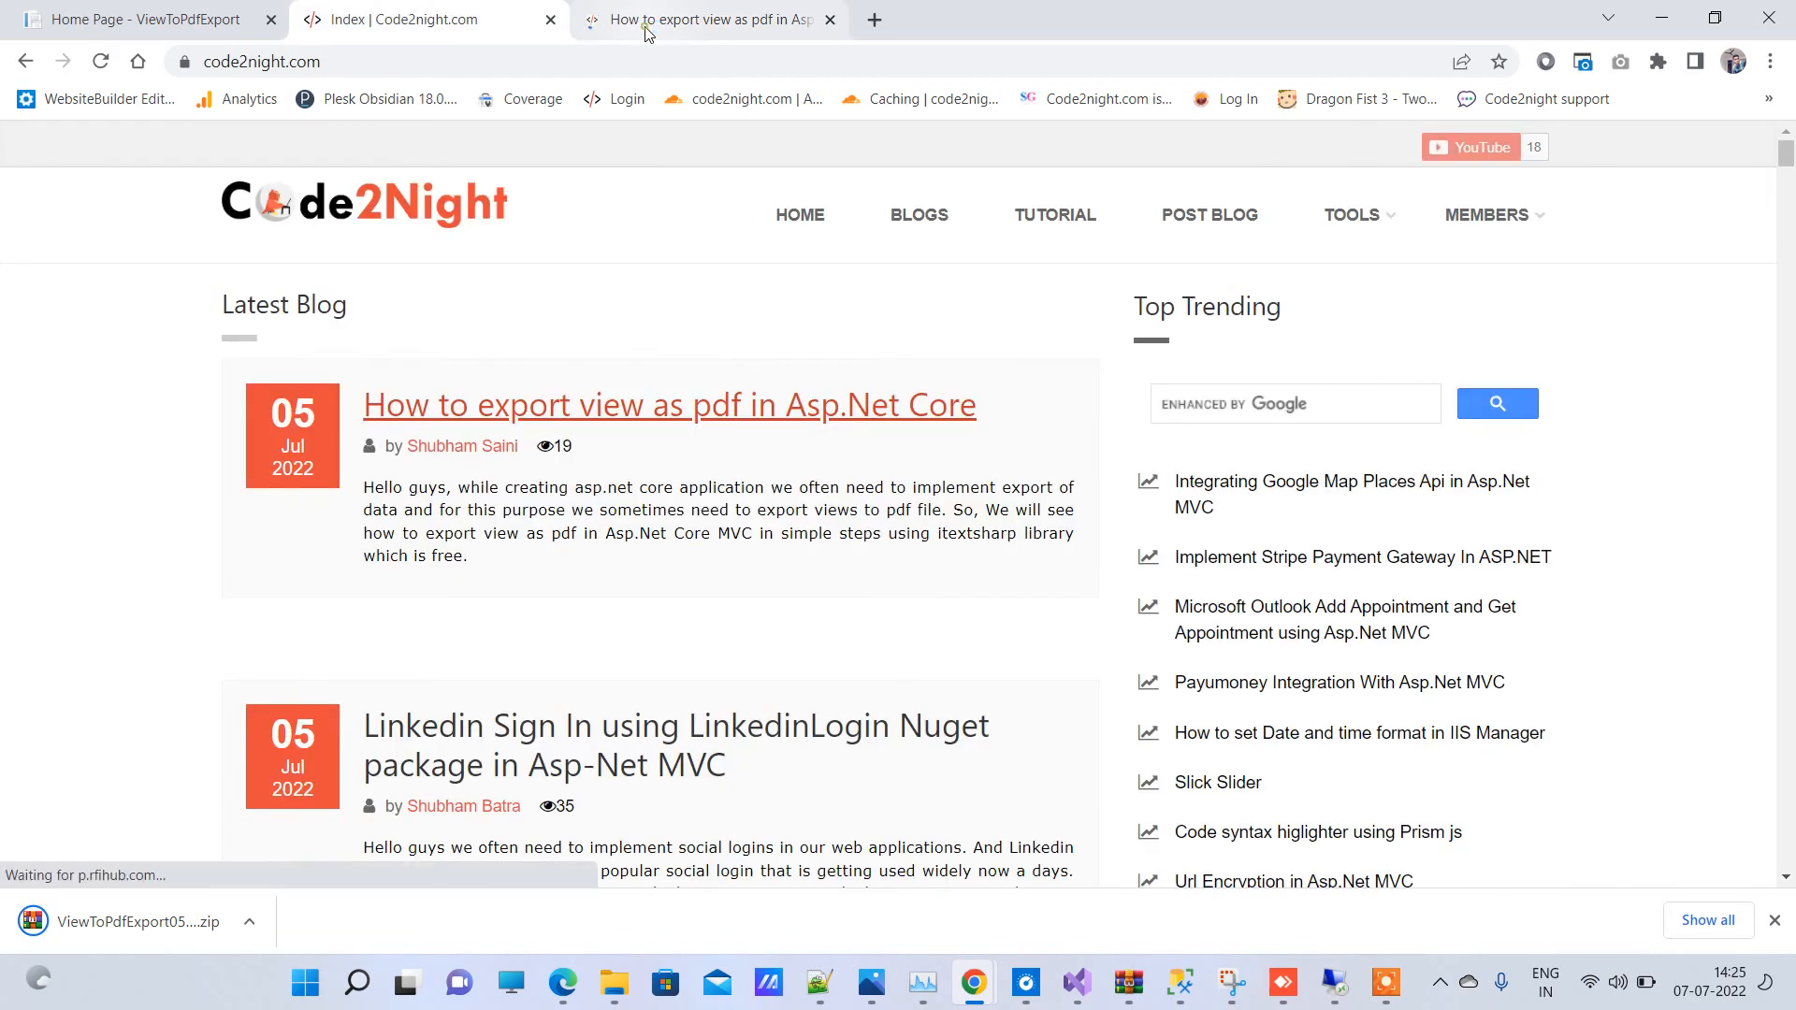
{"action": "left_click", "coordinate": [828, 20]}
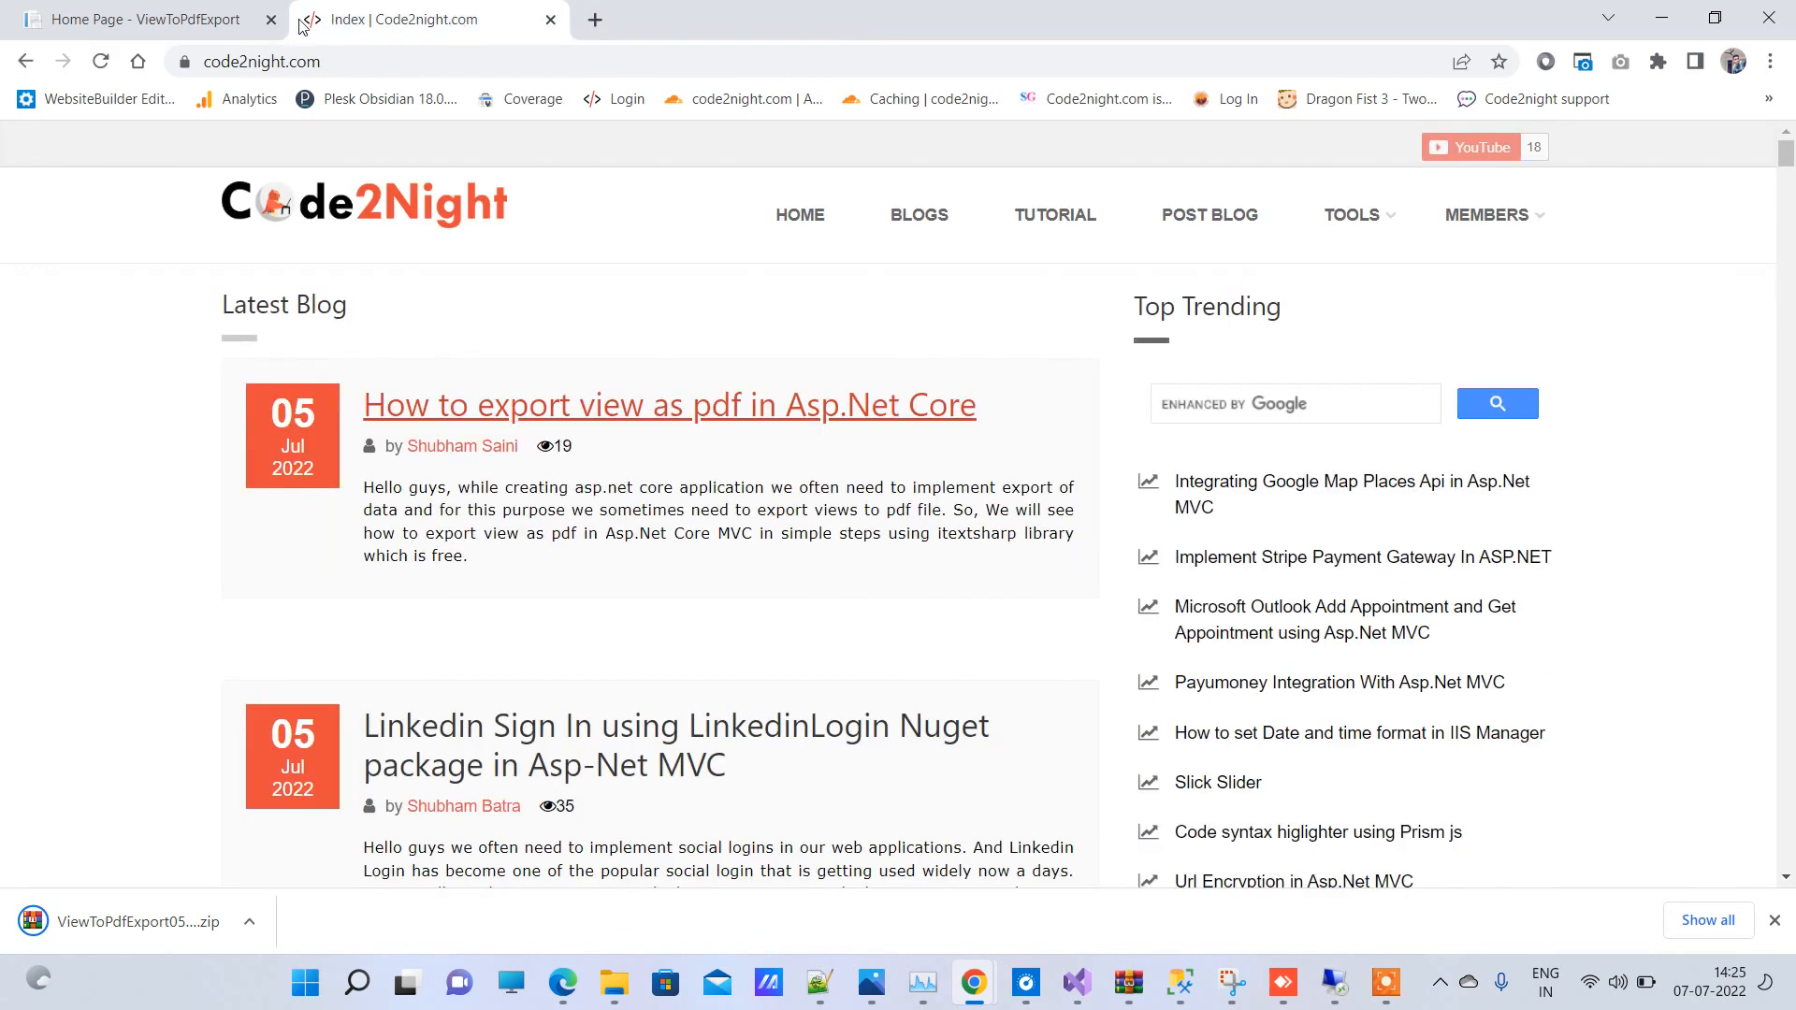
{"action": "left_click", "coordinate": [126, 20]}
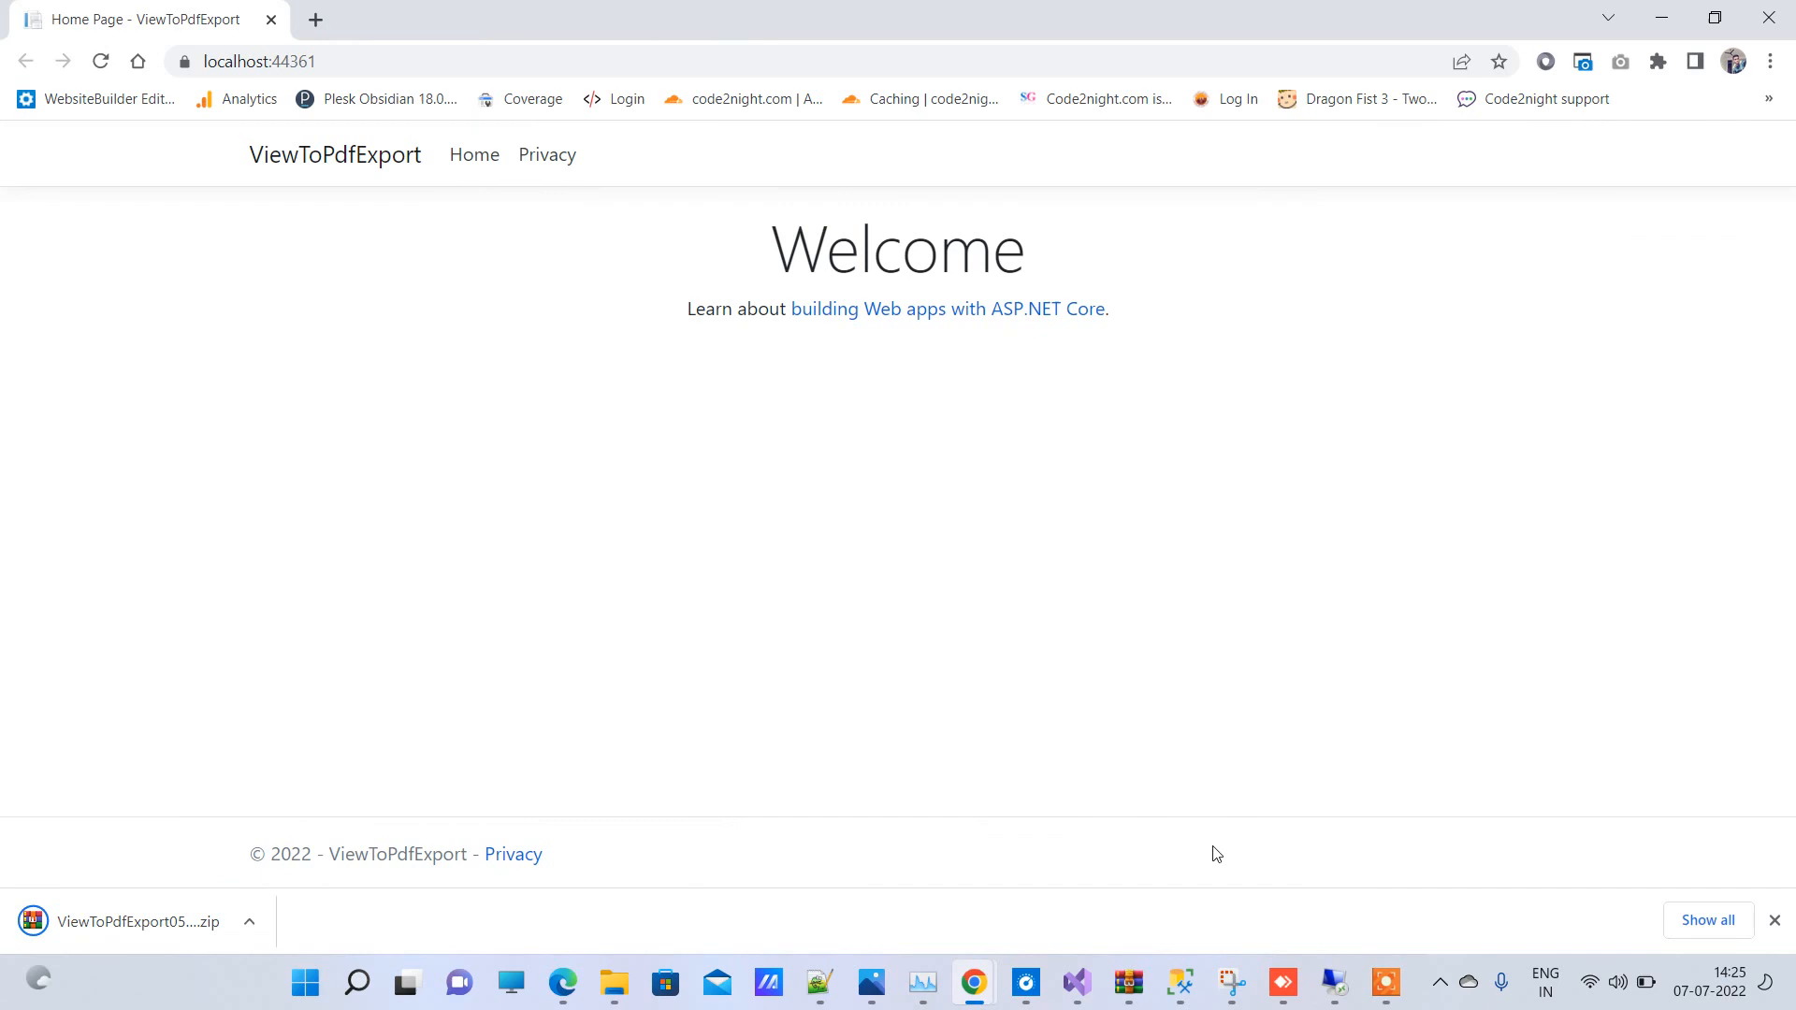